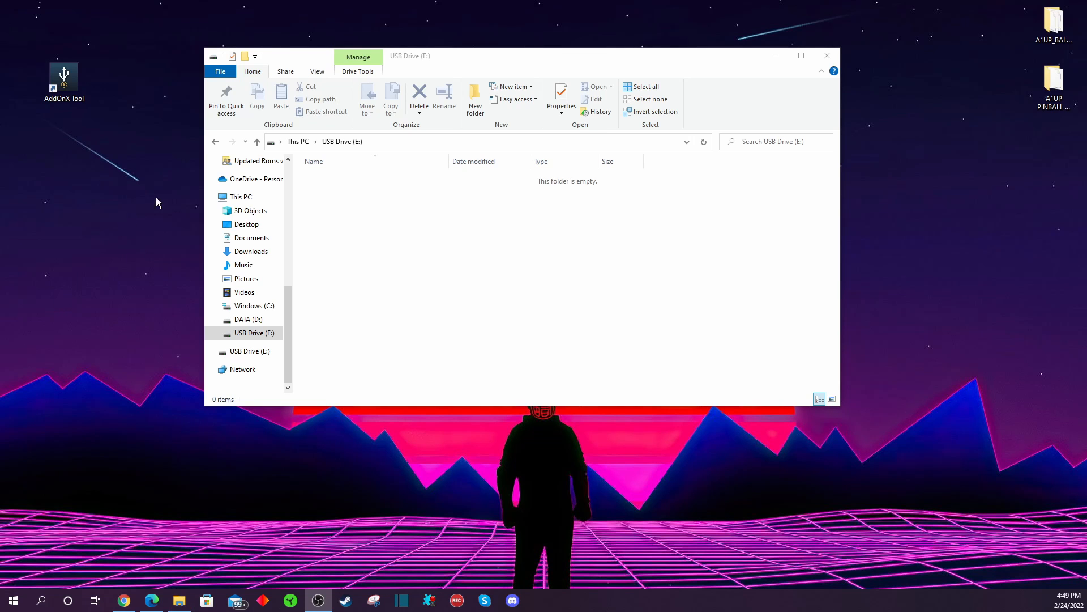
{"action": "mouse_move", "coordinate": [132, 200]}
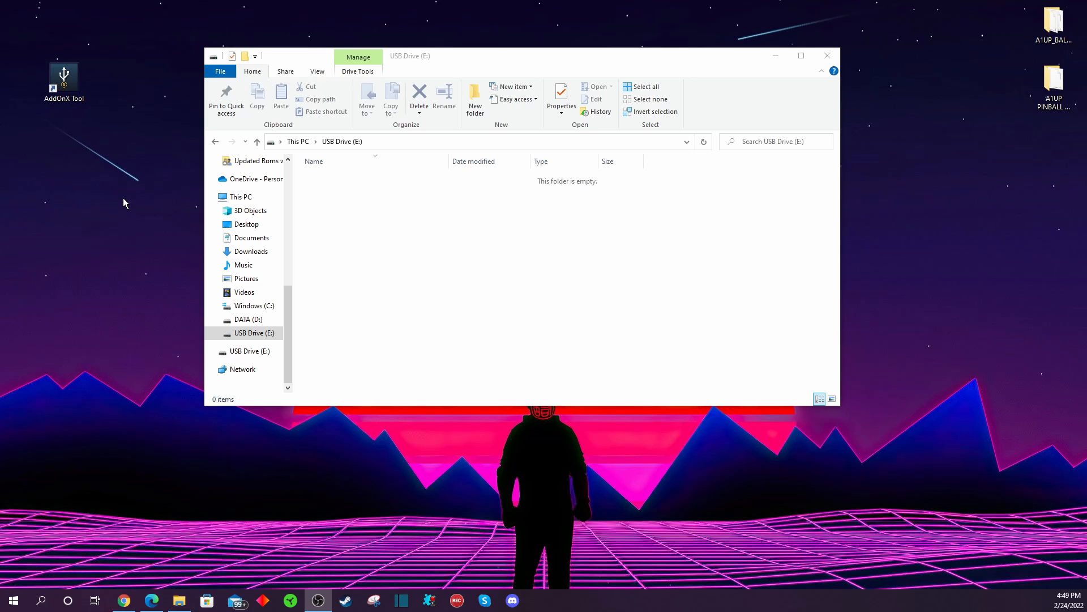
{"action": "mouse_move", "coordinate": [106, 189]}
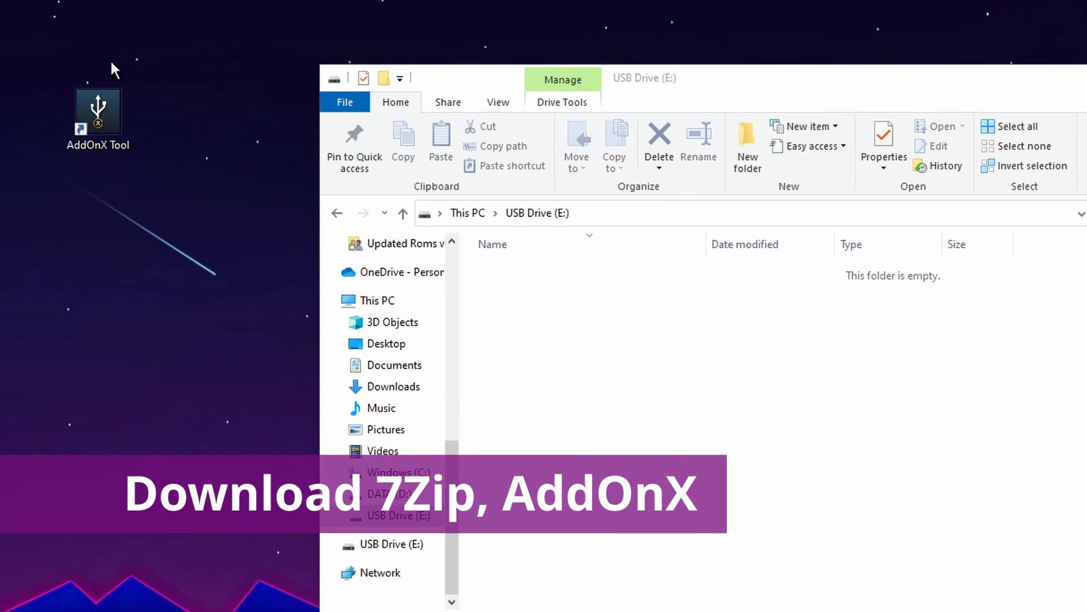
{"action": "mouse_move", "coordinate": [172, 113]}
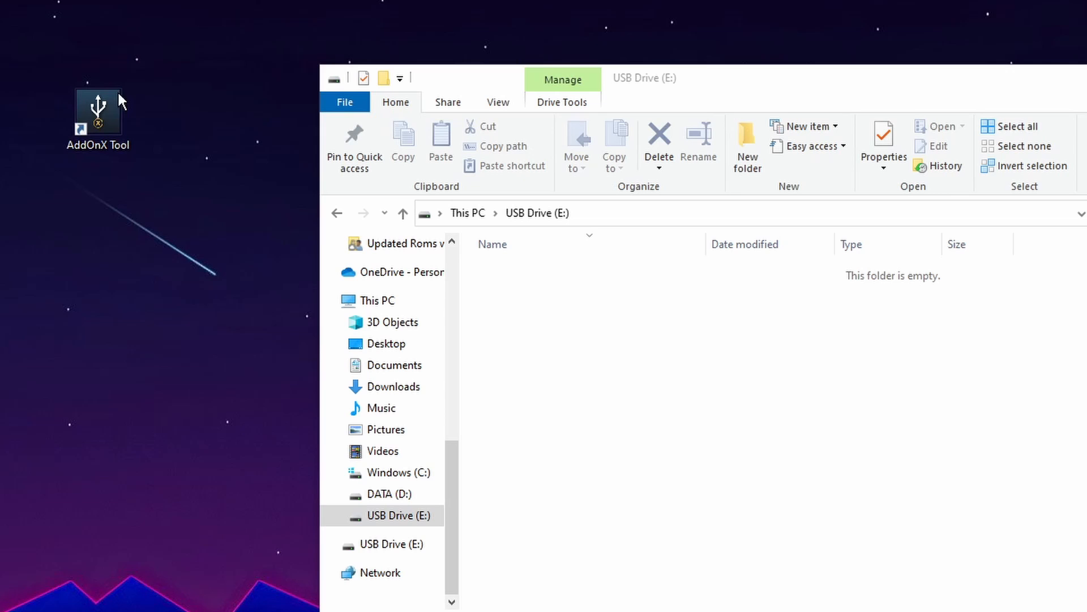
{"action": "mouse_move", "coordinate": [57, 111]}
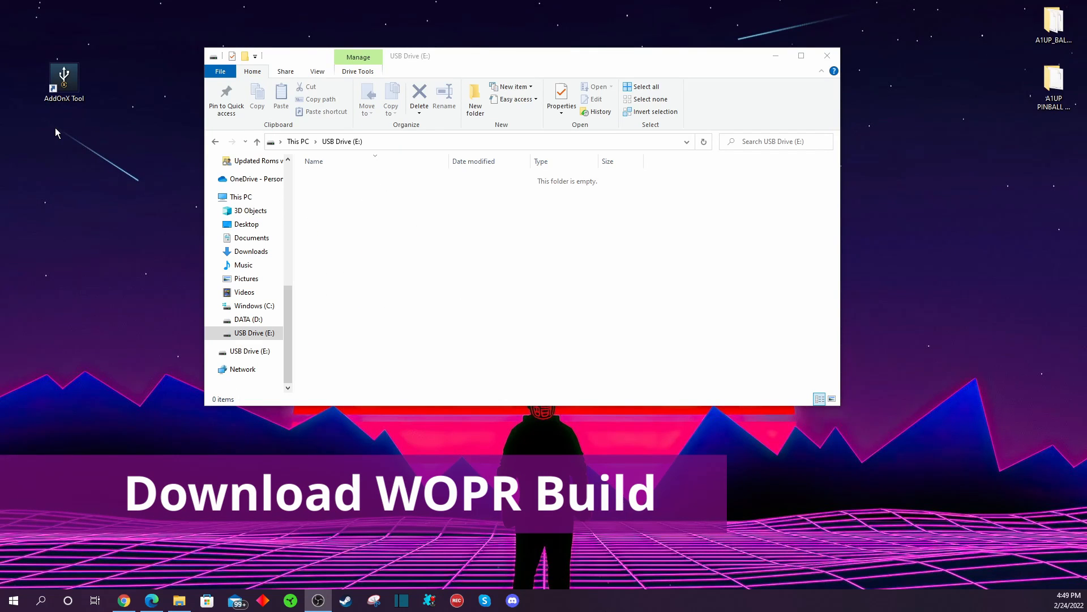
{"action": "mouse_move", "coordinate": [60, 137]}
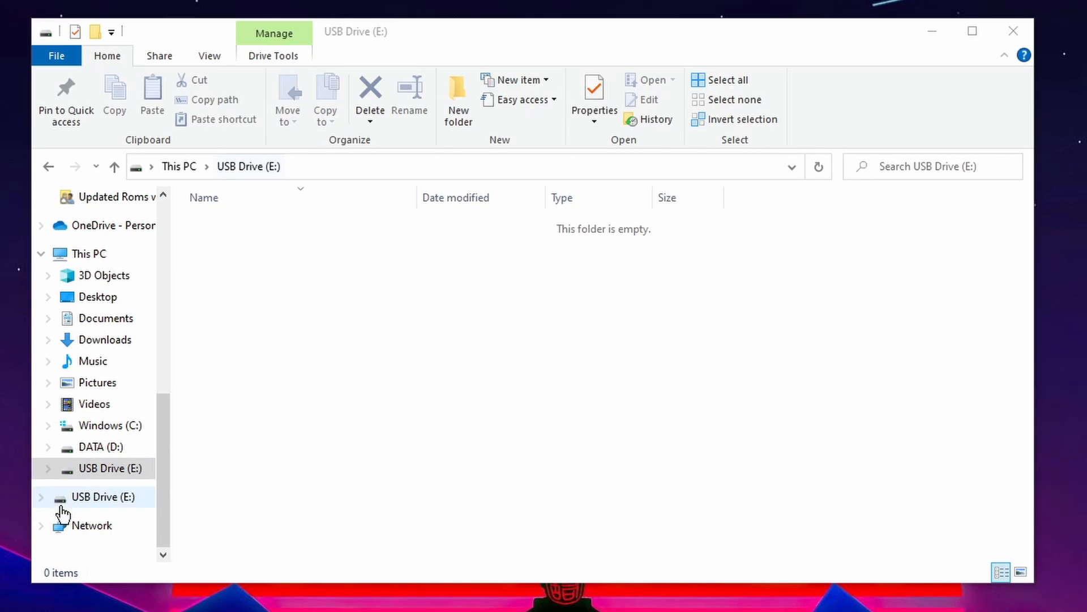
- Start formatting USB Drive (E:) with exFAT chosen as the file system
{"action": "left_click", "coordinate": [110, 468]}
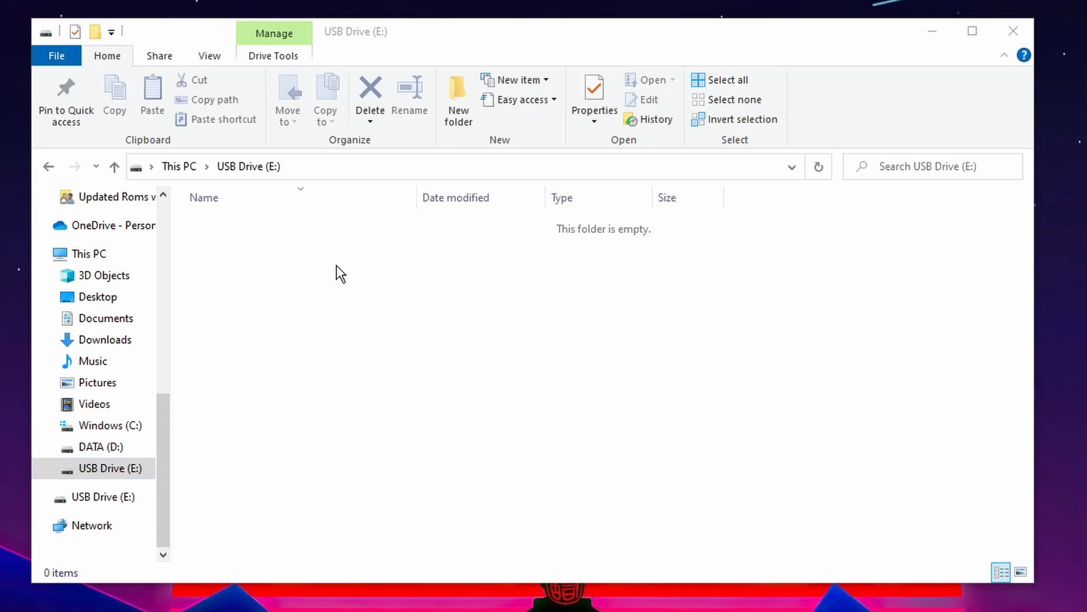
{"action": "mouse_move", "coordinate": [444, 451]}
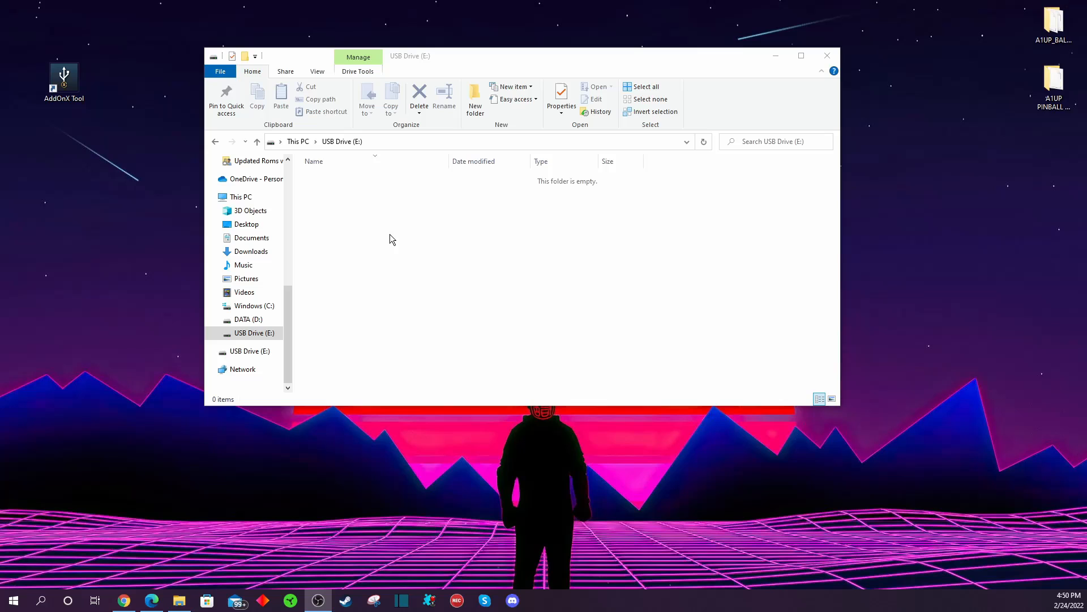
{"action": "mouse_move", "coordinate": [339, 355]}
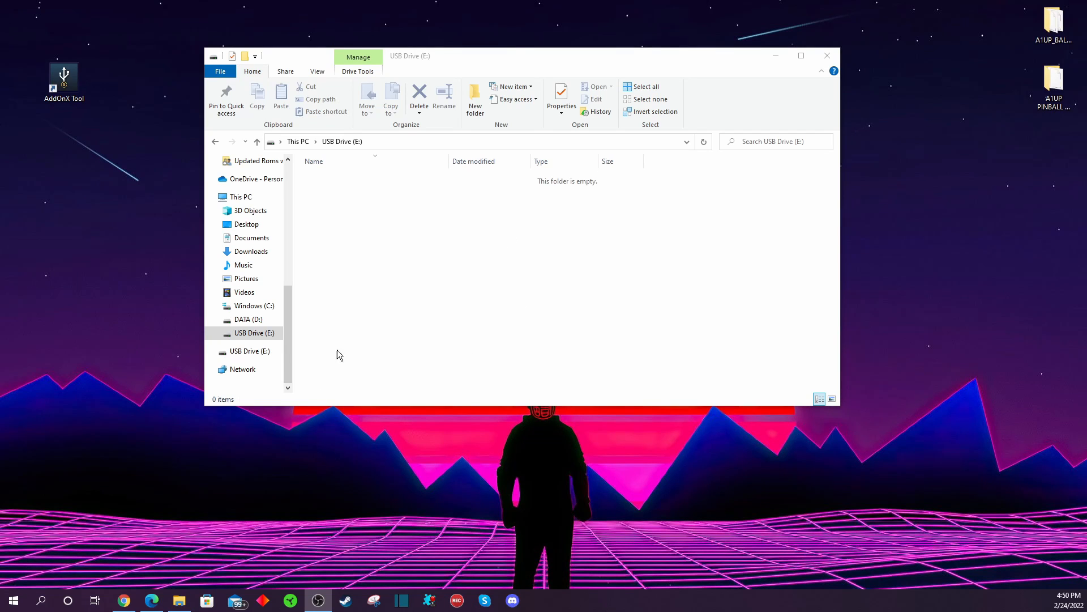
{"action": "mouse_move", "coordinate": [359, 304]}
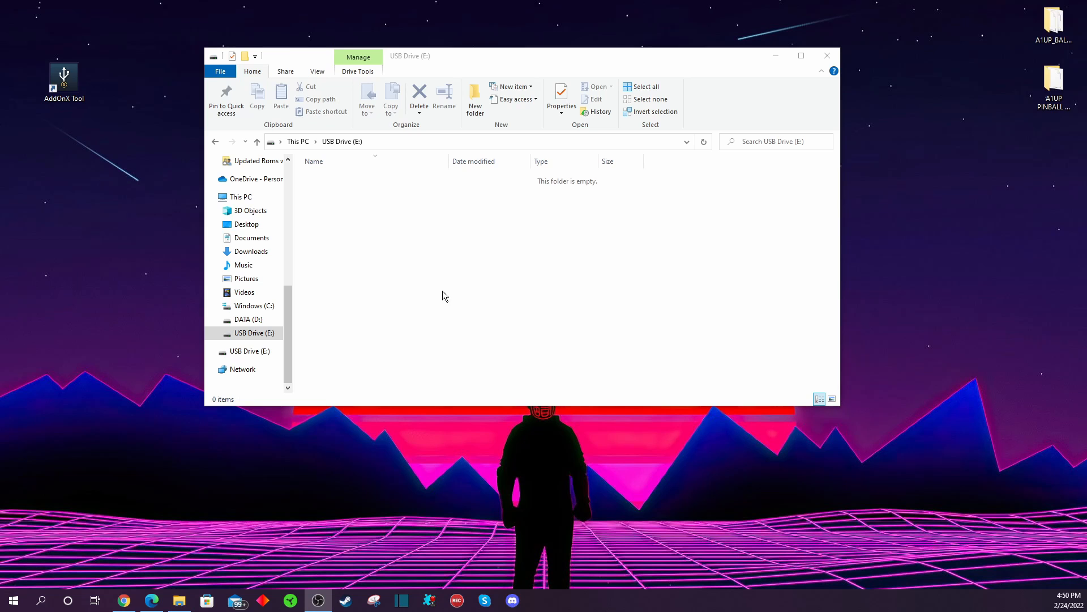
{"action": "mouse_move", "coordinate": [449, 273]}
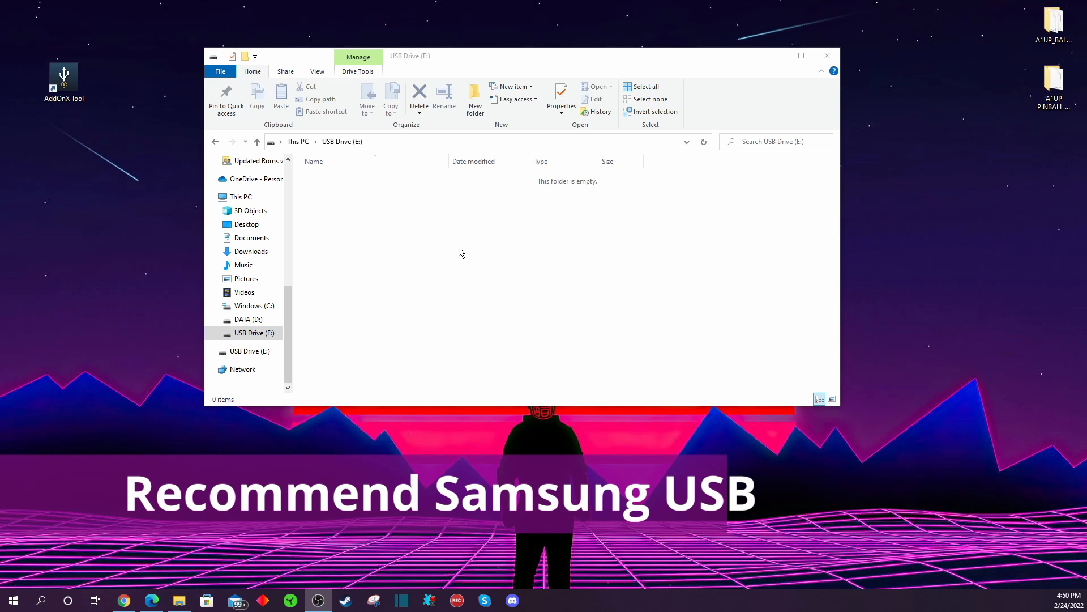
{"action": "mouse_move", "coordinate": [399, 229]}
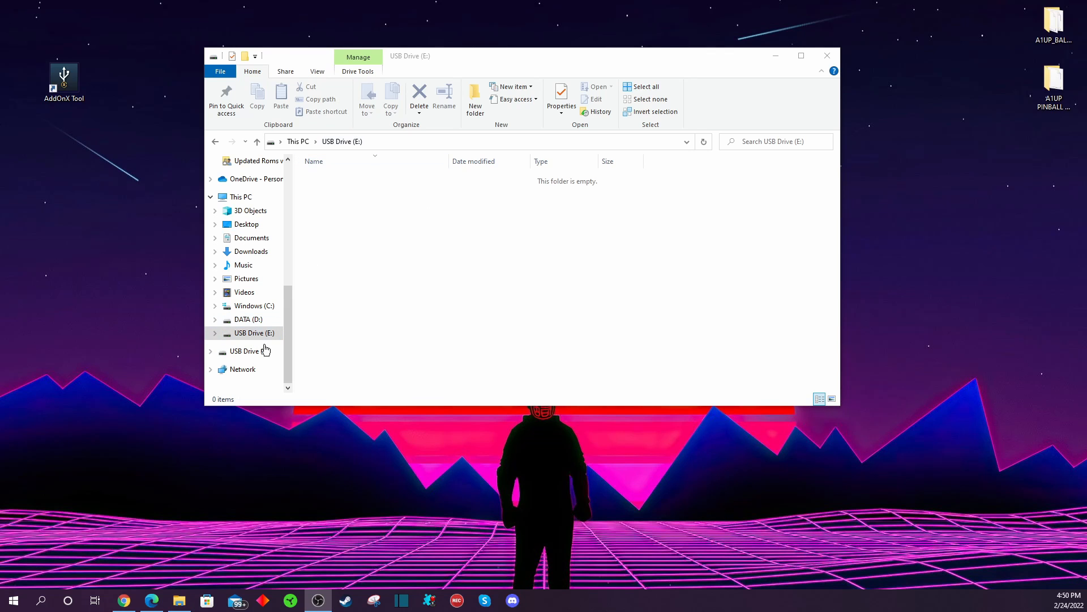
{"action": "mouse_move", "coordinate": [396, 341]}
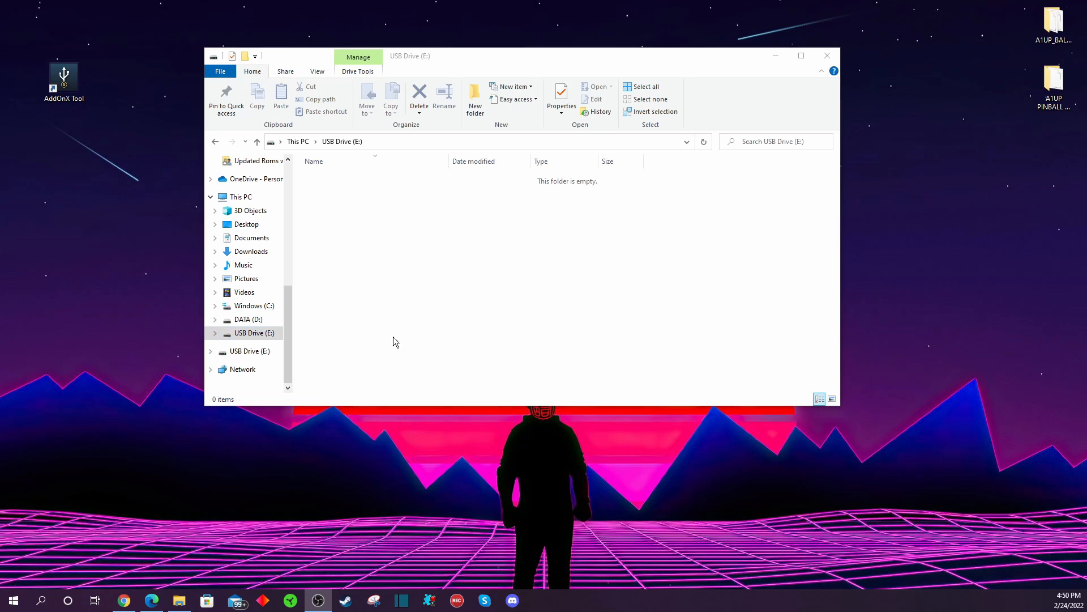
{"action": "mouse_move", "coordinate": [319, 287]}
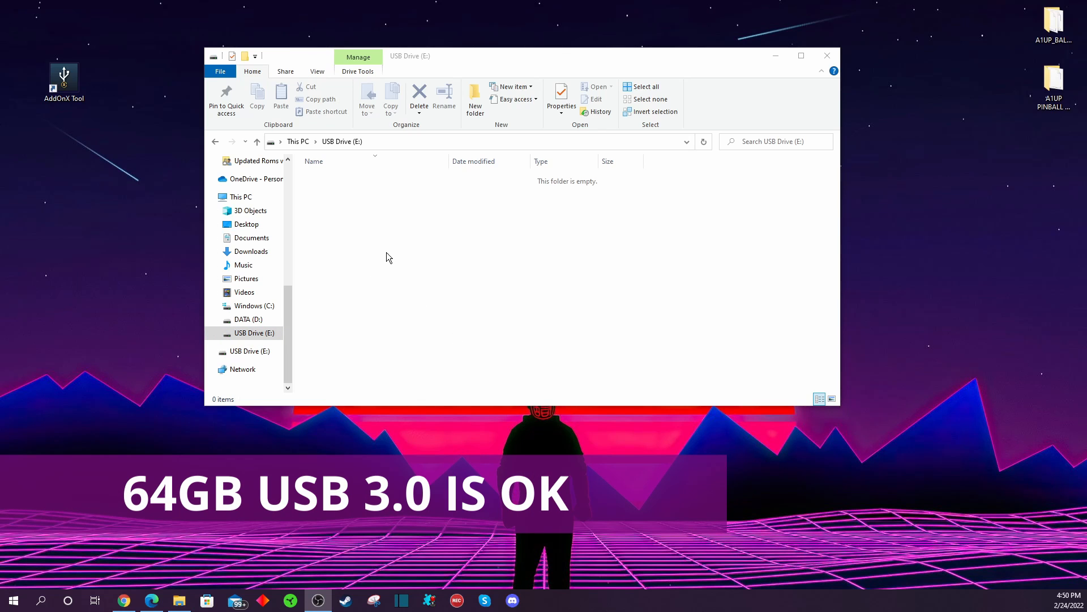
{"action": "mouse_move", "coordinate": [458, 337]}
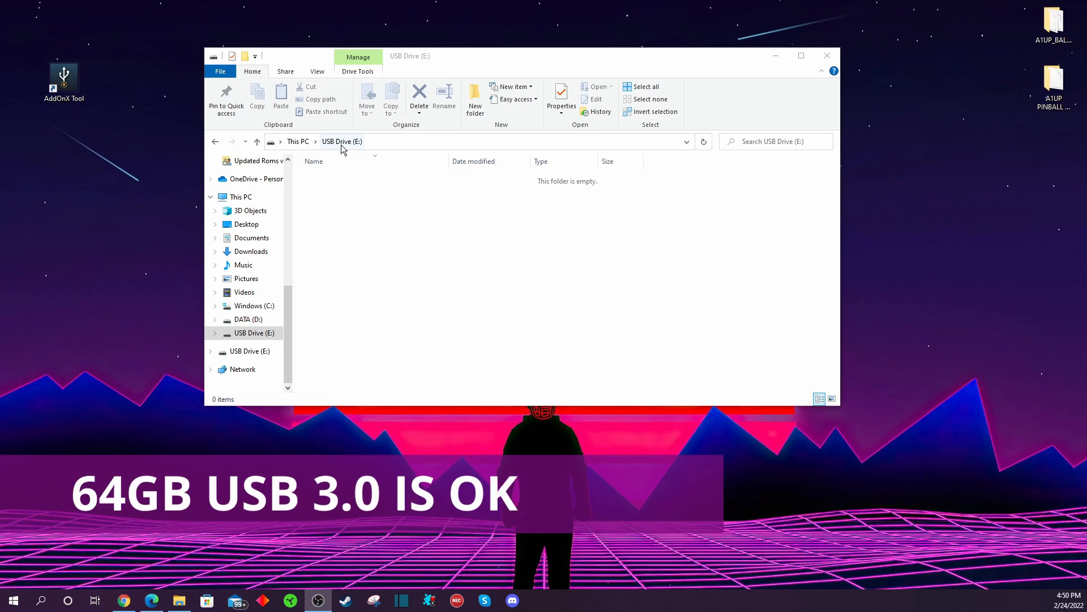
{"action": "left_click", "coordinate": [254, 333]}
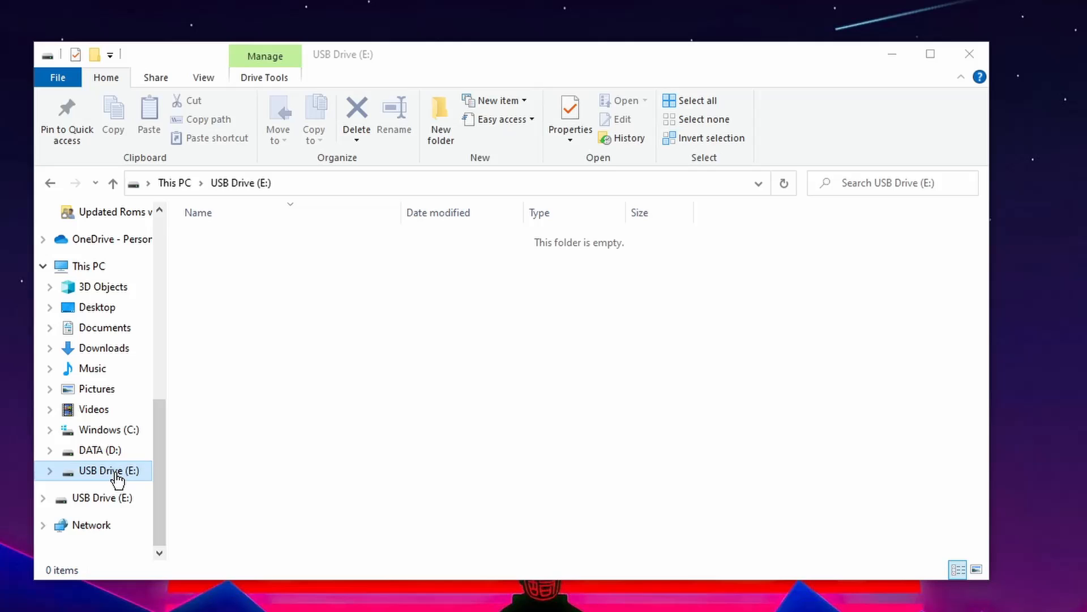
{"action": "right_click", "coordinate": [109, 470]}
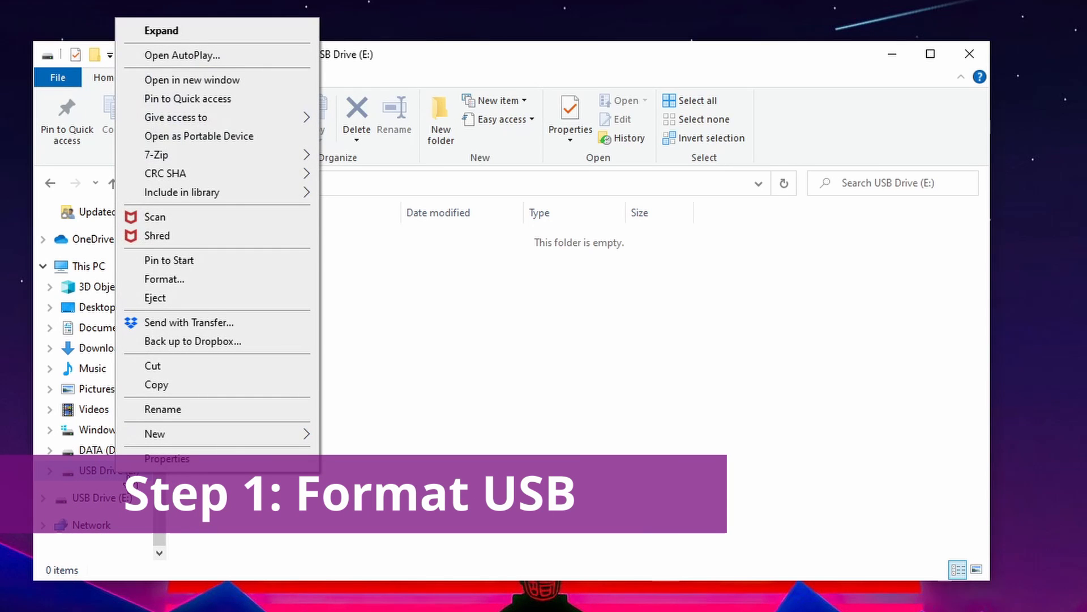
{"action": "left_click", "coordinate": [163, 278]}
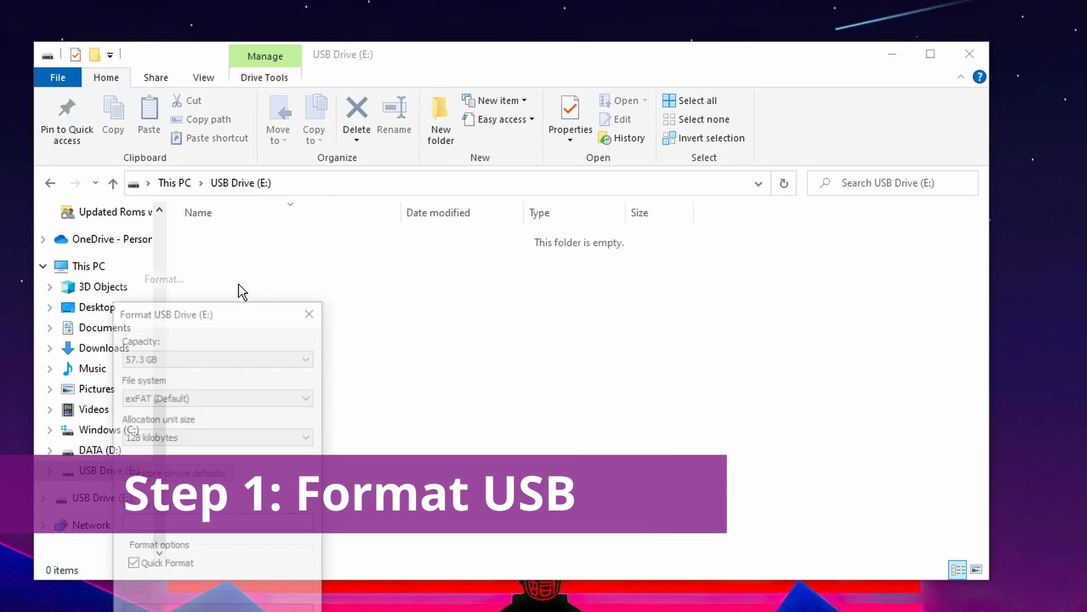
{"action": "left_click", "coordinate": [217, 397]}
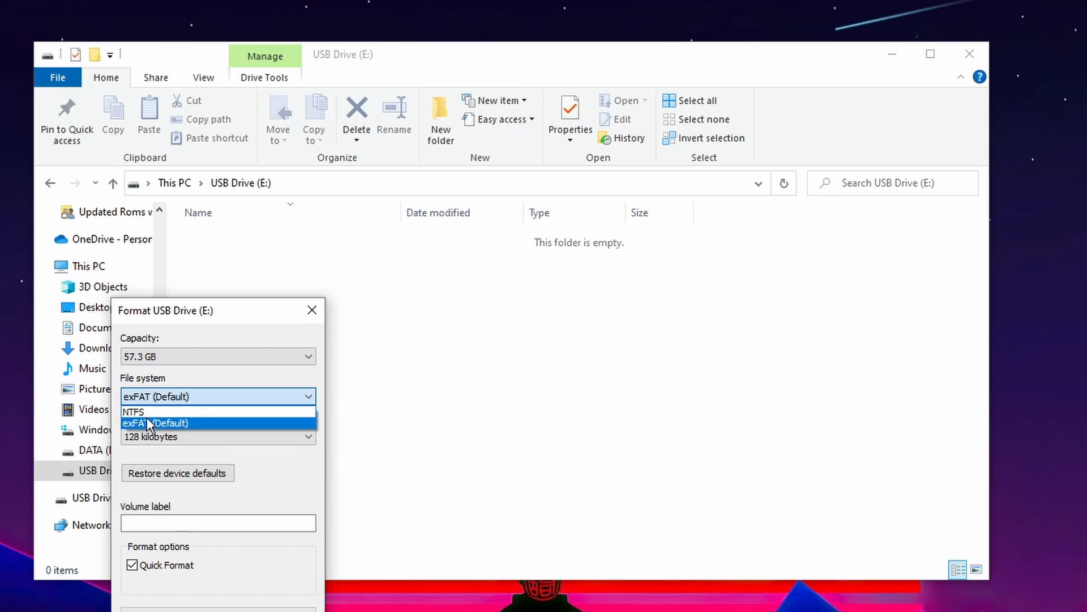
{"action": "left_click", "coordinate": [155, 422]}
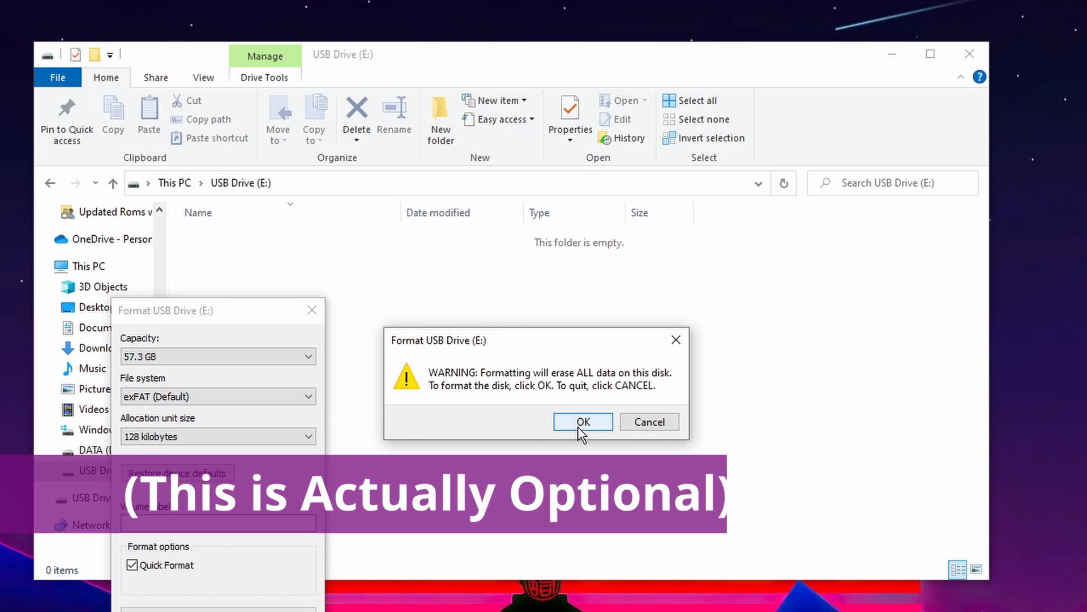
- Confirm erasing the drive and acknowledge that the quick format completed
{"action": "left_click", "coordinate": [582, 421]}
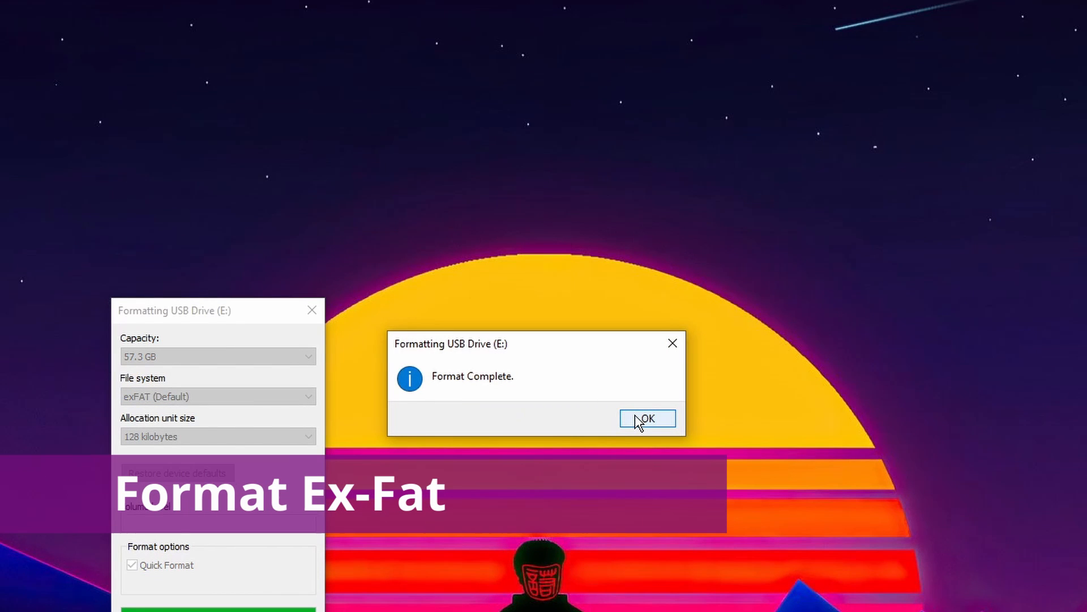
{"action": "left_click", "coordinate": [646, 418]}
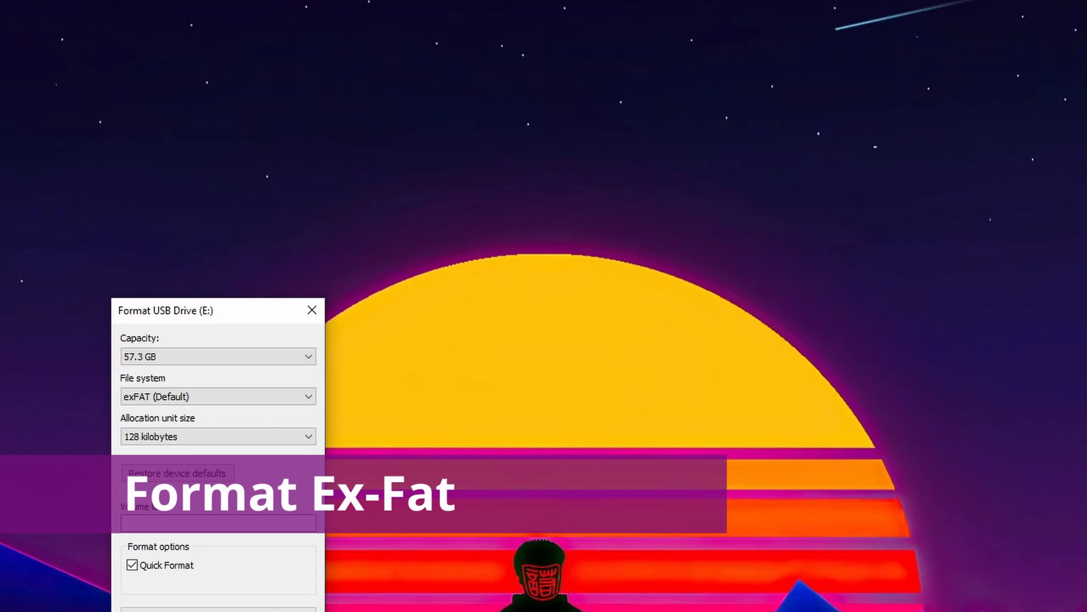
{"action": "left_click", "coordinate": [312, 310]}
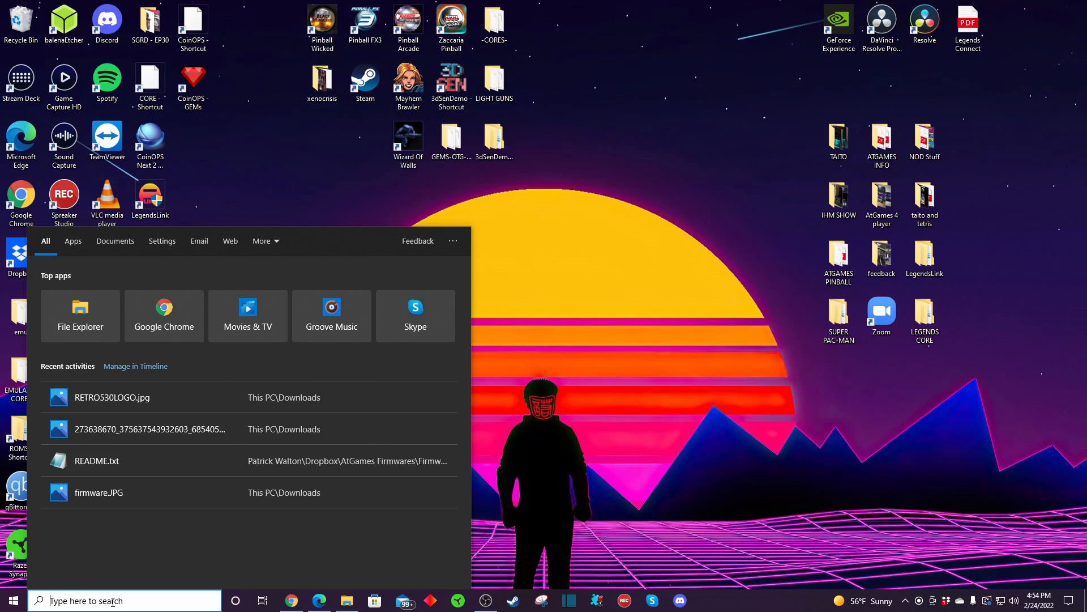
- Launch Disk Management from Windows search ('disk m') and scroll down to Disk 2
{"action": "type", "text": "disk m"}
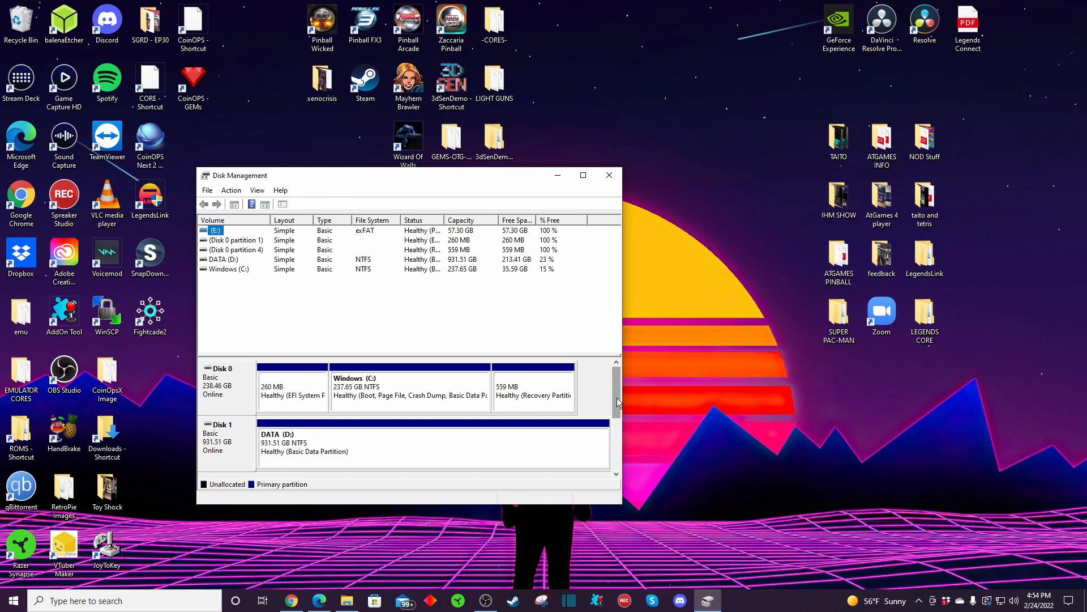
{"action": "scroll", "scroll_direction": "down", "scroll_amount": 3}
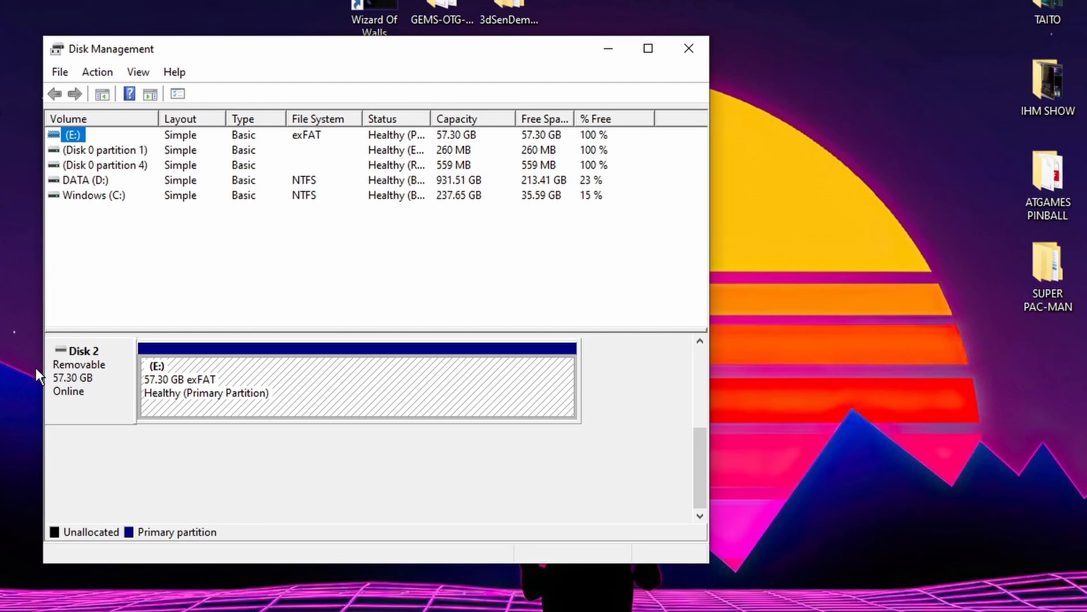
{"action": "mouse_move", "coordinate": [75, 385]}
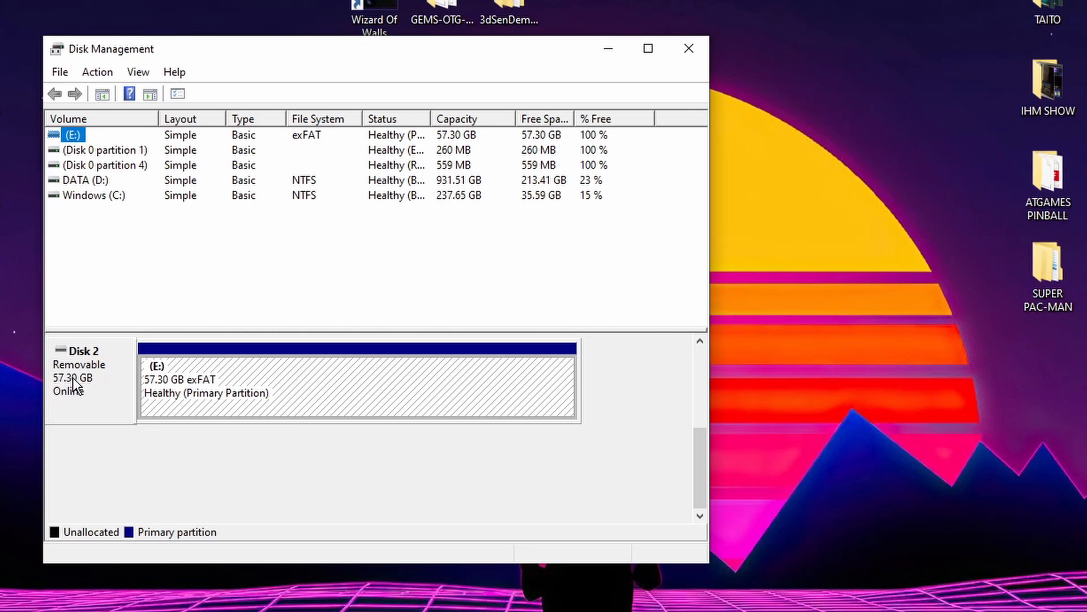
{"action": "mouse_move", "coordinate": [92, 398]}
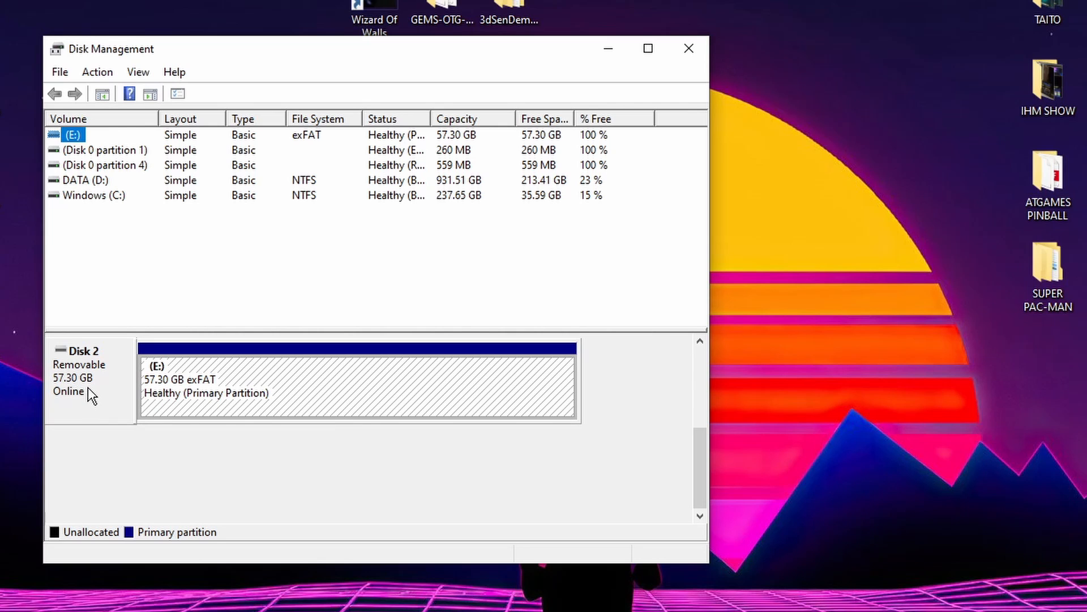
{"action": "mouse_move", "coordinate": [265, 394]}
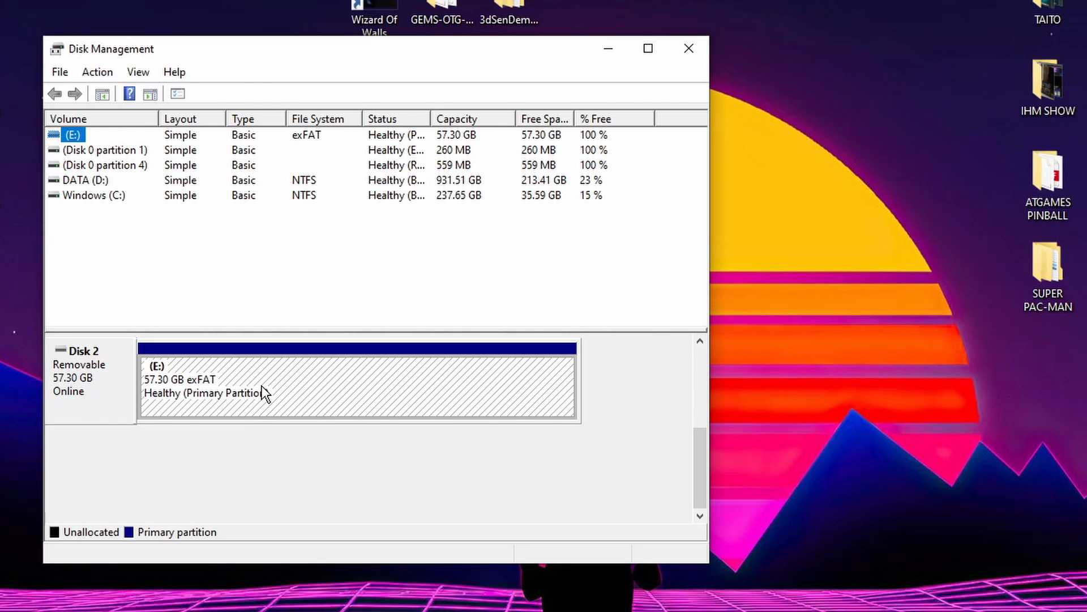
- Delete the exFAT (E:) volume on the removable disk, leaving 57.30 GB unallocated
{"action": "right_click", "coordinate": [263, 388]}
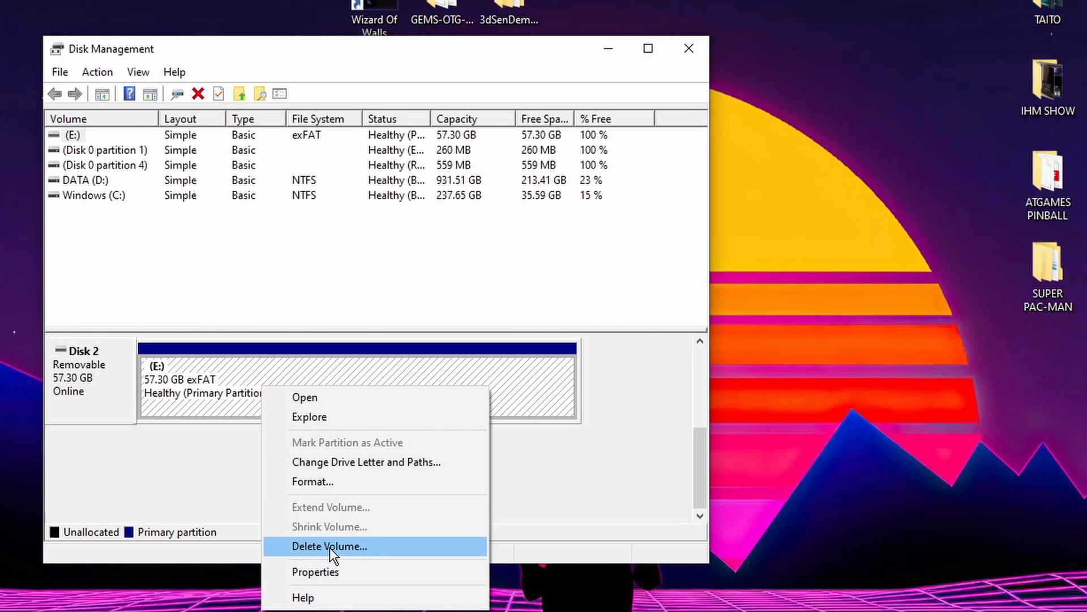
{"action": "left_click", "coordinate": [329, 546]}
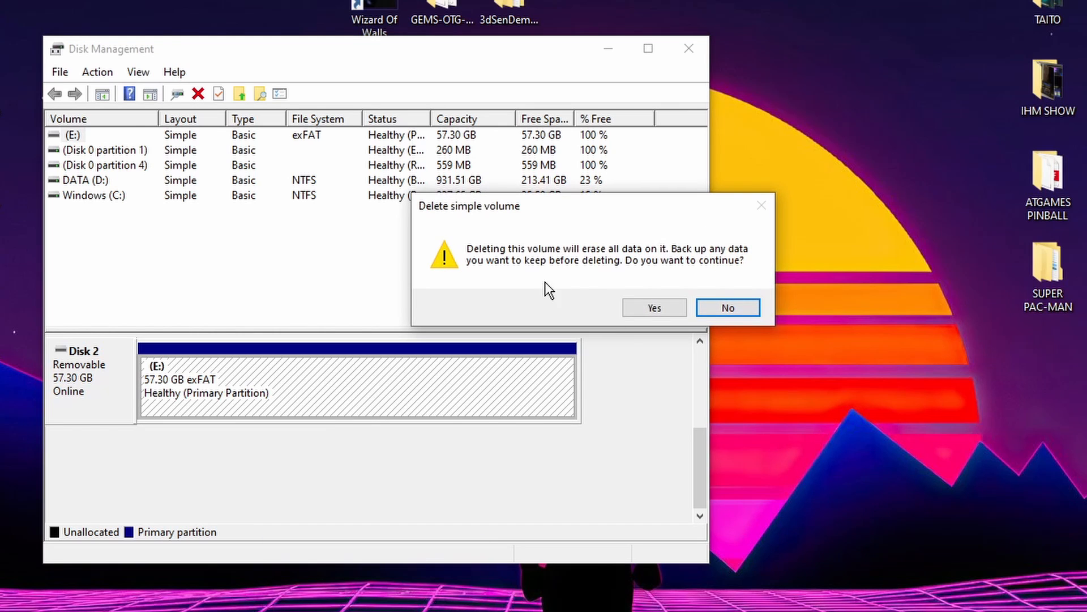
{"action": "mouse_move", "coordinate": [687, 261]}
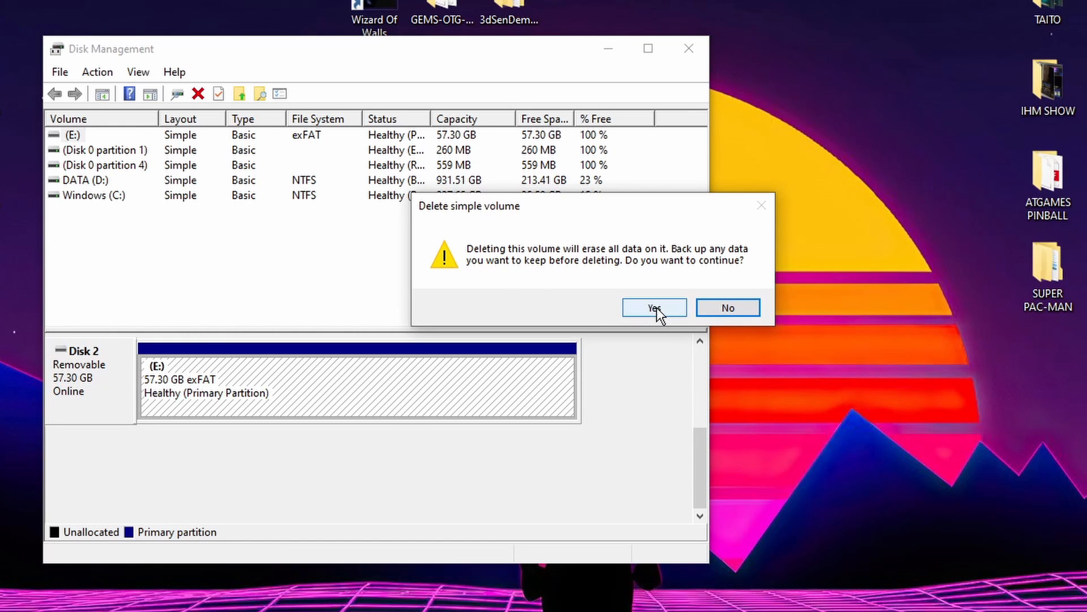
{"action": "left_click", "coordinate": [653, 307]}
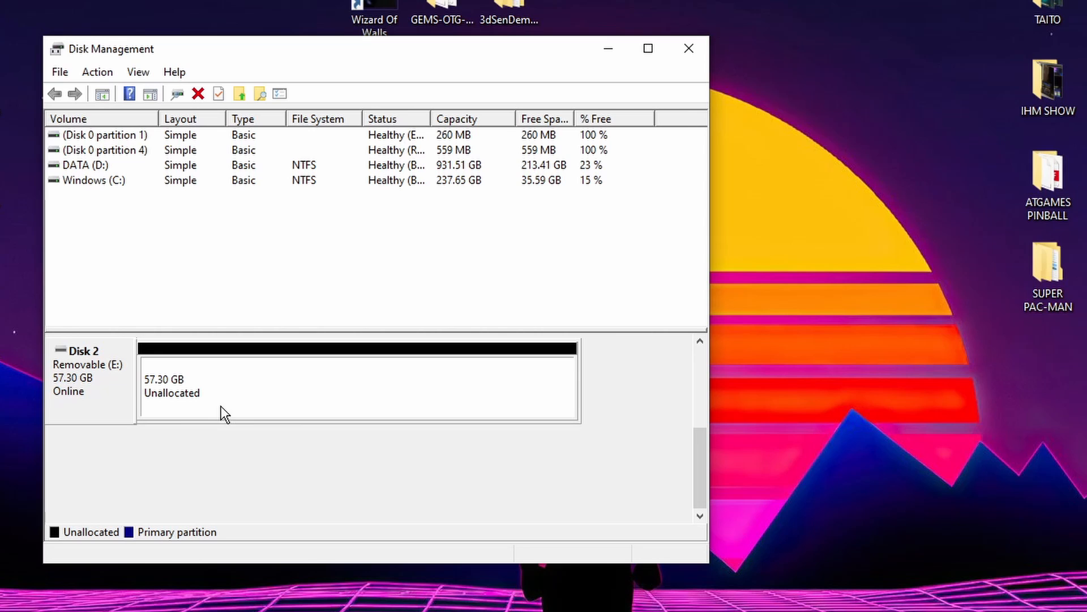
{"action": "mouse_move", "coordinate": [540, 401]}
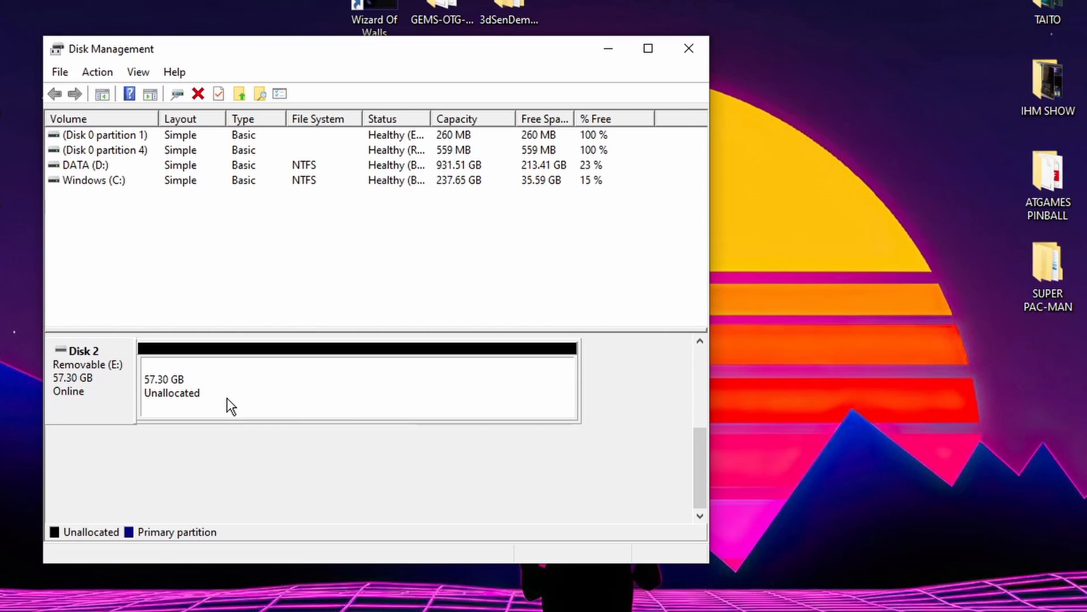
{"action": "mouse_move", "coordinate": [181, 395]}
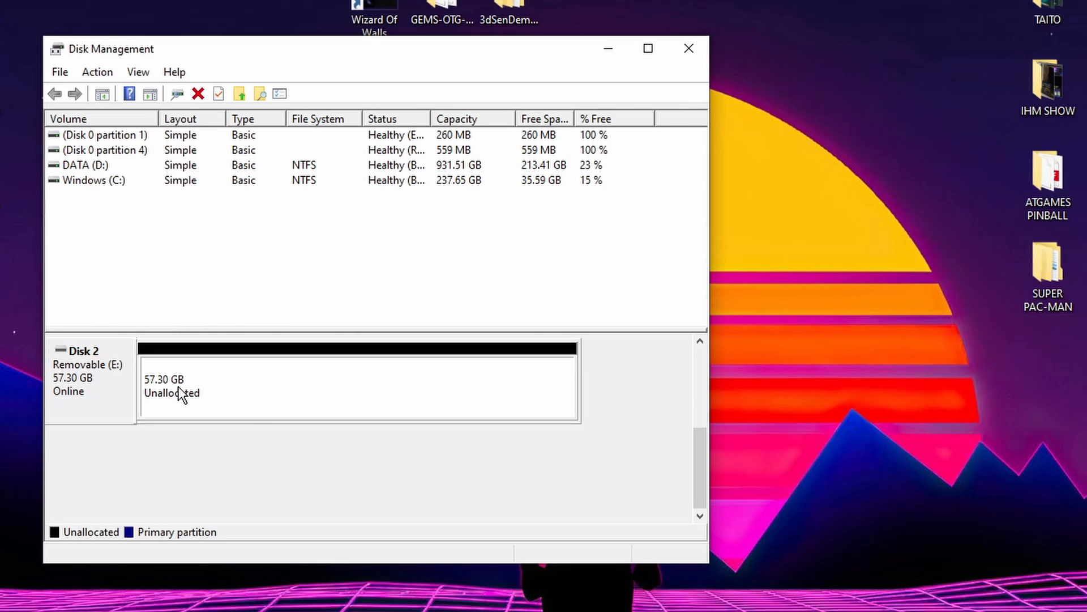
{"action": "mouse_move", "coordinate": [249, 388]}
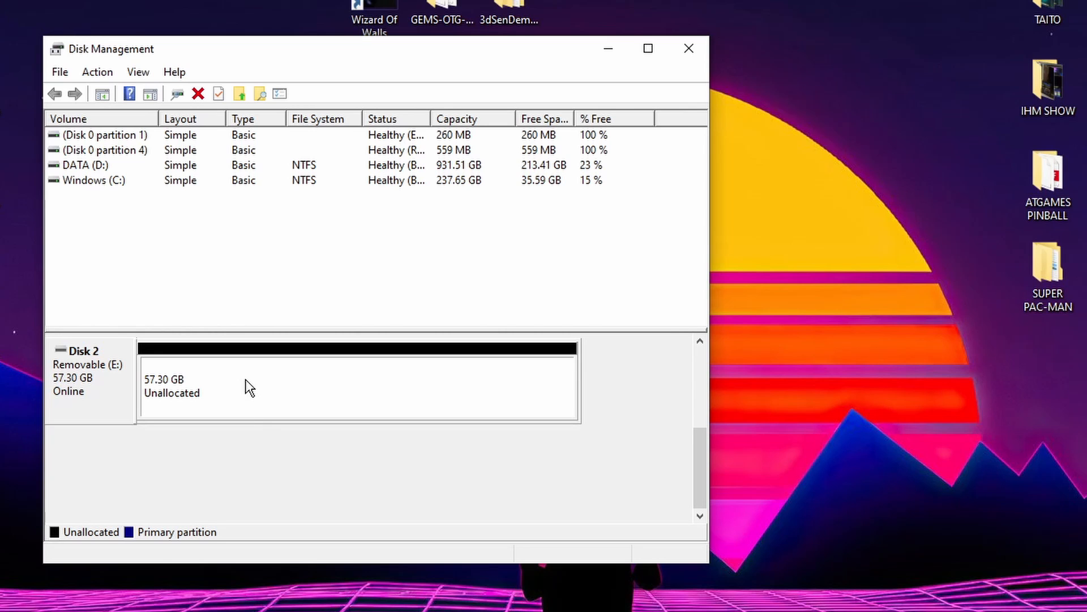
- Begin a new simple volume on Disk 2's unallocated space sized 16384 MB
{"action": "right_click", "coordinate": [249, 386]}
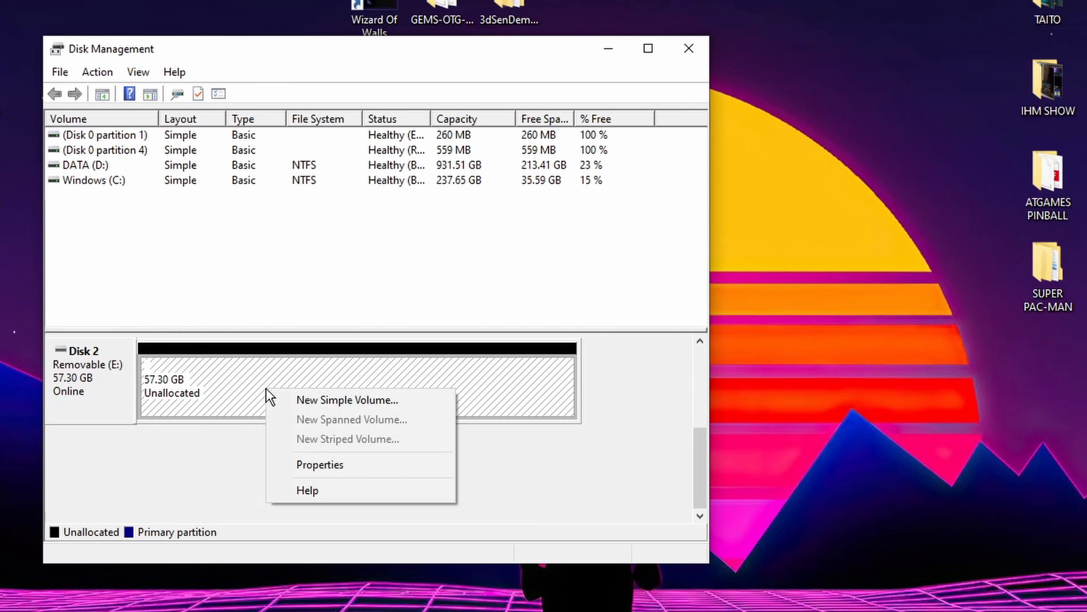
{"action": "left_click", "coordinate": [346, 400]}
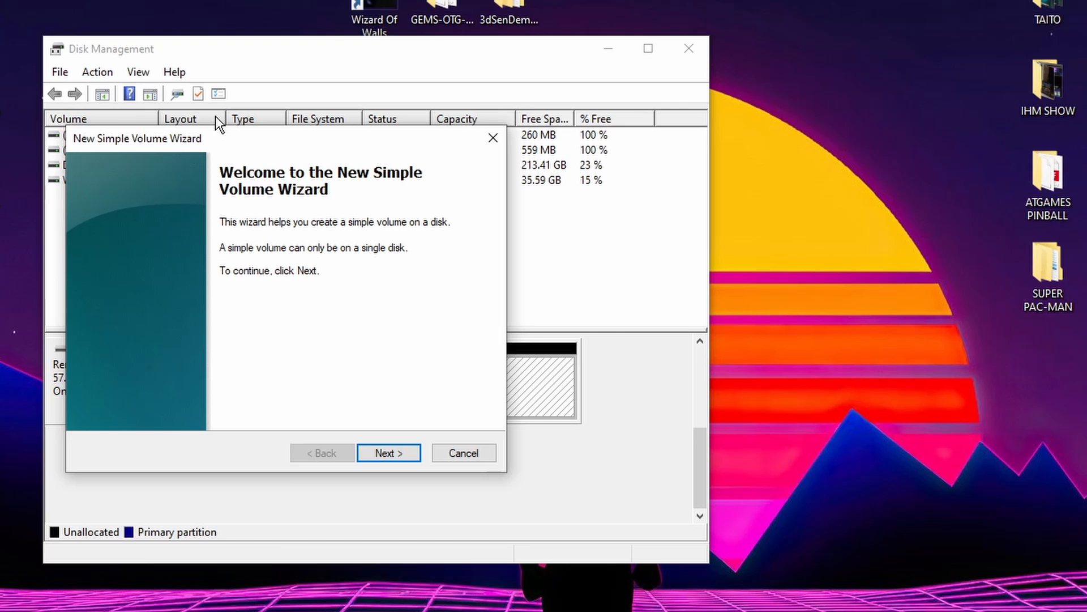
{"action": "mouse_move", "coordinate": [295, 202]}
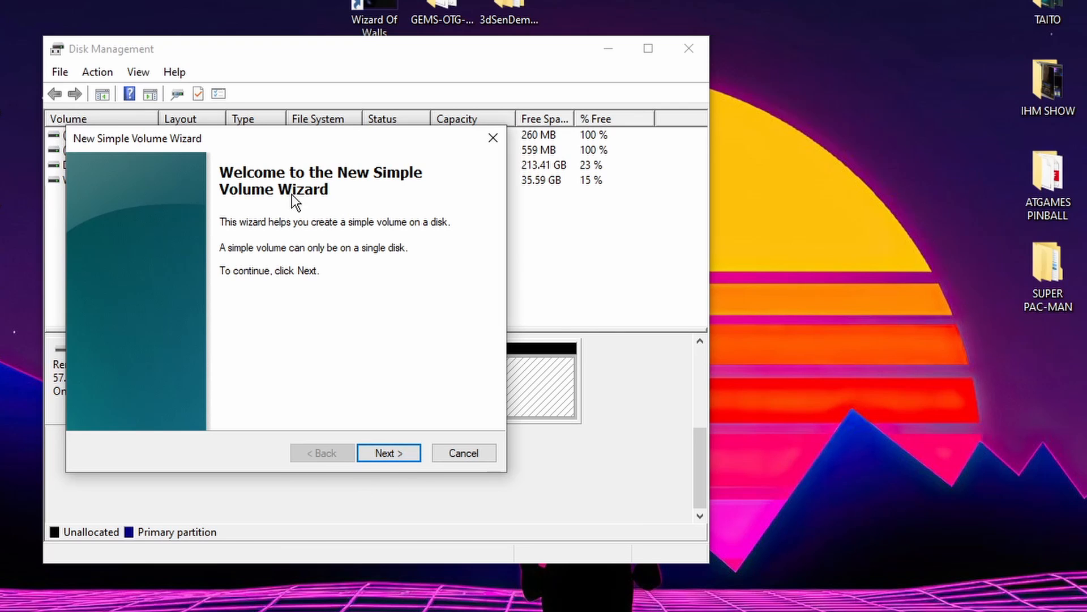
{"action": "left_click", "coordinate": [387, 452]}
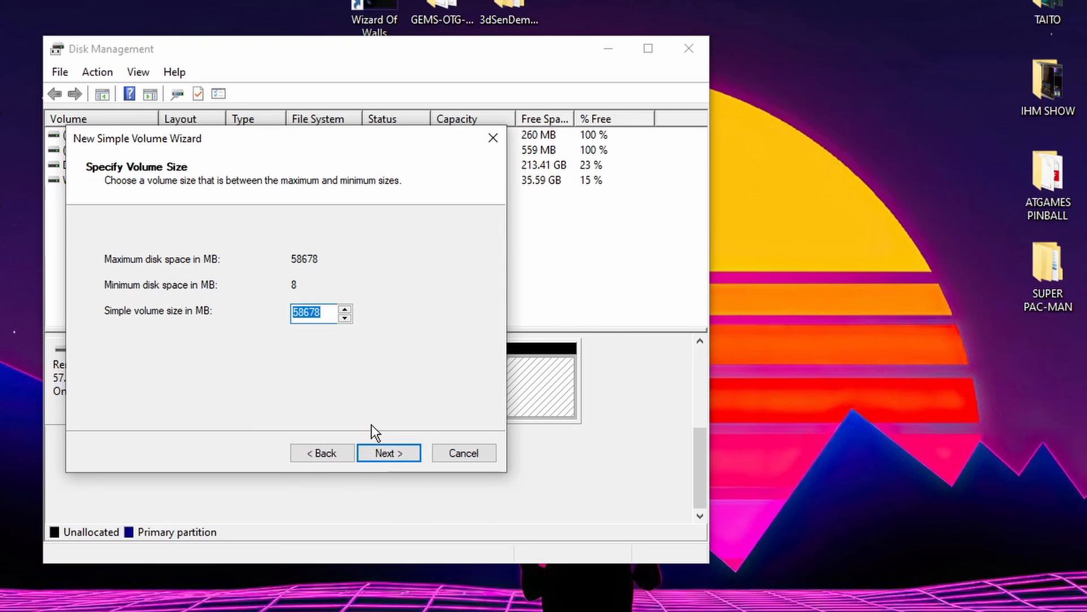
{"action": "left_click", "coordinate": [310, 313]}
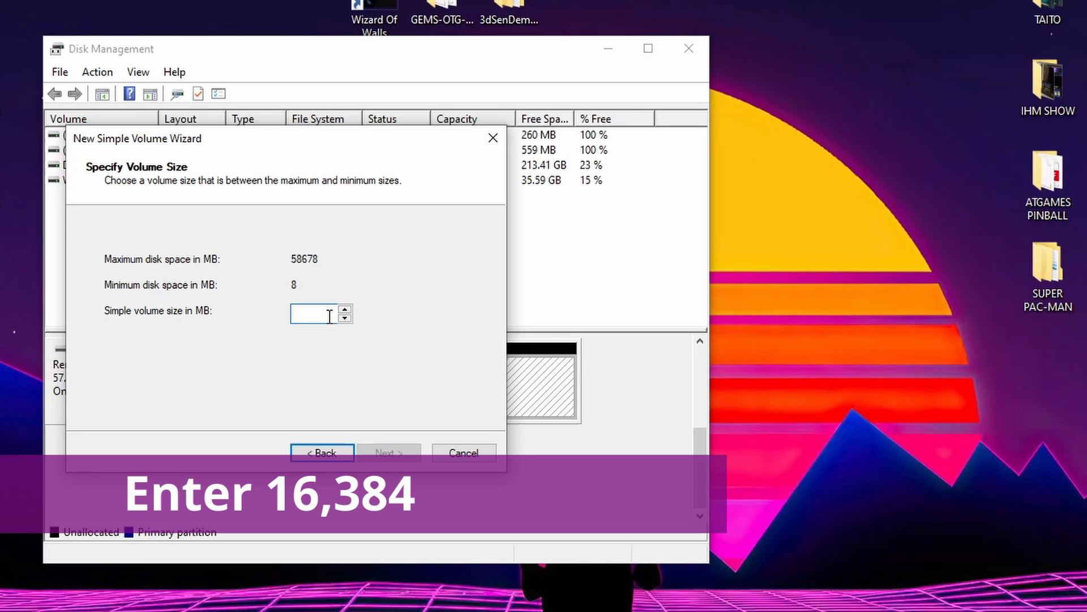
{"action": "type", "text": "16384"}
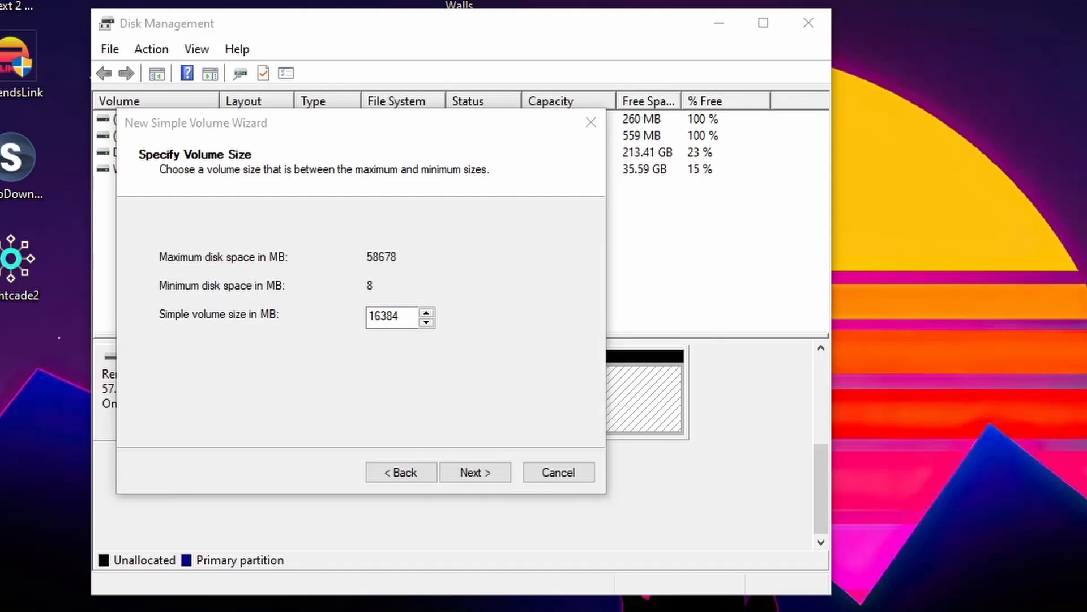
{"action": "mouse_move", "coordinate": [483, 529]}
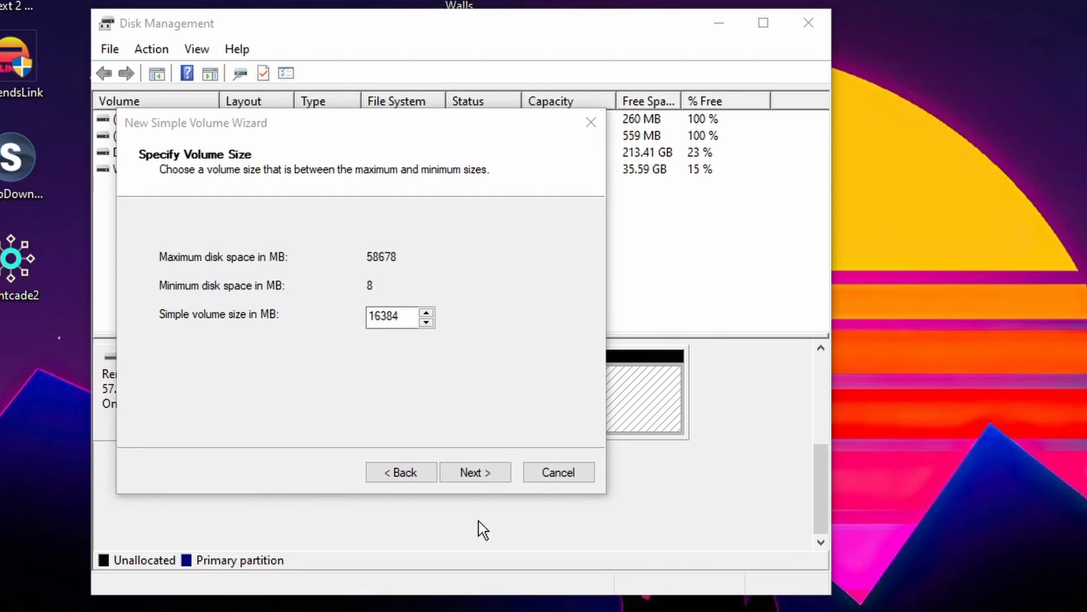
{"action": "mouse_move", "coordinate": [295, 314]}
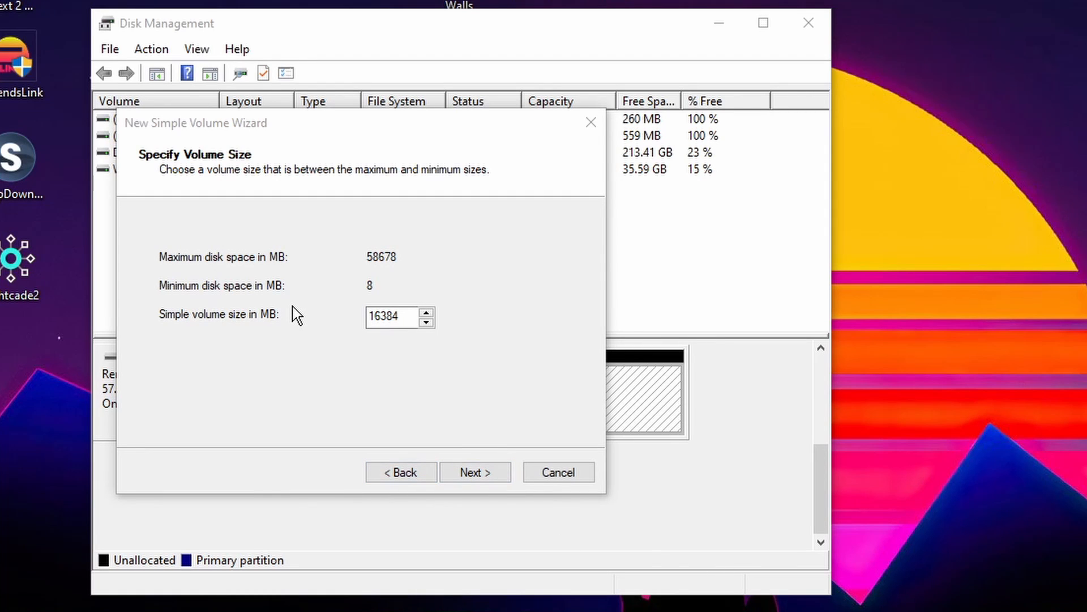
{"action": "left_click", "coordinate": [395, 316]}
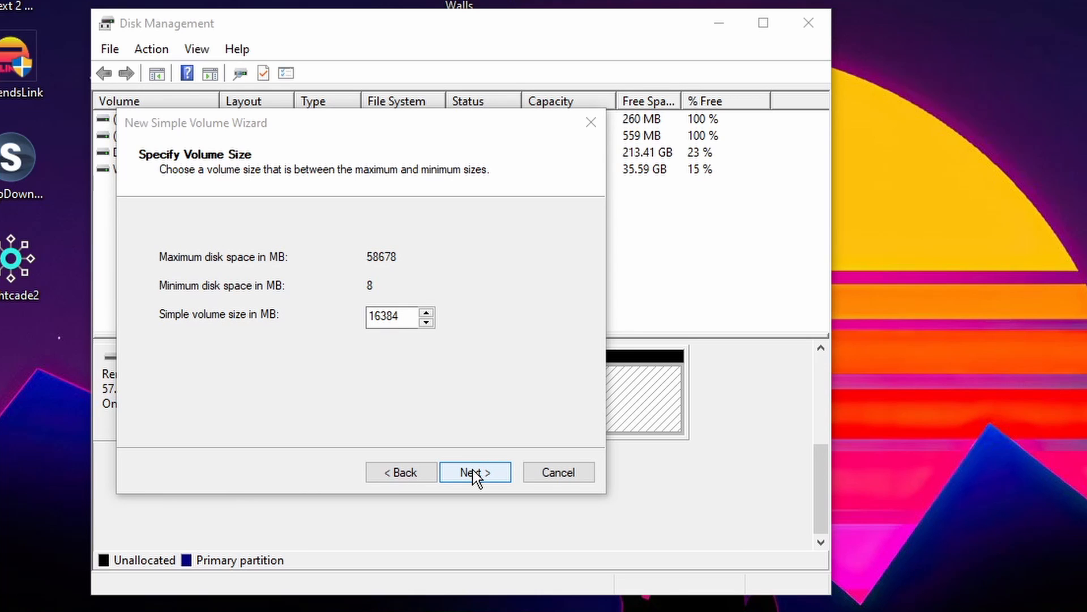
{"action": "left_click", "coordinate": [475, 471]}
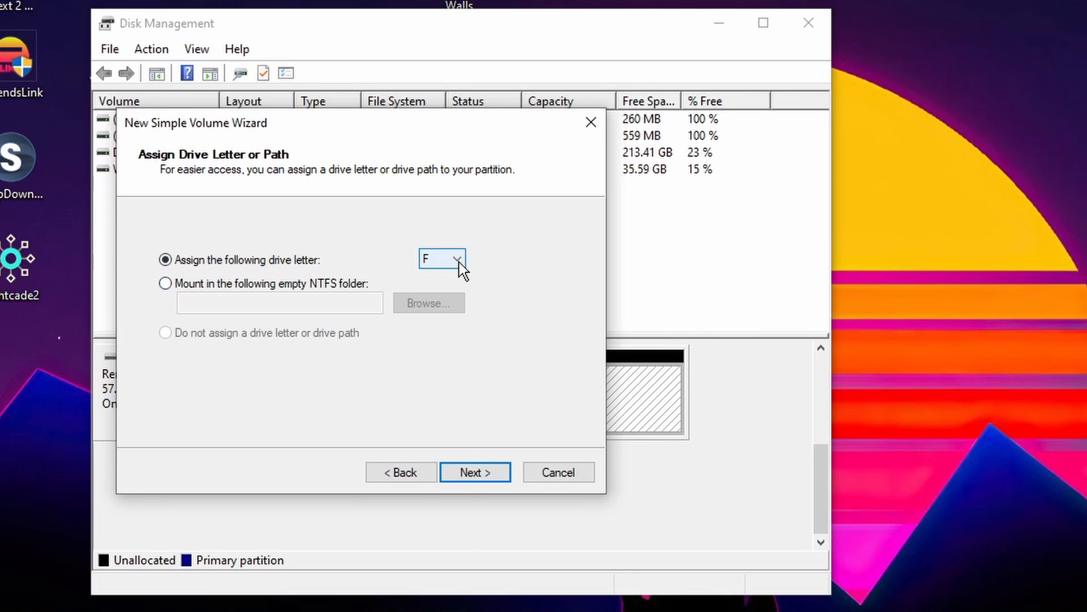
- Keep drive letter F for the new volume and continue to formatting
{"action": "left_click", "coordinate": [457, 258]}
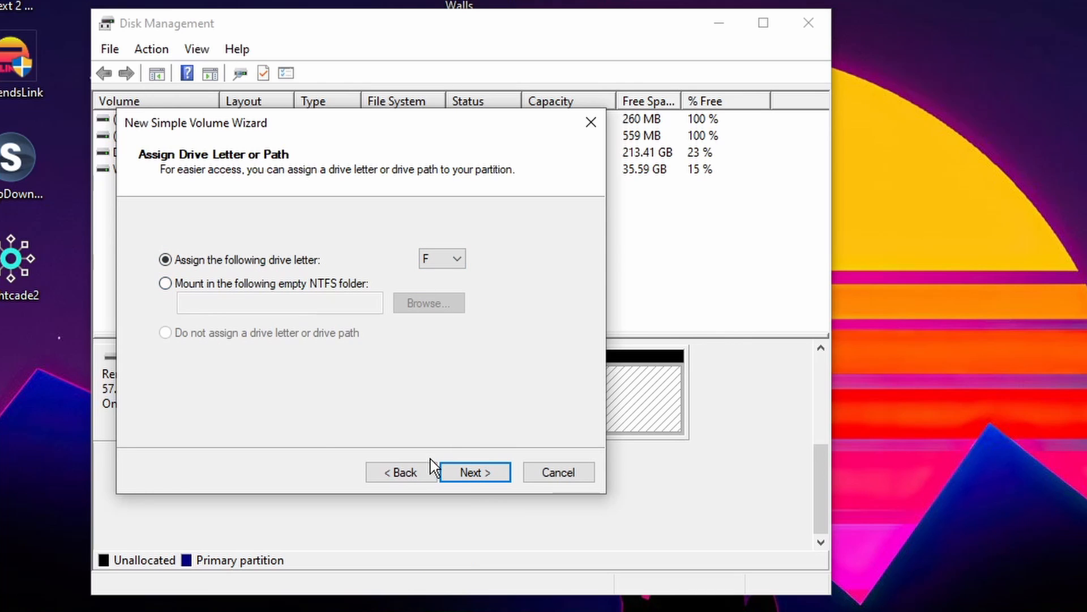
{"action": "left_click", "coordinate": [474, 472]}
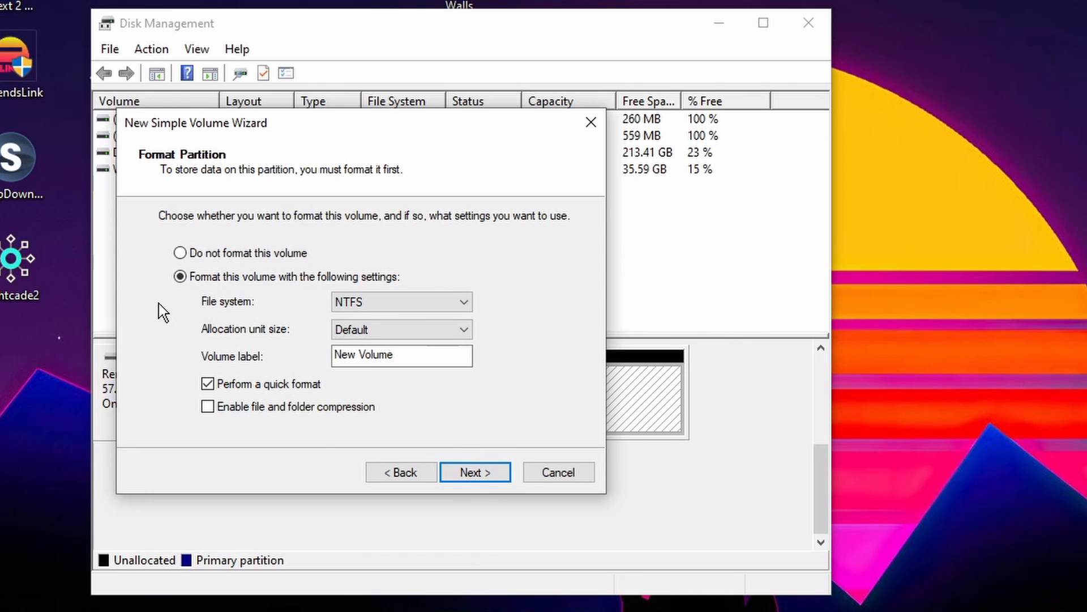
- Format the volume as FAT32 labelled FlashDriveX and finish creating it
{"action": "left_click", "coordinate": [397, 302]}
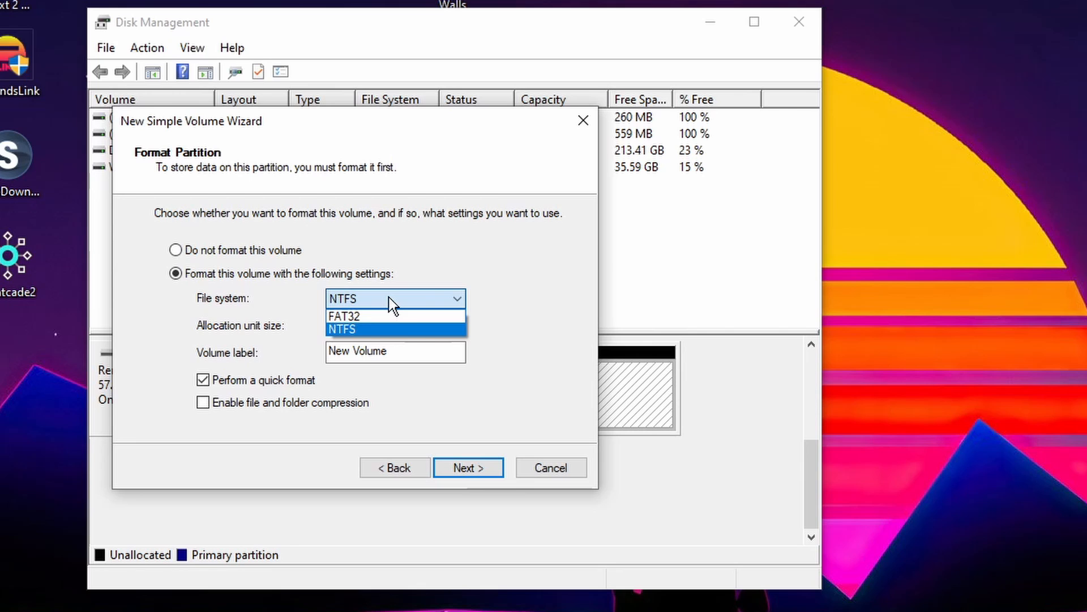
{"action": "left_click", "coordinate": [344, 316]}
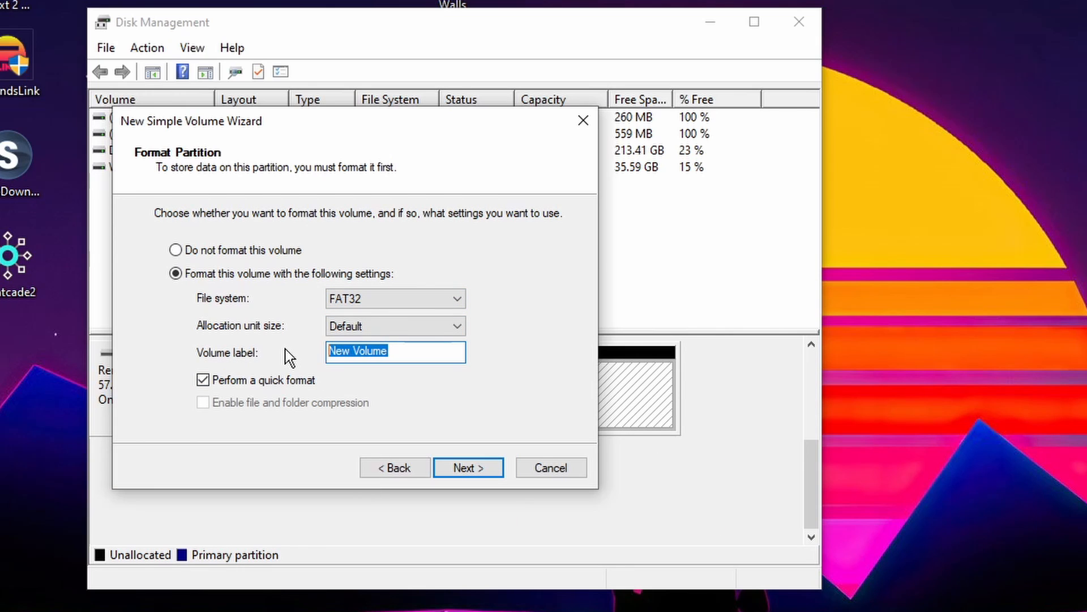
{"action": "type", "text": "Flas"}
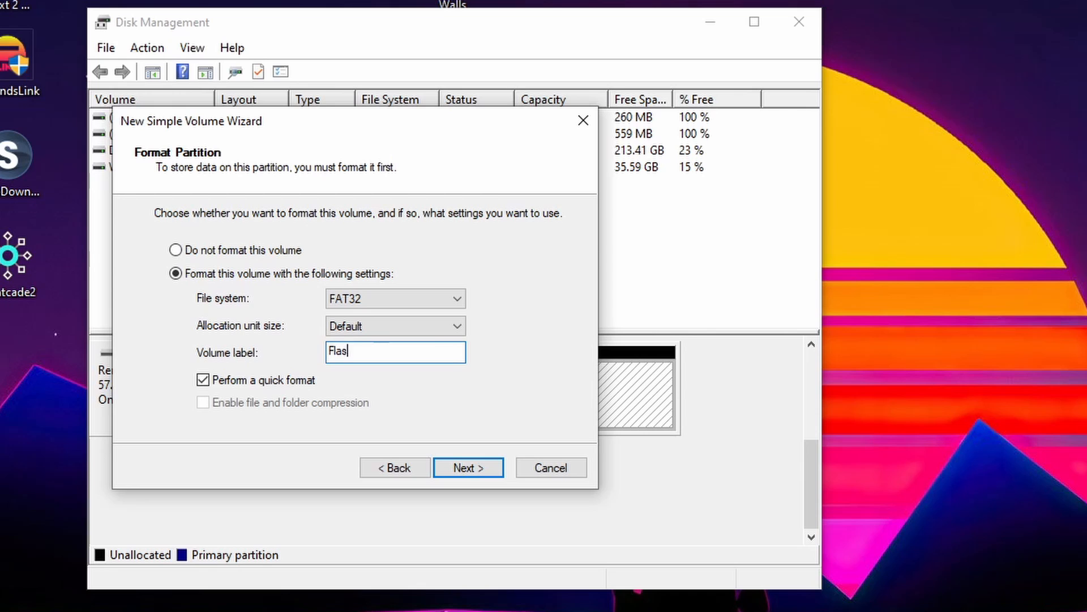
{"action": "type", "text": "hDriveX"}
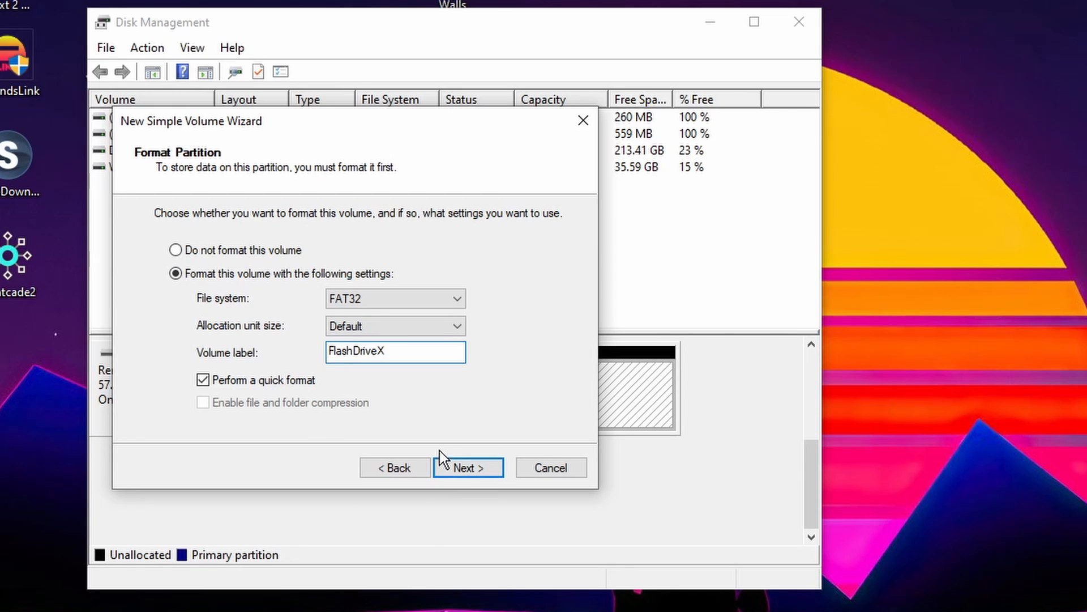
{"action": "left_click", "coordinate": [468, 467]}
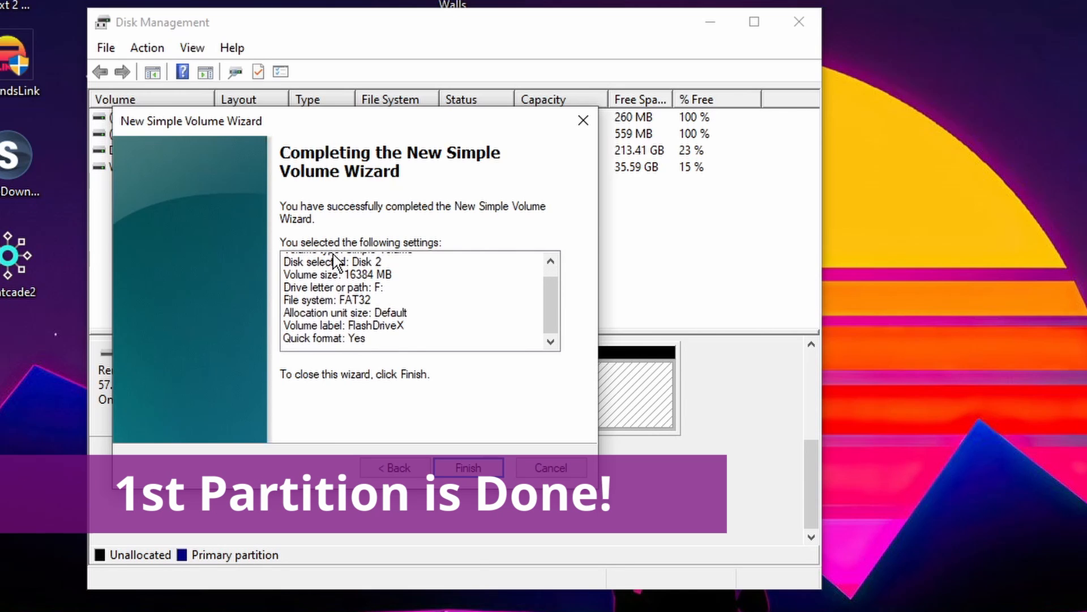
{"action": "left_click", "coordinate": [468, 467]}
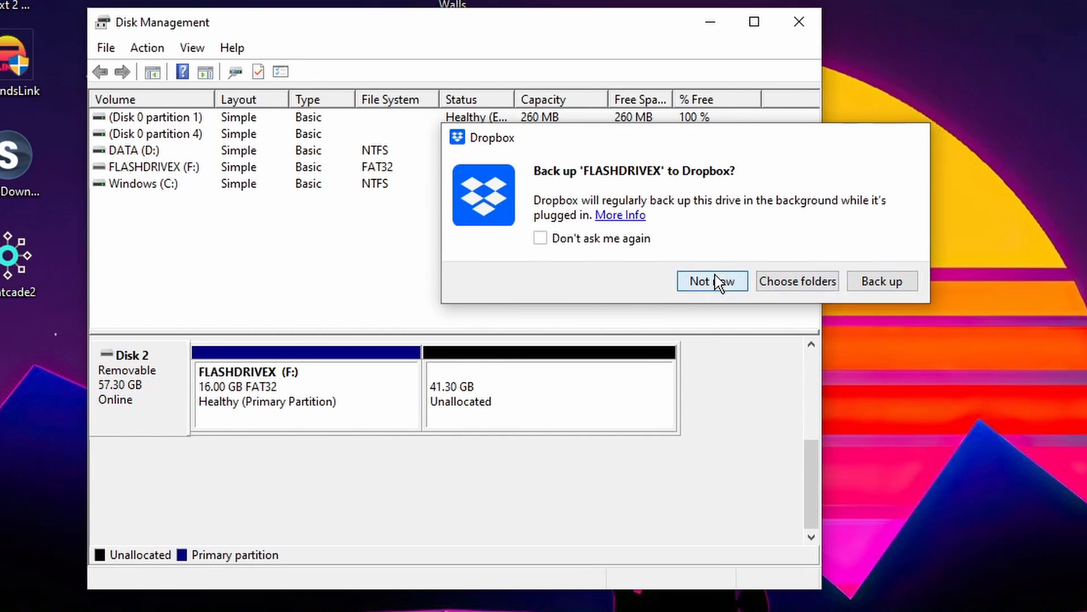
- Decline the Dropbox offer to back up FLASHDRIVEX
{"action": "left_click", "coordinate": [712, 281]}
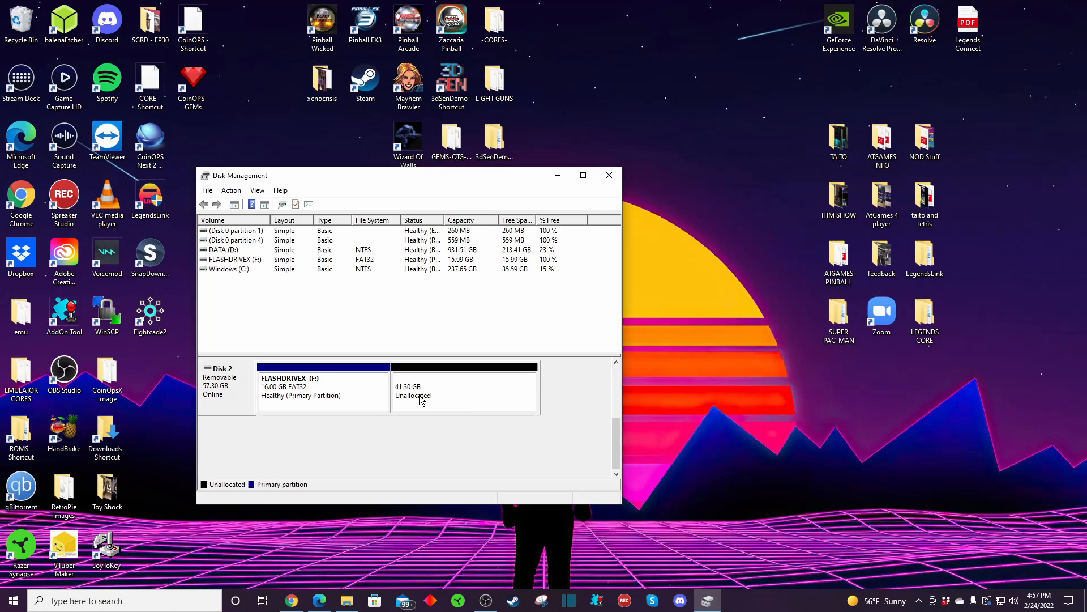
{"action": "mouse_move", "coordinate": [459, 399]}
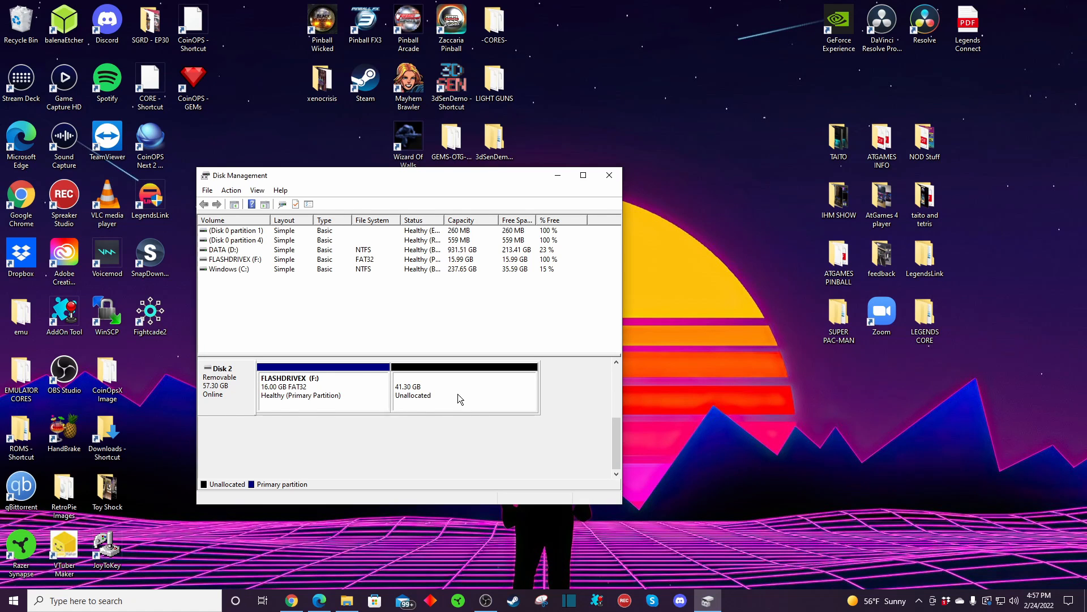
{"action": "mouse_move", "coordinate": [443, 397]}
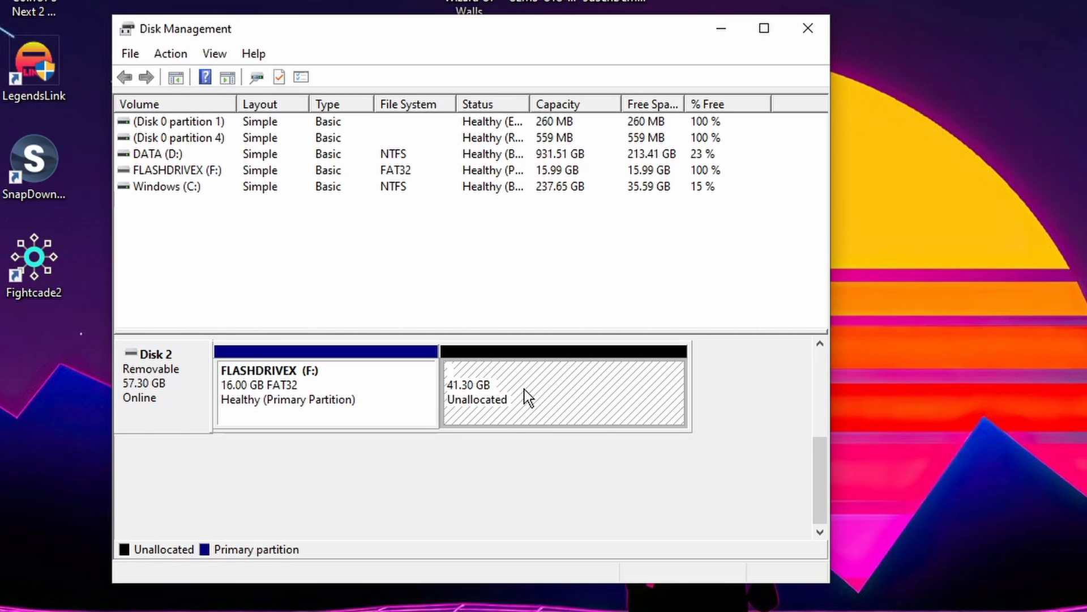
{"action": "mouse_move", "coordinate": [530, 405]}
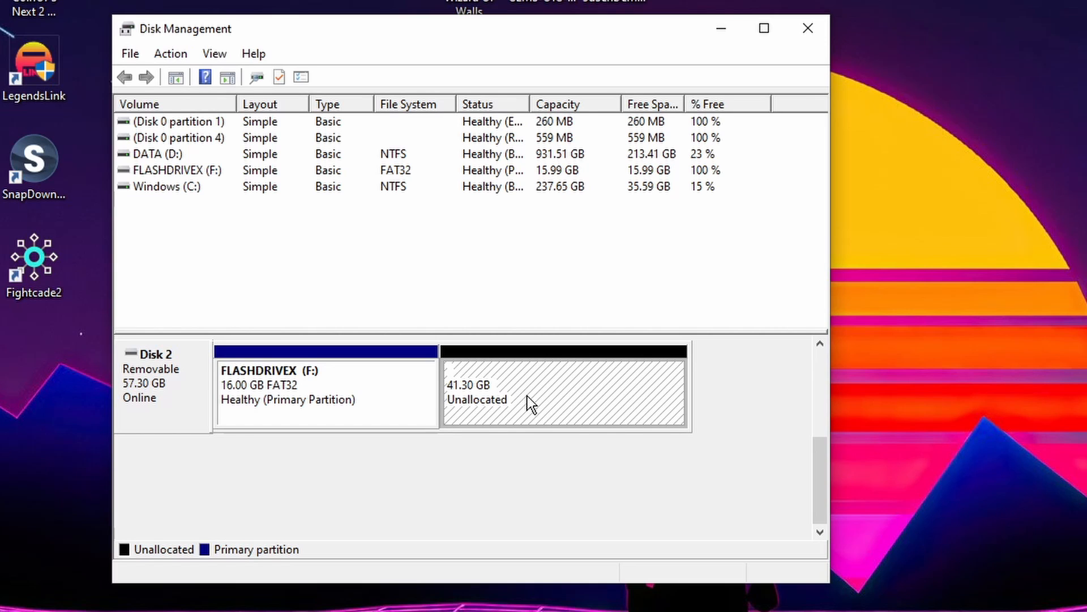
- Begin a new simple volume on the remaining unallocated space at the maximum 42294 MB
{"action": "right_click", "coordinate": [530, 403]}
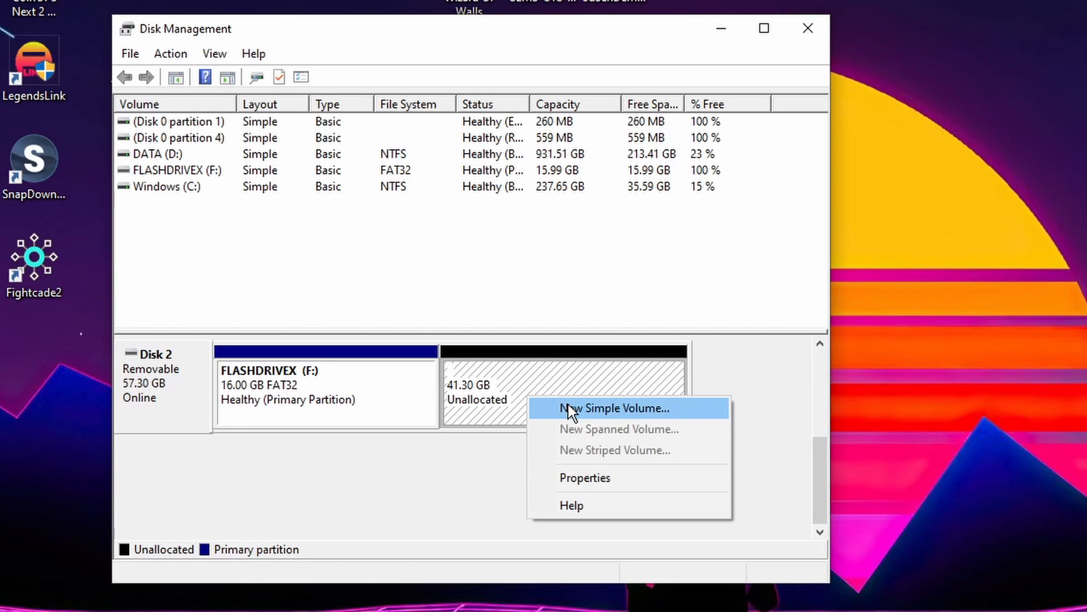
{"action": "left_click", "coordinate": [614, 408]}
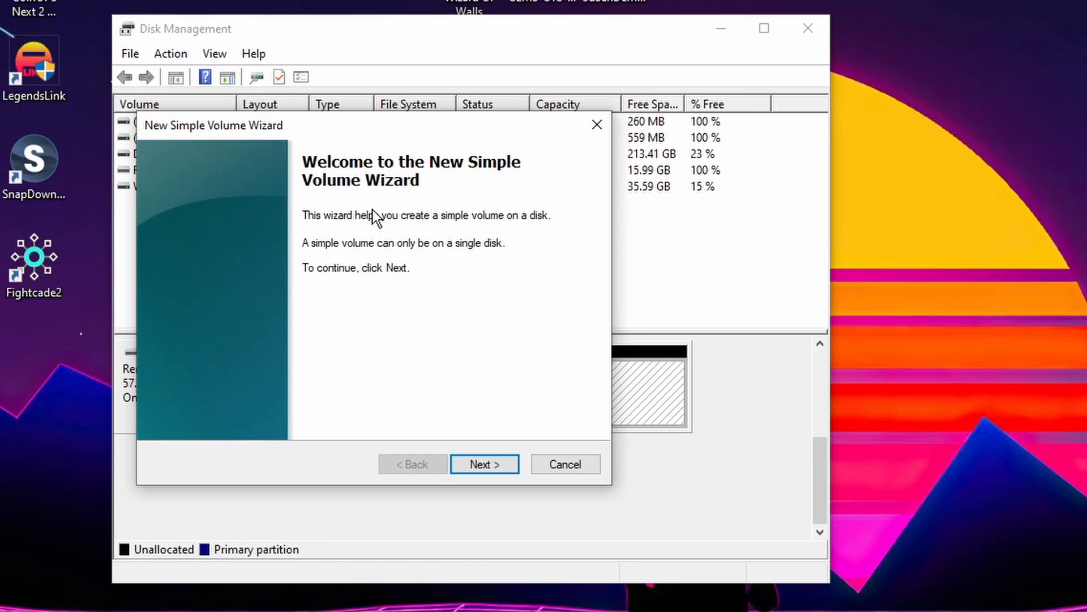
{"action": "left_click", "coordinate": [483, 465]}
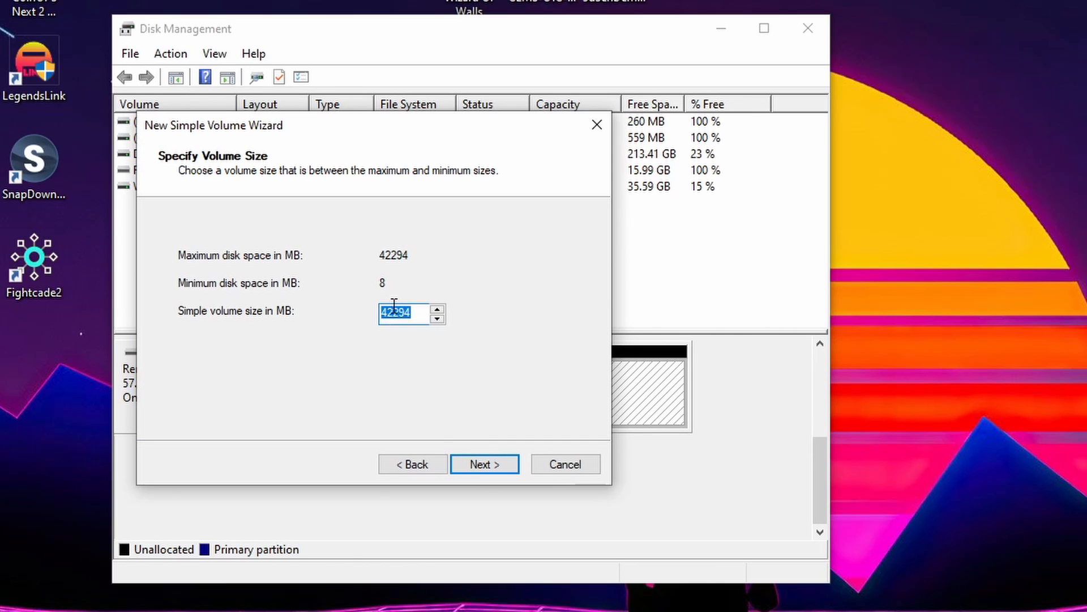
{"action": "mouse_move", "coordinate": [346, 258]}
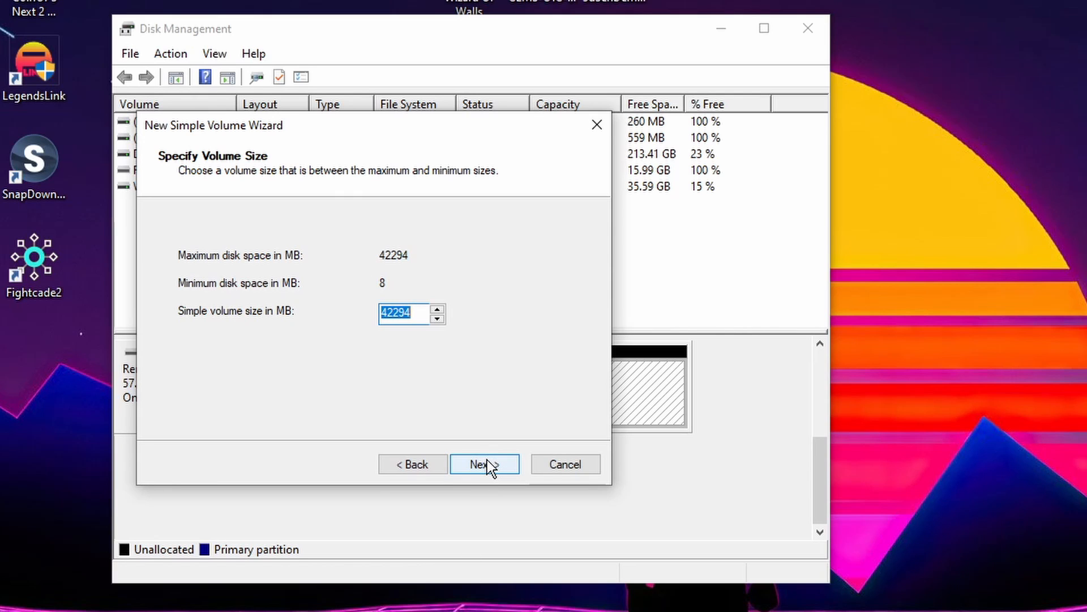
{"action": "left_click", "coordinate": [483, 465]}
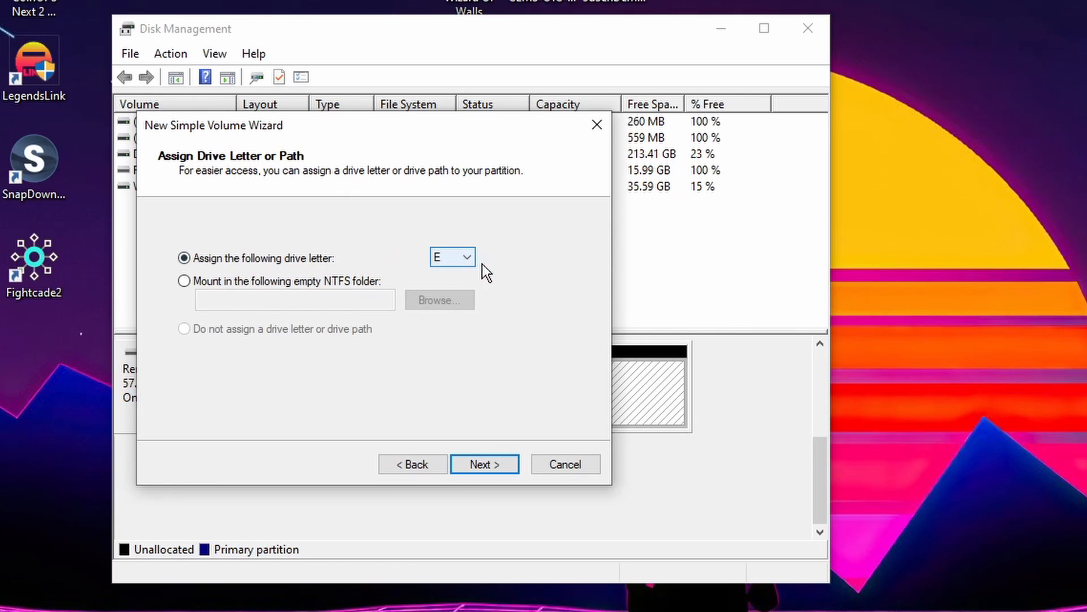
- Assign drive letter G to the volume and continue to formatting
{"action": "left_click", "coordinate": [465, 257]}
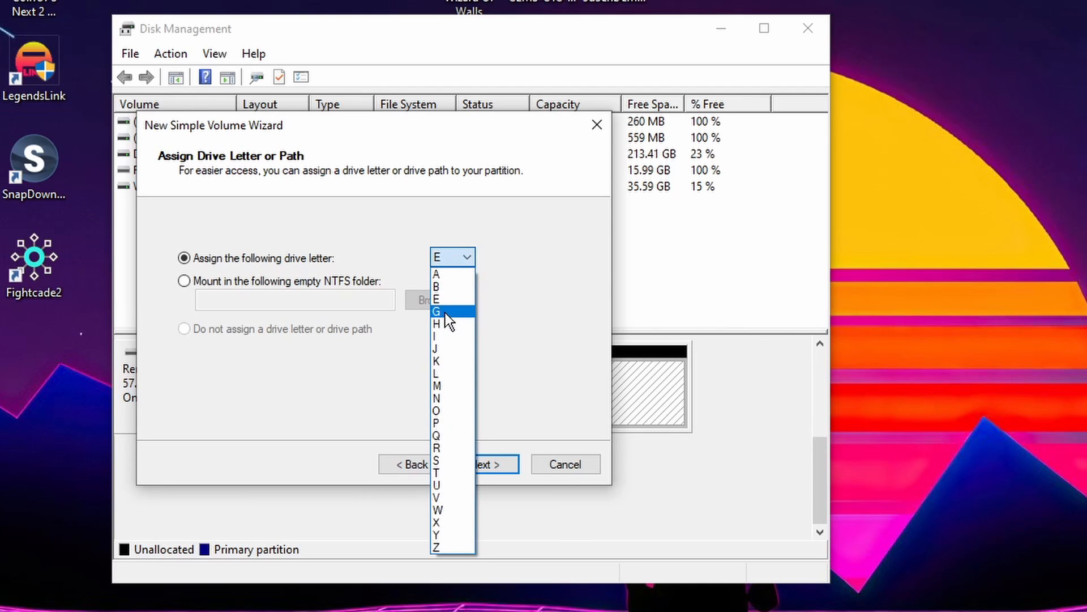
{"action": "left_click", "coordinate": [436, 312]}
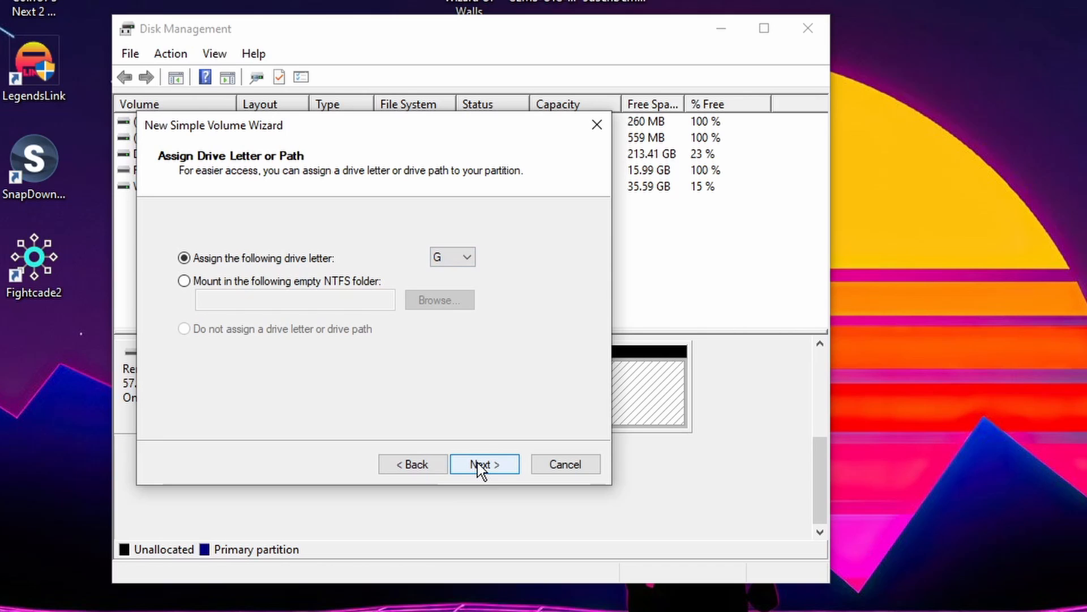
{"action": "left_click", "coordinate": [483, 464]}
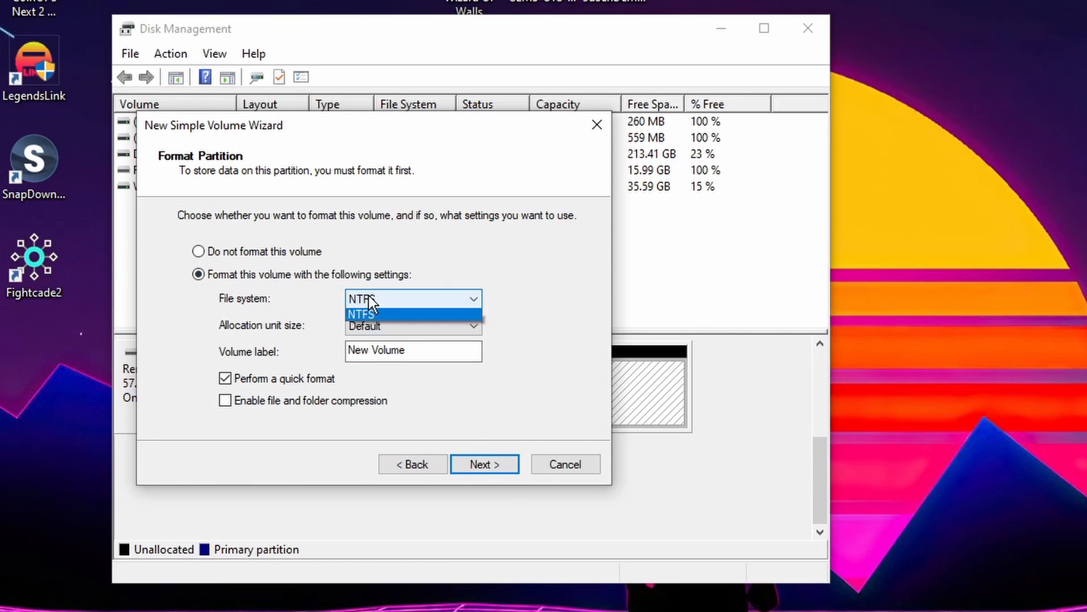
- Format the volume as exFAT labelled WOPR, finish creating it, and decline Dropbox backup
{"action": "left_click", "coordinate": [363, 299]}
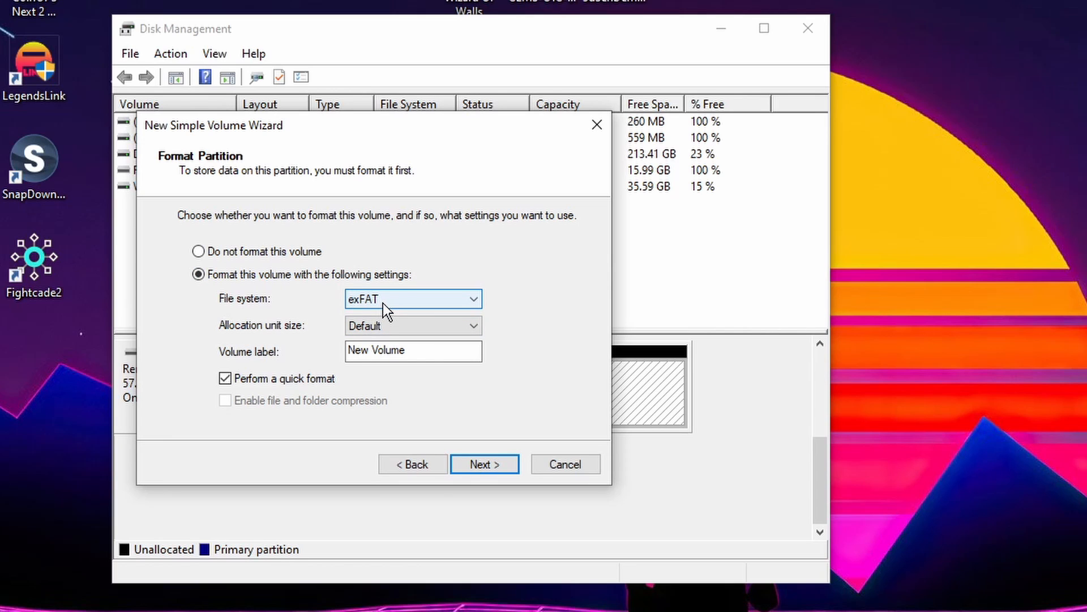
{"action": "left_click", "coordinate": [412, 350]}
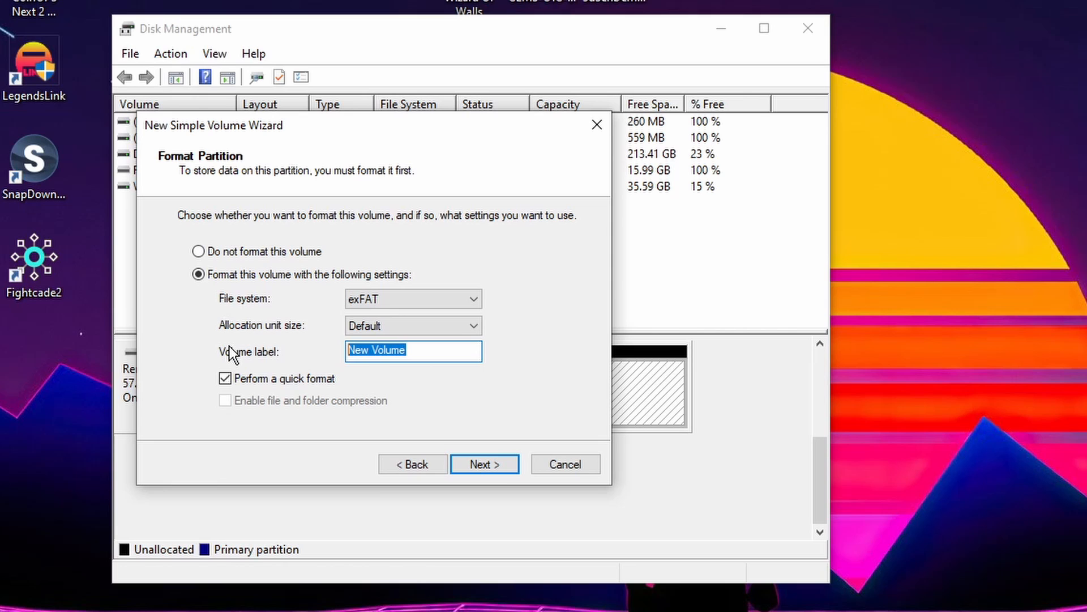
{"action": "type", "text": "WOPR"}
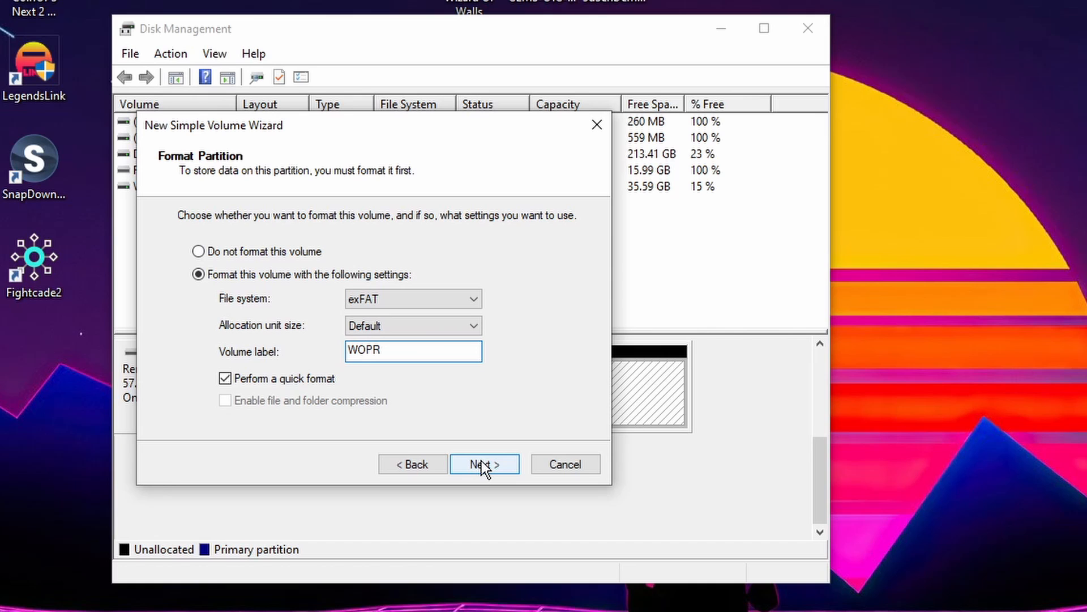
{"action": "left_click", "coordinate": [484, 465]}
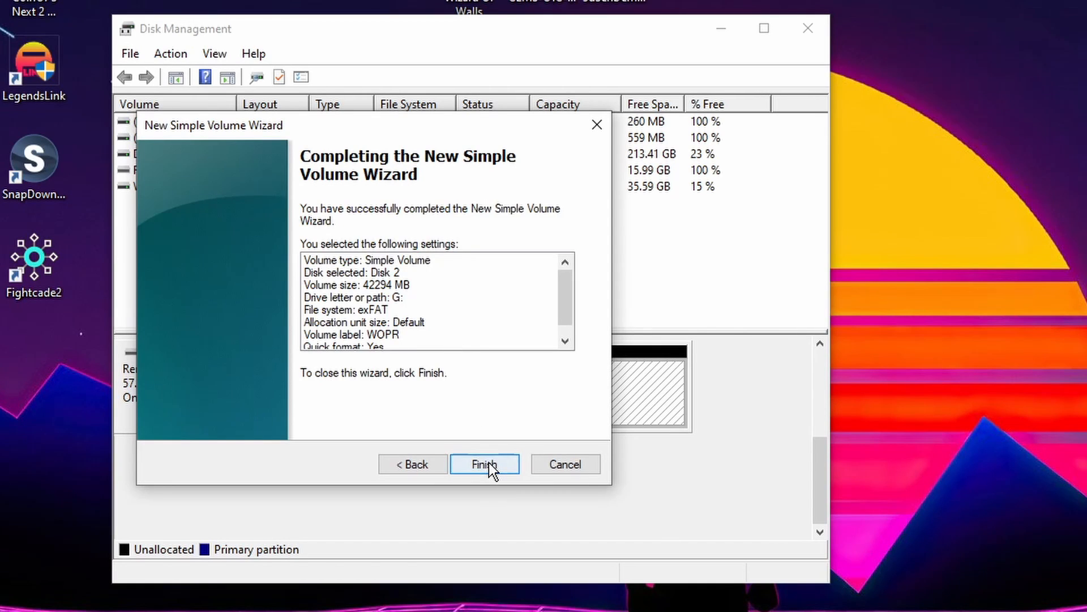
{"action": "left_click", "coordinate": [483, 464]}
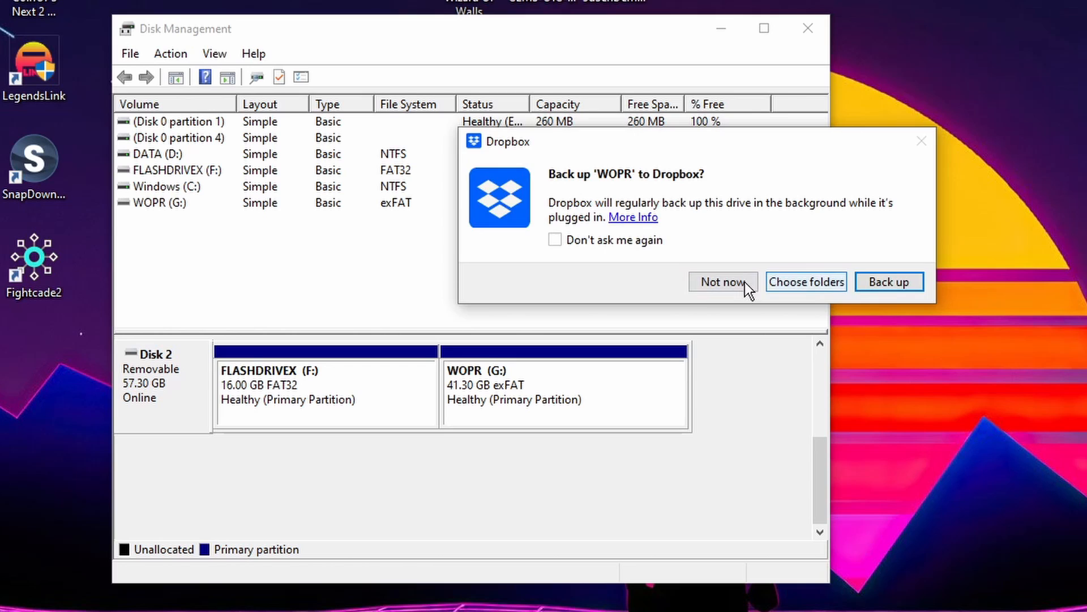
{"action": "left_click", "coordinate": [723, 282]}
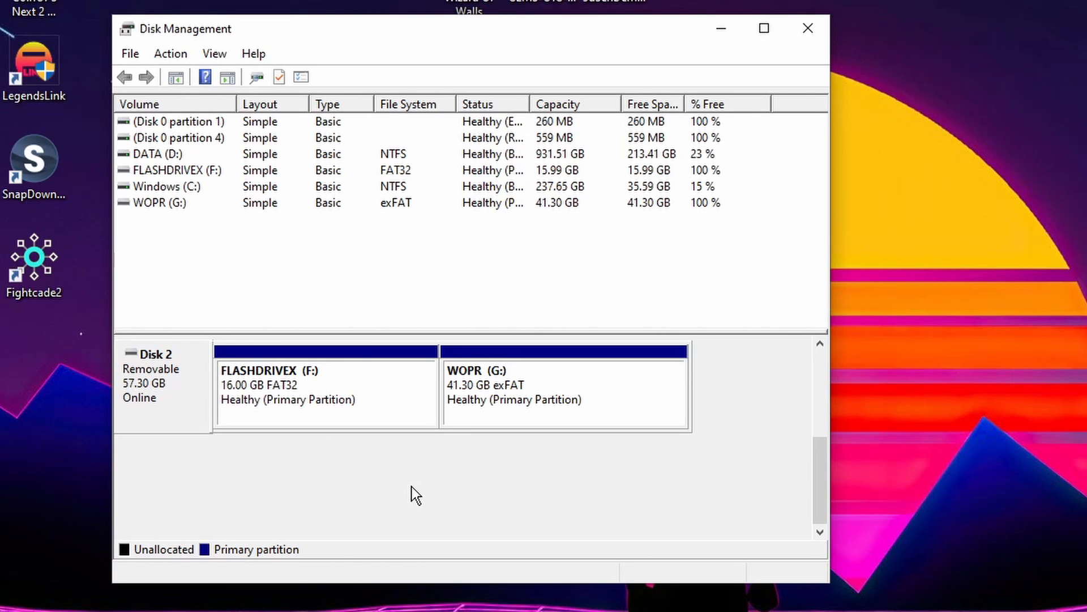
{"action": "mouse_move", "coordinate": [327, 491]}
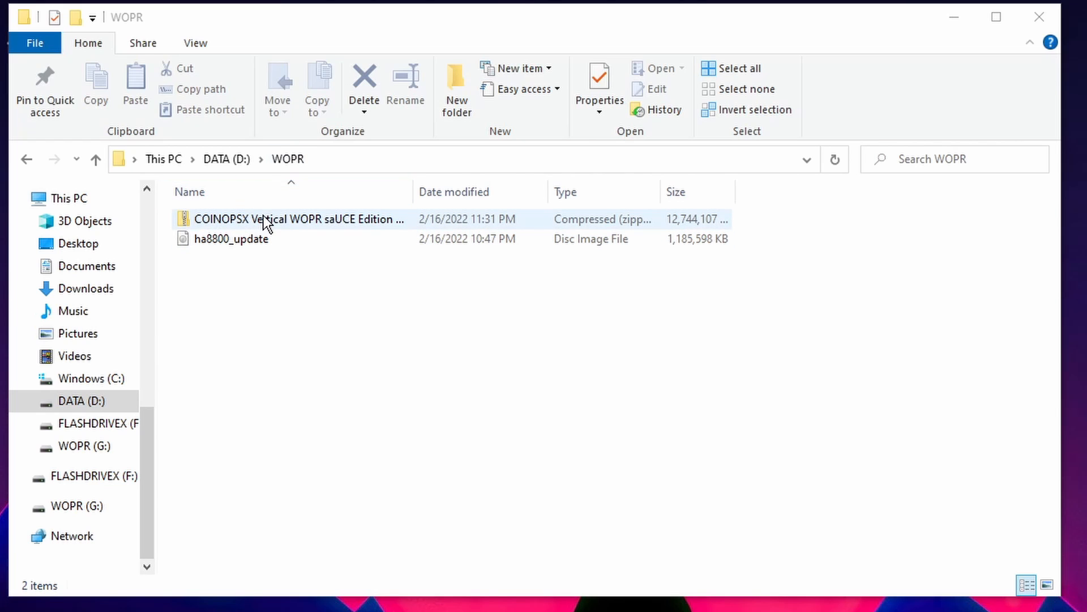
{"action": "mouse_move", "coordinate": [240, 226]}
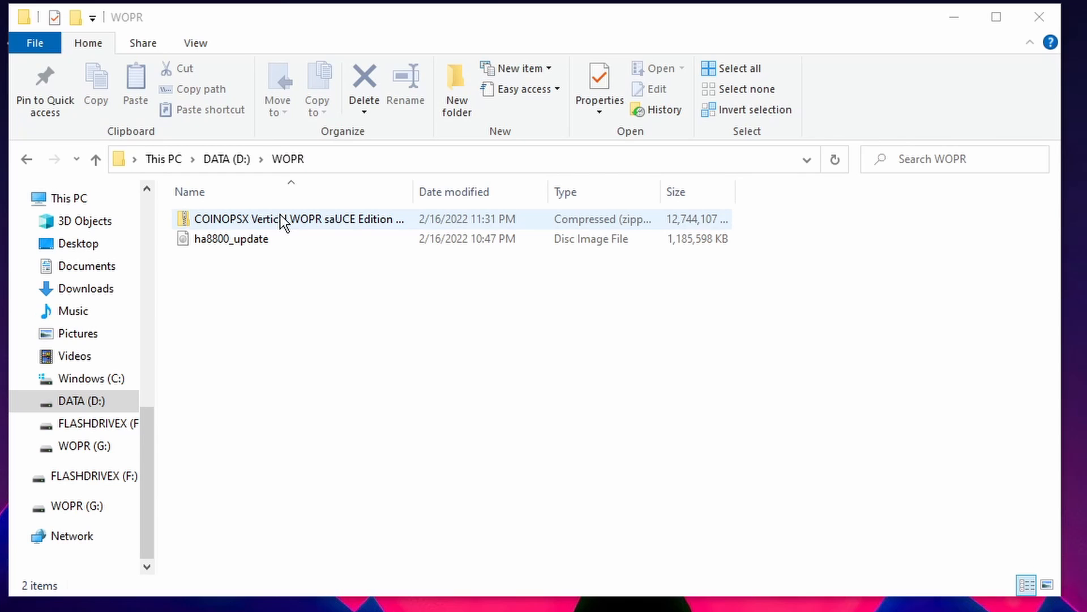
- Extract the COINOPSX Vertical WOPR saUCE Edition zip here with 7-Zip
{"action": "left_click", "coordinate": [222, 260]}
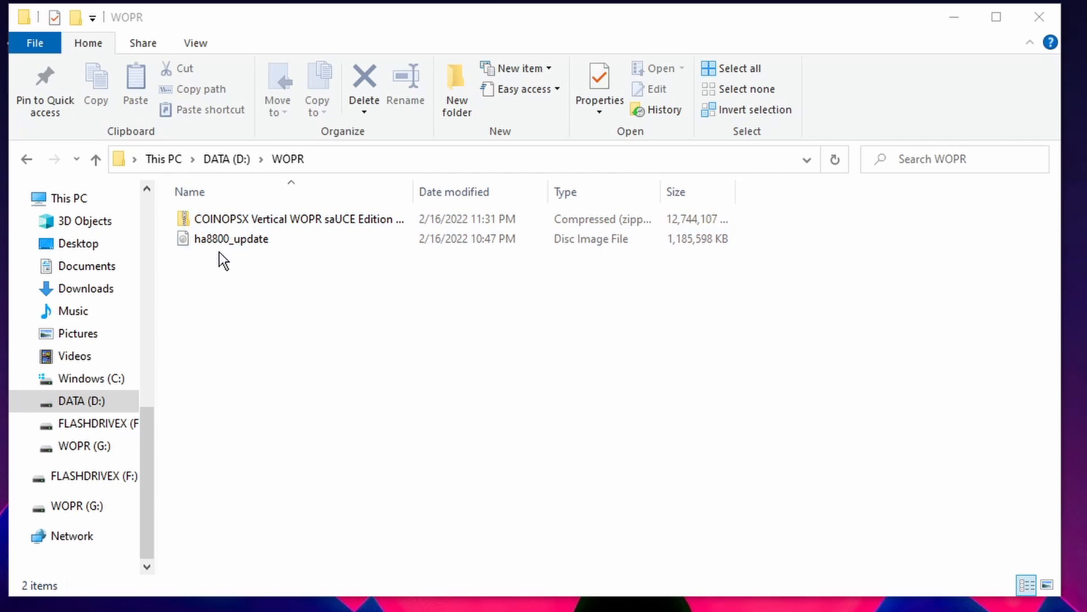
{"action": "left_click", "coordinate": [301, 218]}
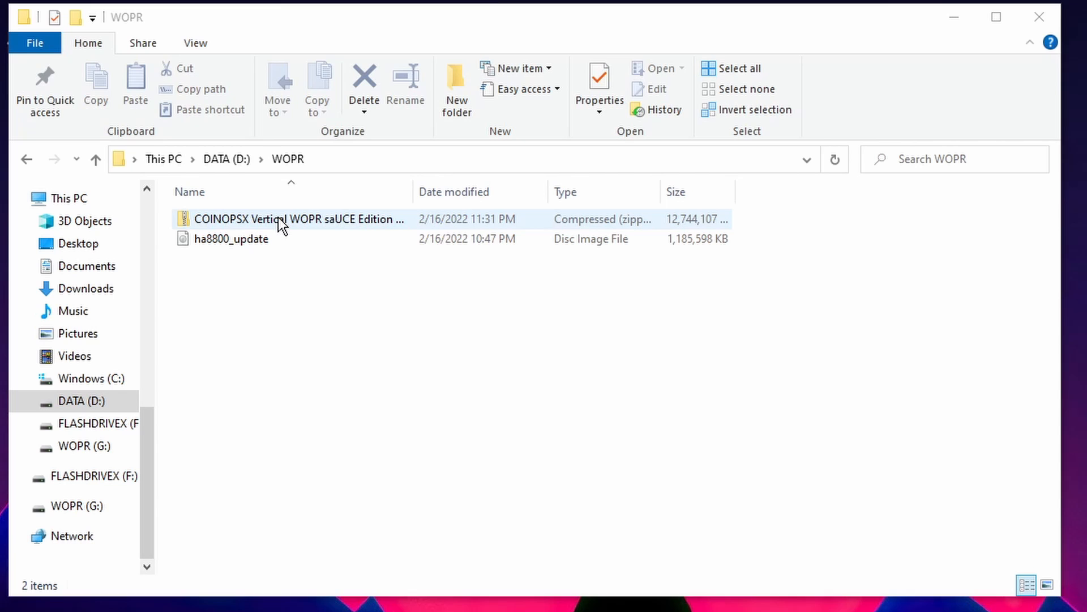
{"action": "right_click", "coordinate": [291, 219]}
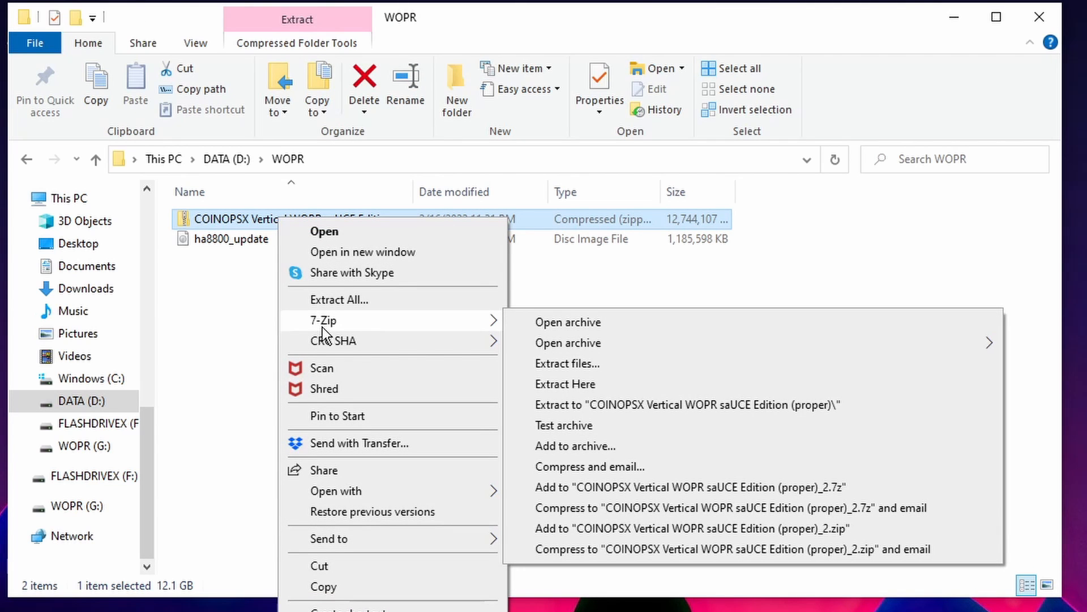
{"action": "mouse_move", "coordinate": [564, 384]}
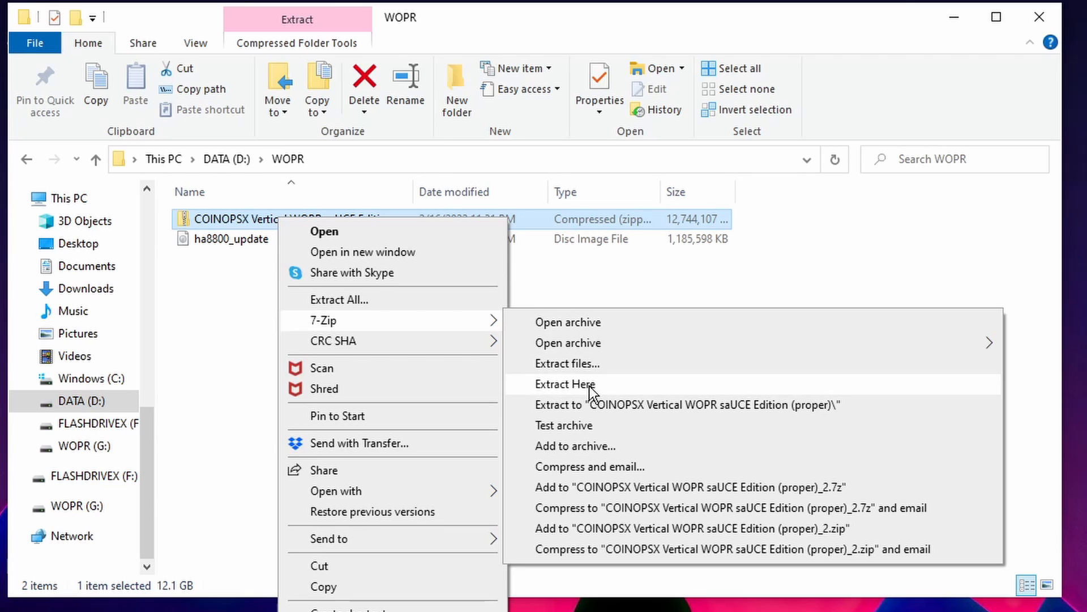
{"action": "left_click", "coordinate": [564, 384]}
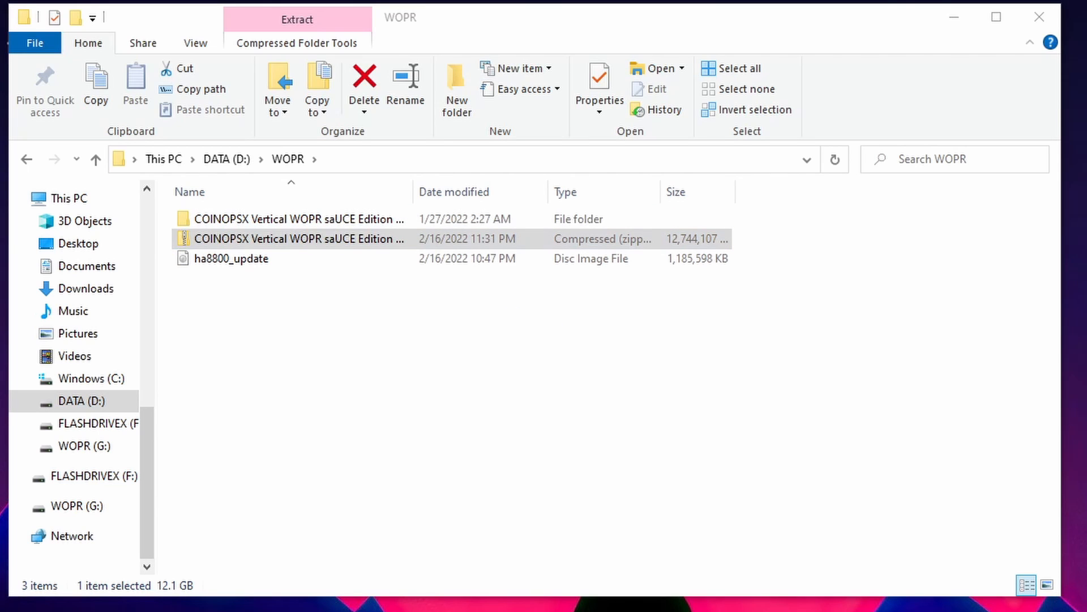
{"action": "left_click", "coordinate": [297, 19]}
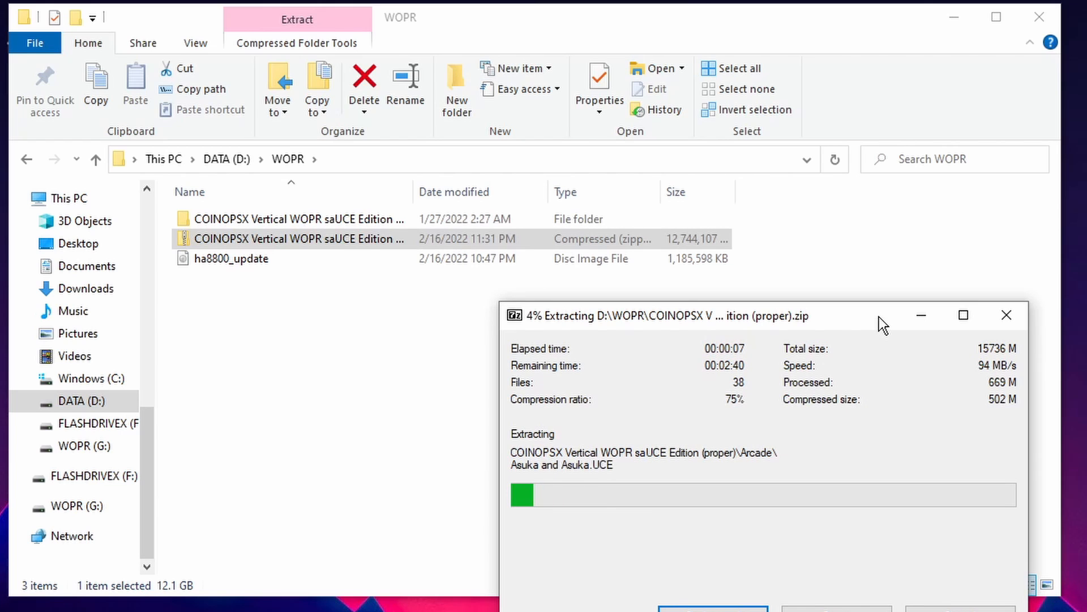
{"action": "mouse_move", "coordinate": [936, 349]}
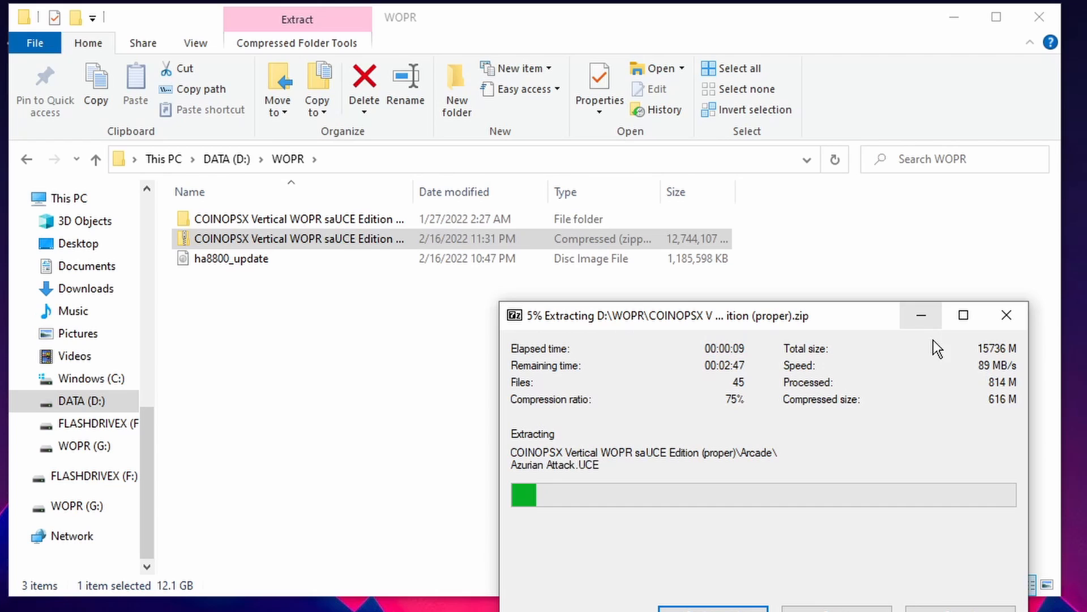
{"action": "mouse_move", "coordinate": [869, 317]}
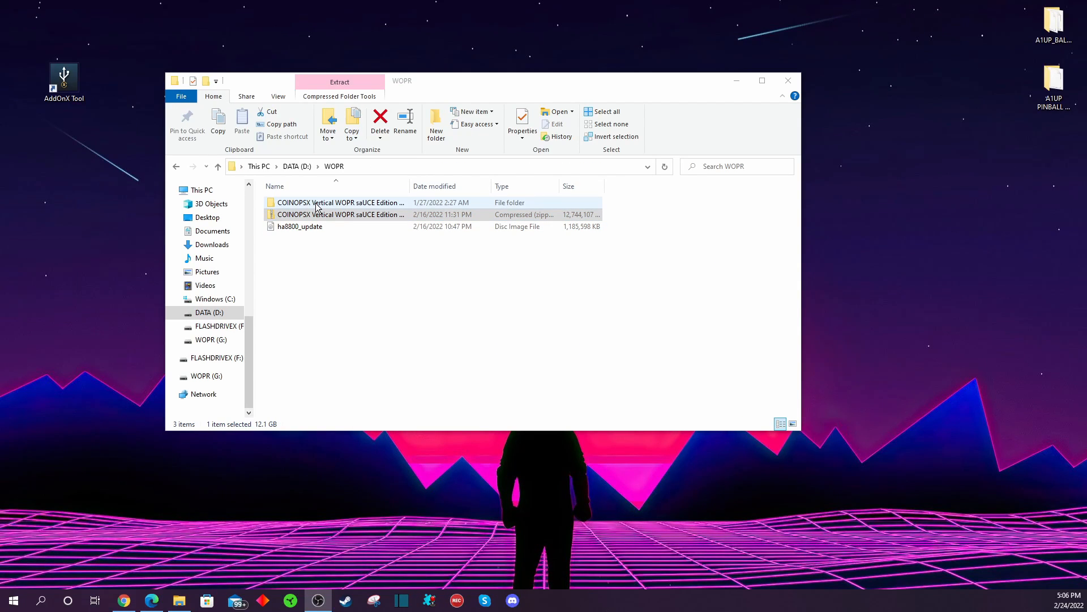
{"action": "mouse_move", "coordinate": [353, 212]}
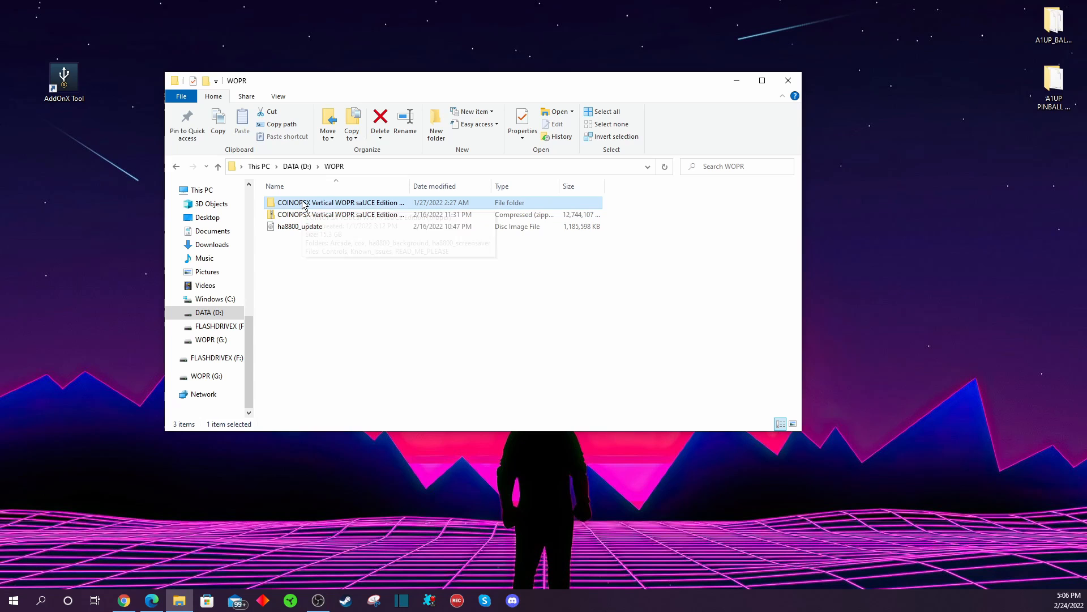
- Show the extracted CoinOpsX folder and the empty WOPR (G:) drive in side-by-side windows
{"action": "double_click", "coordinate": [340, 201]}
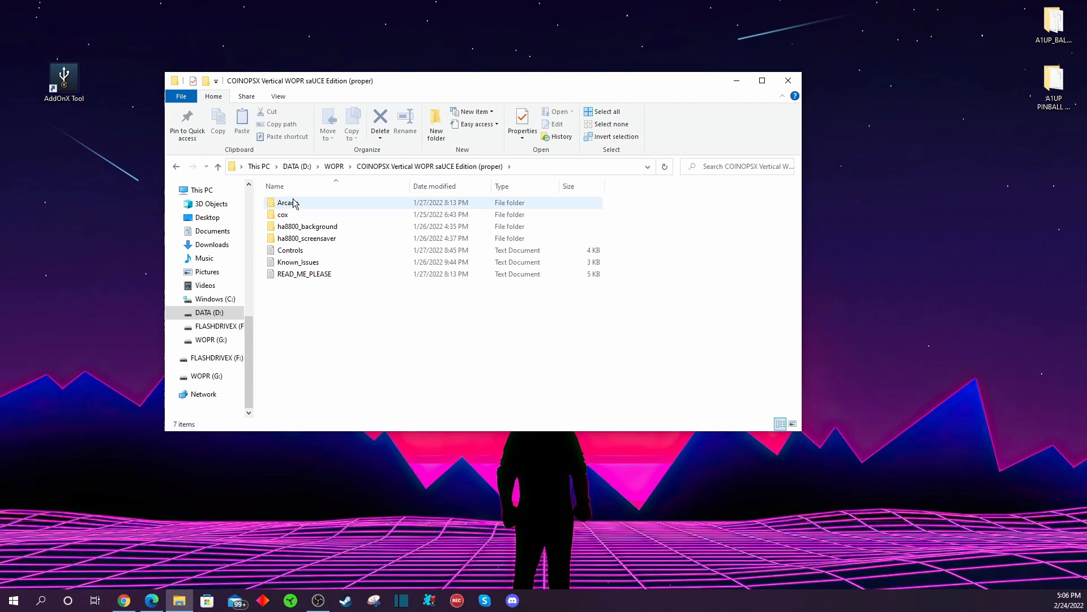
{"action": "mouse_move", "coordinate": [288, 203]}
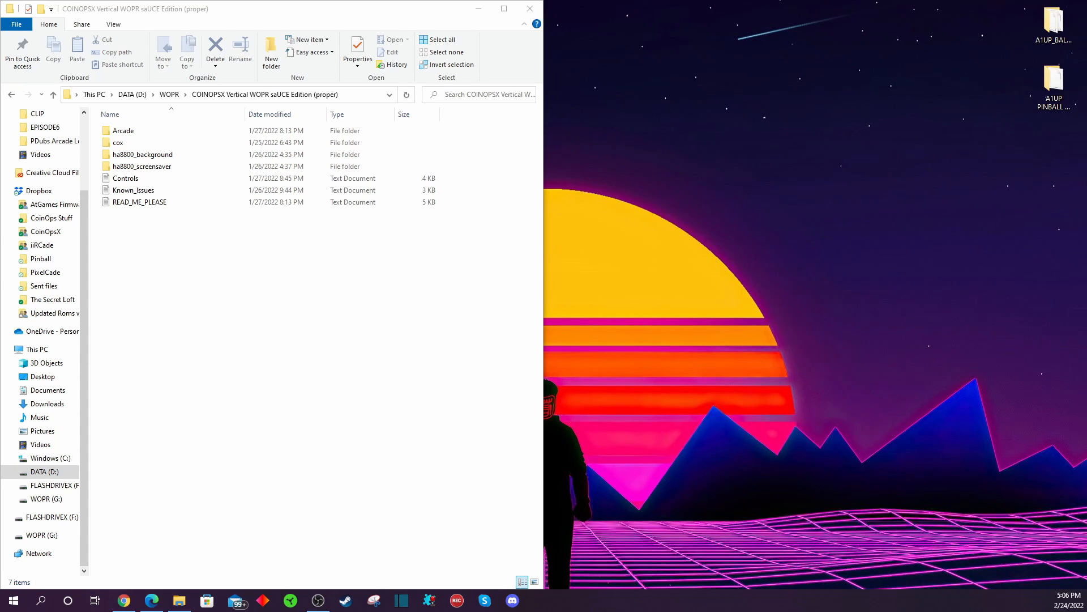
{"action": "left_click", "coordinate": [178, 600]}
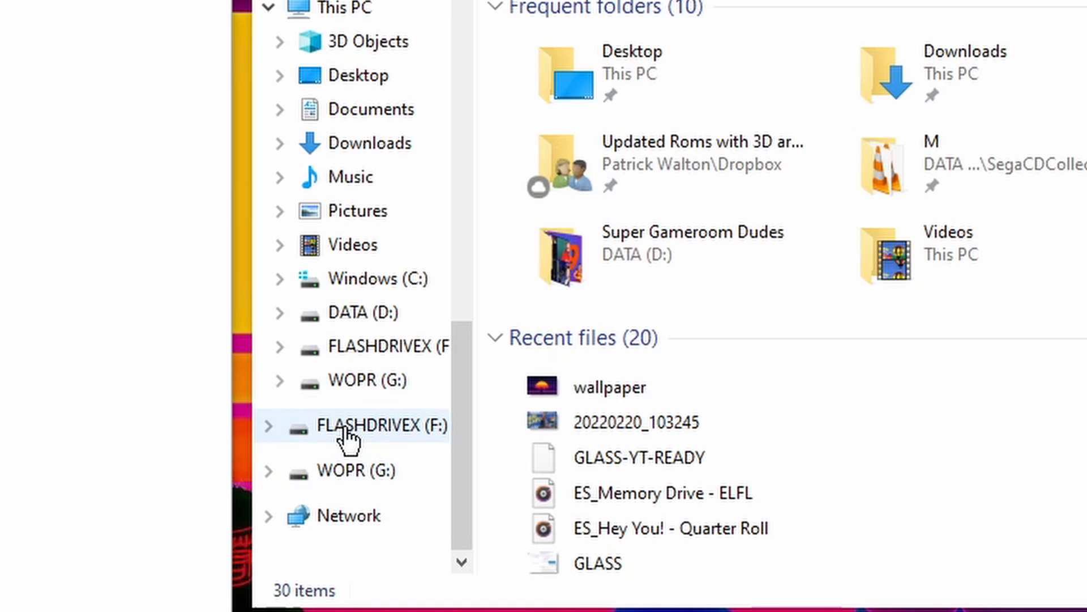
{"action": "mouse_move", "coordinate": [391, 444]}
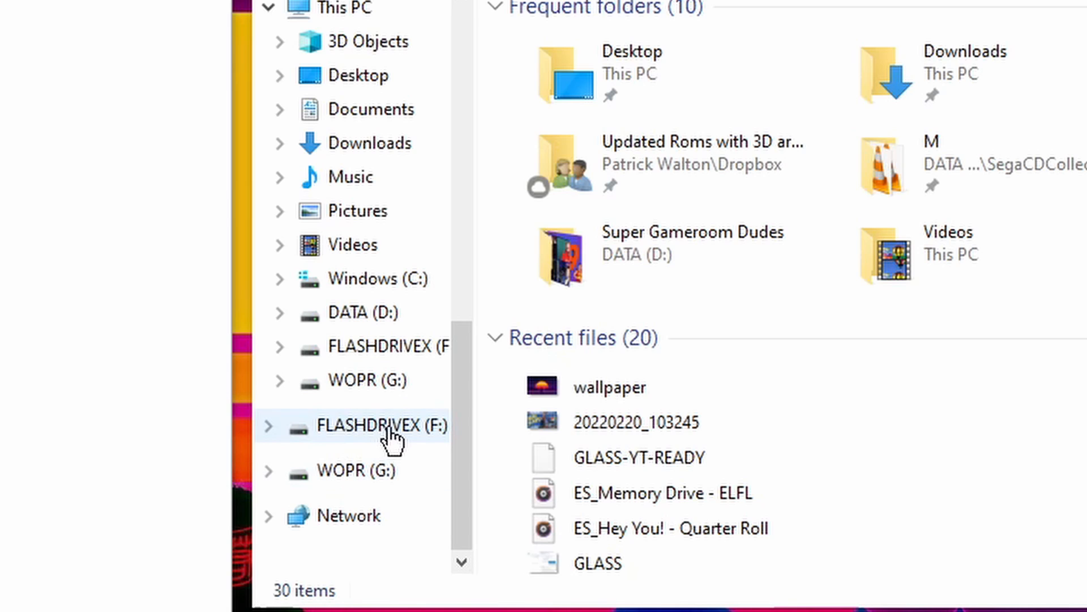
{"action": "mouse_move", "coordinate": [355, 434]}
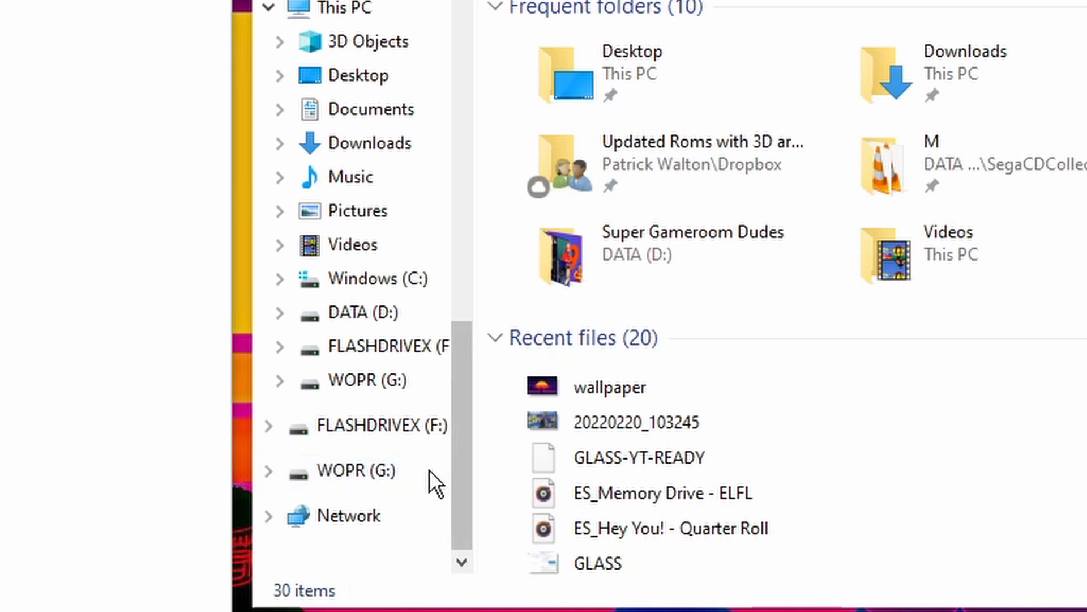
{"action": "left_click", "coordinate": [354, 470]}
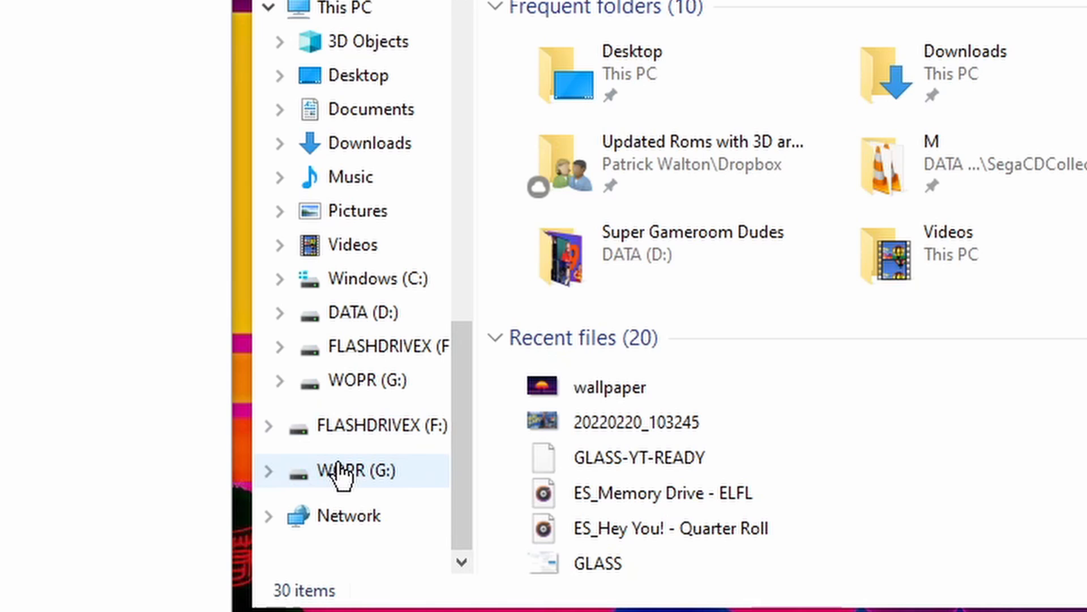
{"action": "left_click", "coordinate": [359, 313]}
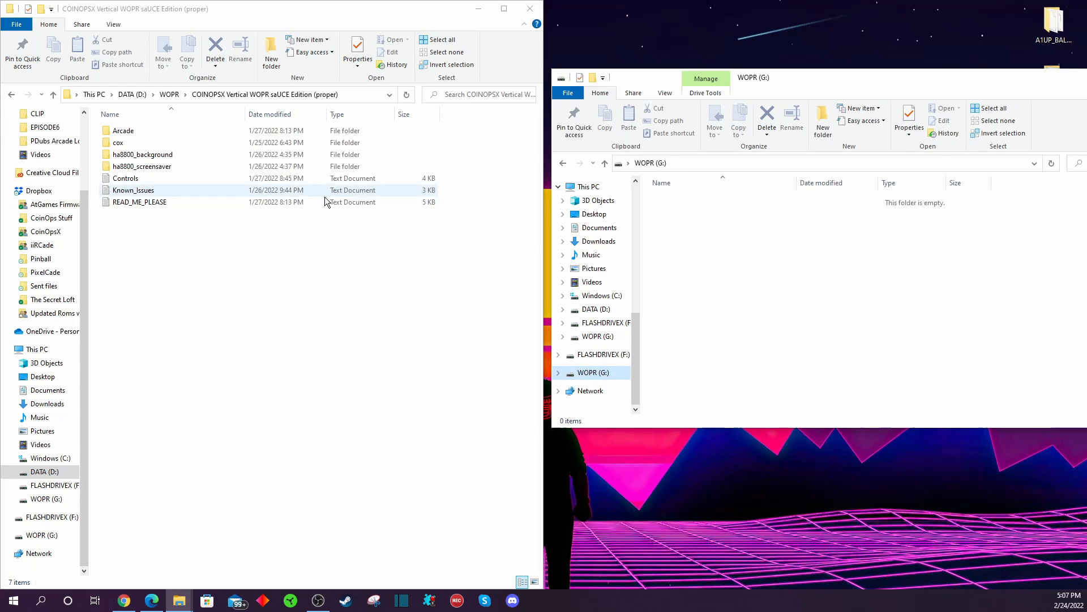
- Drag the seven CoinOpsX build items onto WOPR (G:) and close the source folder window
{"action": "left_click", "coordinate": [124, 131]}
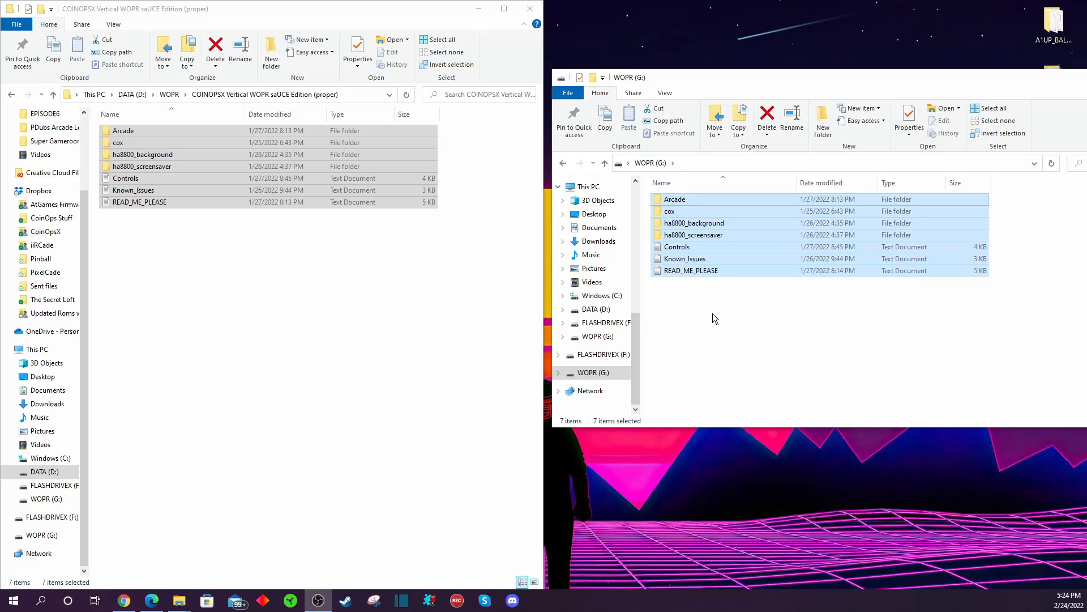
{"action": "left_click", "coordinate": [140, 201]}
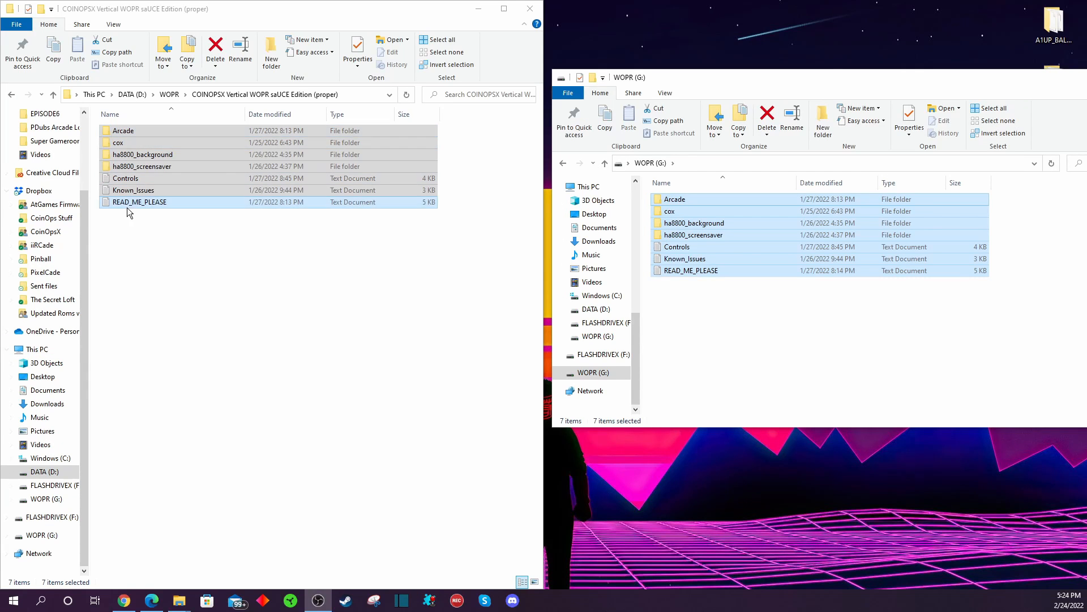
{"action": "left_click", "coordinate": [118, 142]}
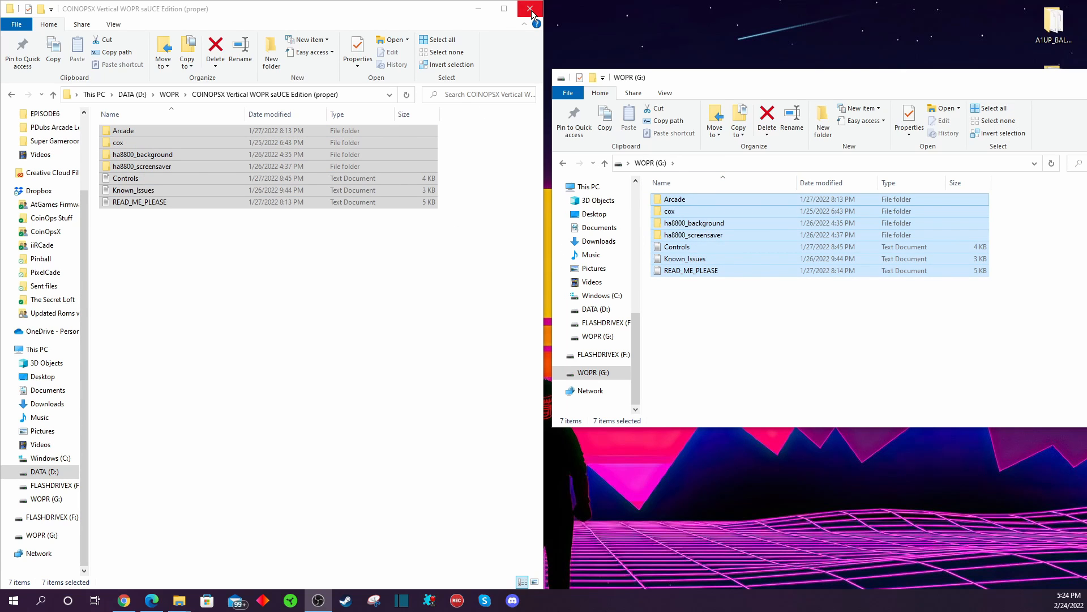
{"action": "mouse_move", "coordinate": [531, 12]}
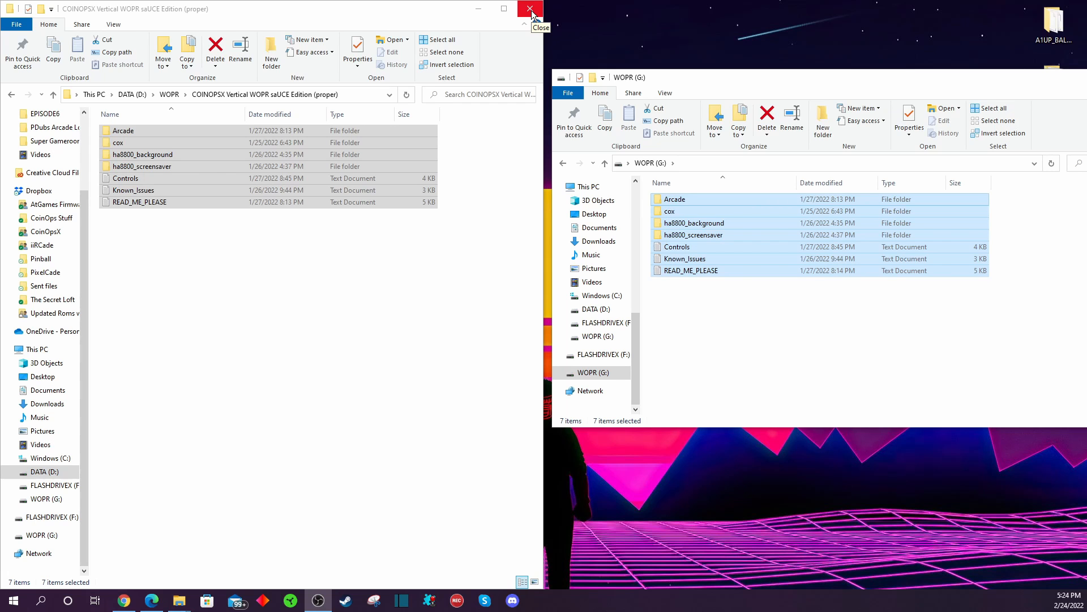
{"action": "left_click", "coordinate": [530, 10]}
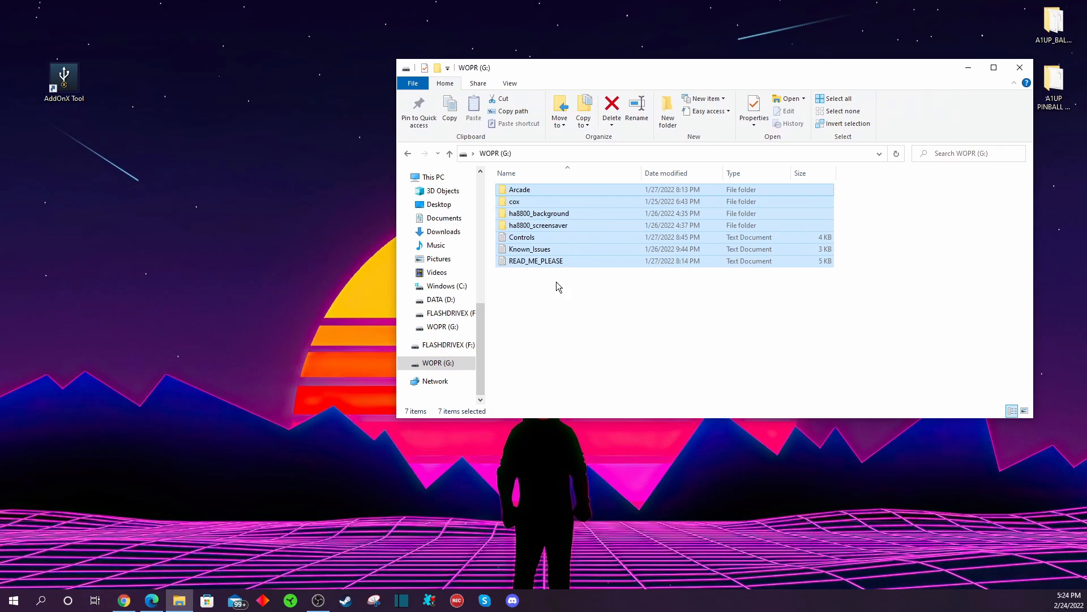
- Launch AddOnX Tool 1.0.19 from its desktop shortcut beside the WOPR (G:) window
{"action": "left_click", "coordinate": [63, 76]}
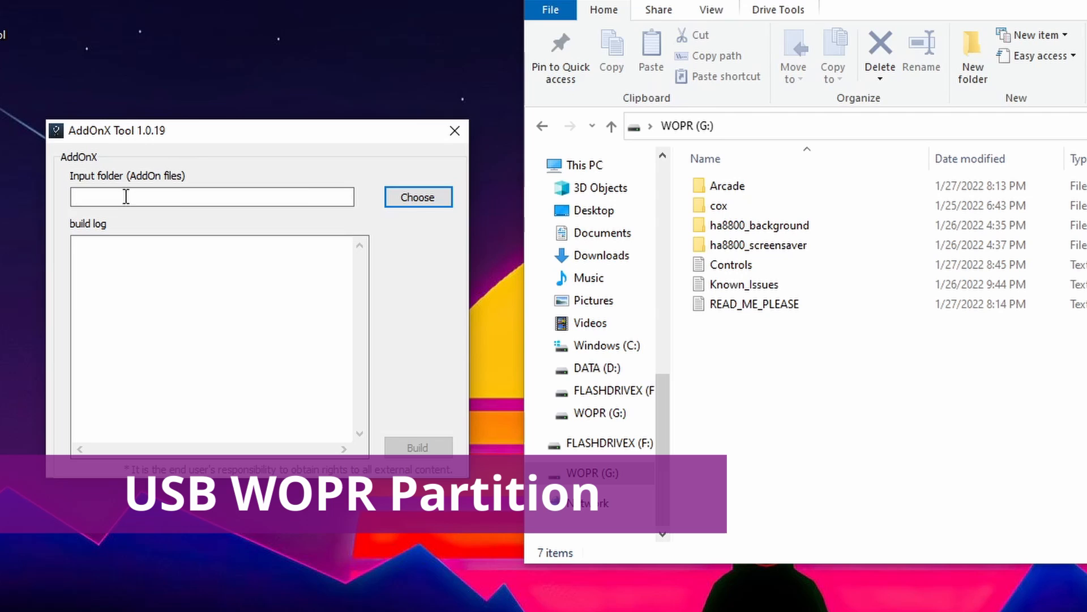
- Choose WOPR (G:) as the input folder and build the 716 AddOn files into addonx
{"action": "left_click", "coordinate": [418, 197]}
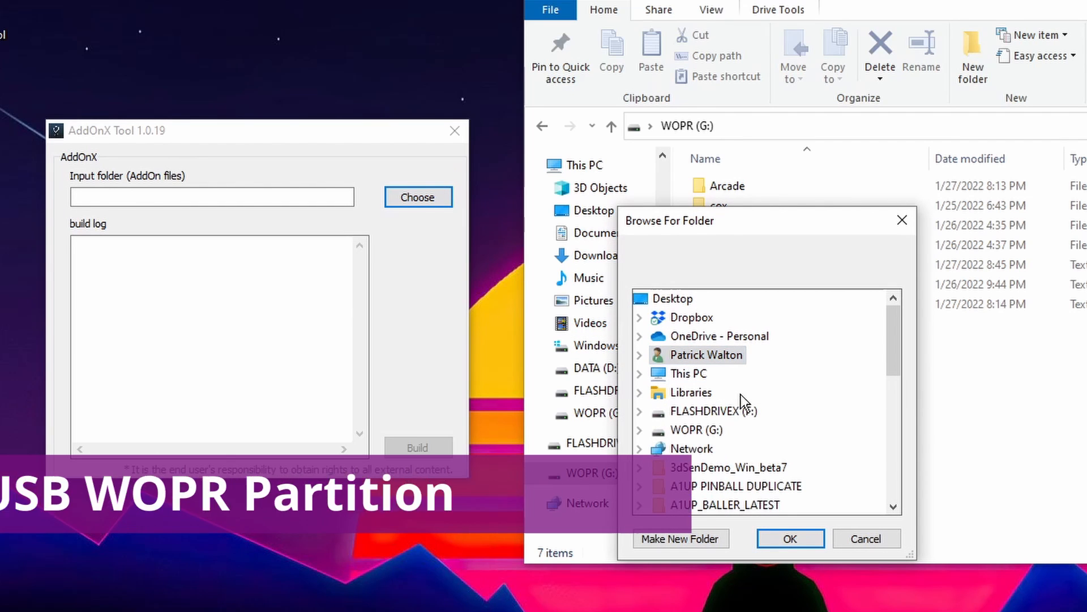
{"action": "mouse_move", "coordinate": [686, 429]}
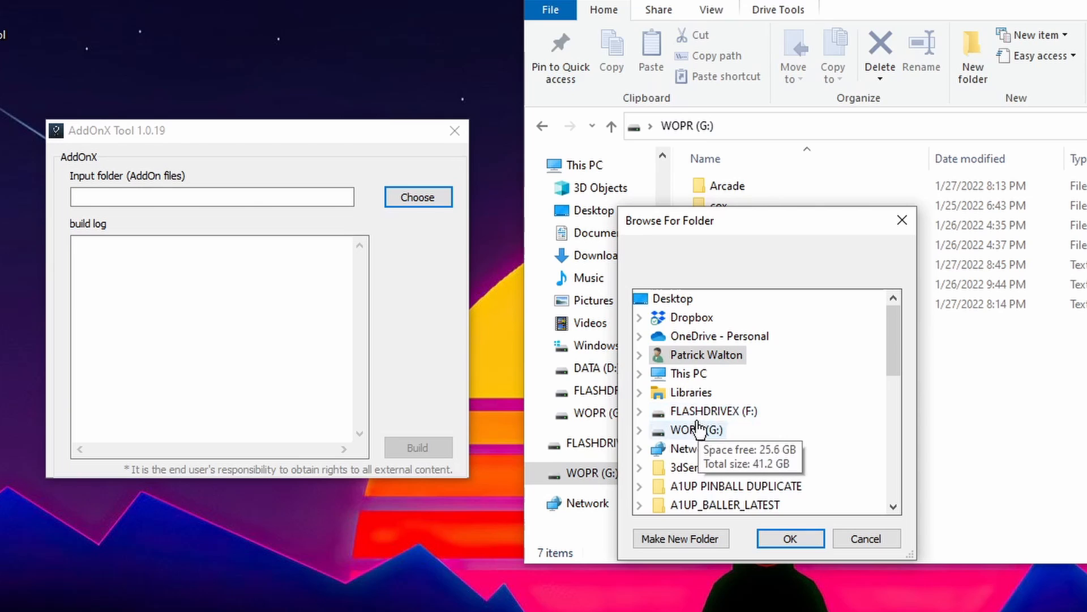
{"action": "left_click", "coordinate": [790, 538]}
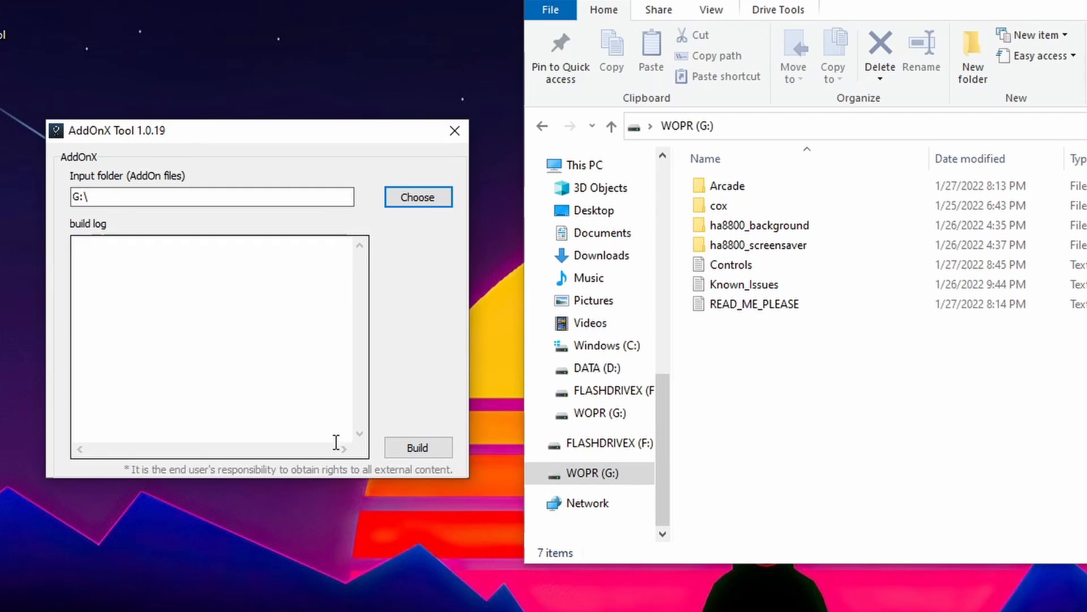
{"action": "left_click", "coordinate": [417, 446]}
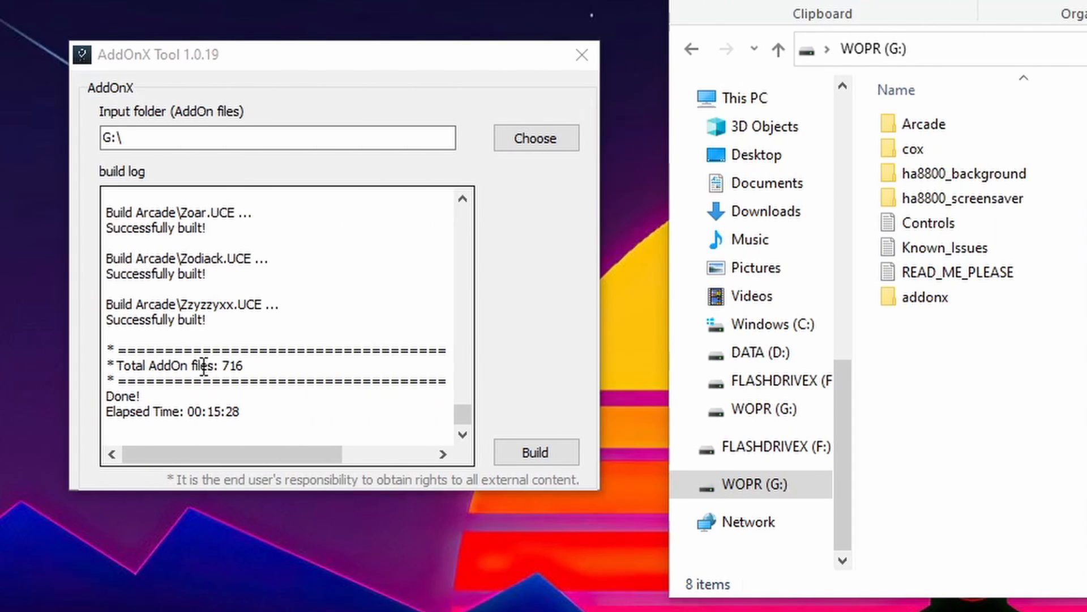
{"action": "mouse_move", "coordinate": [106, 343]}
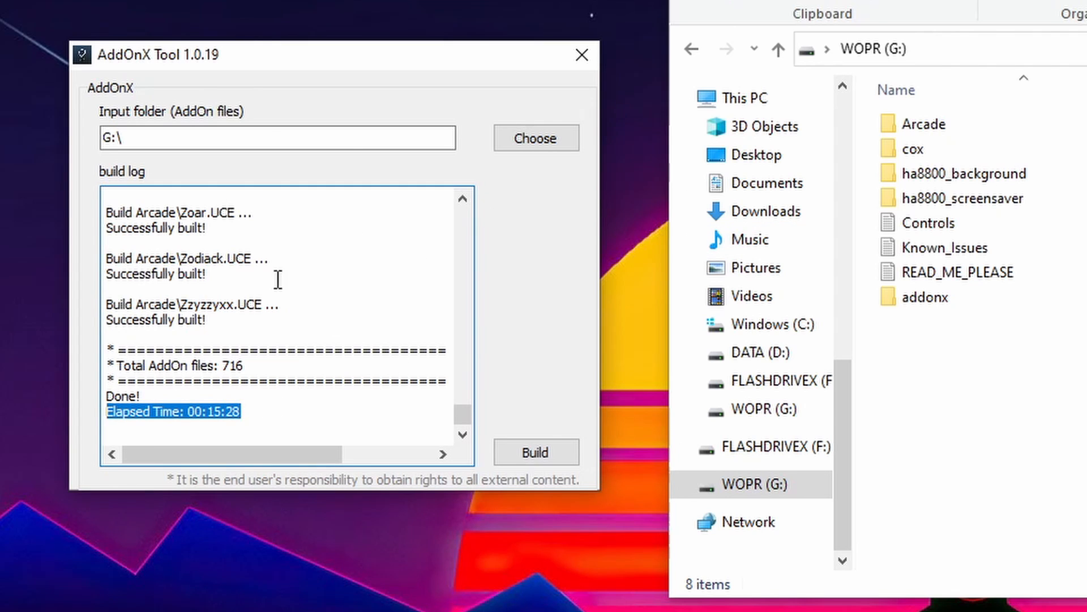
{"action": "mouse_move", "coordinate": [479, 389]}
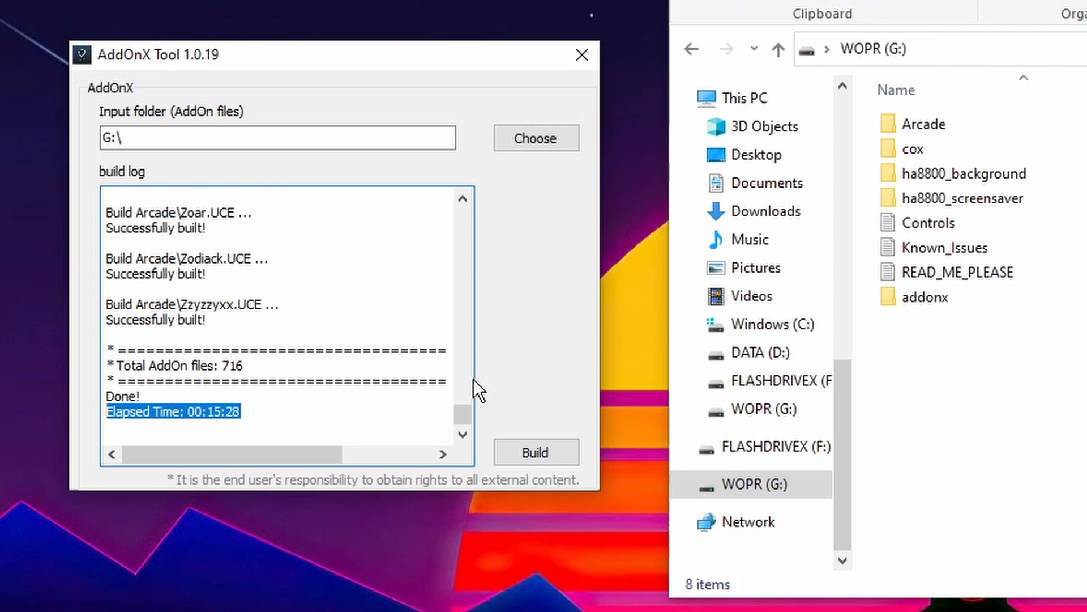
{"action": "mouse_move", "coordinate": [548, 229]}
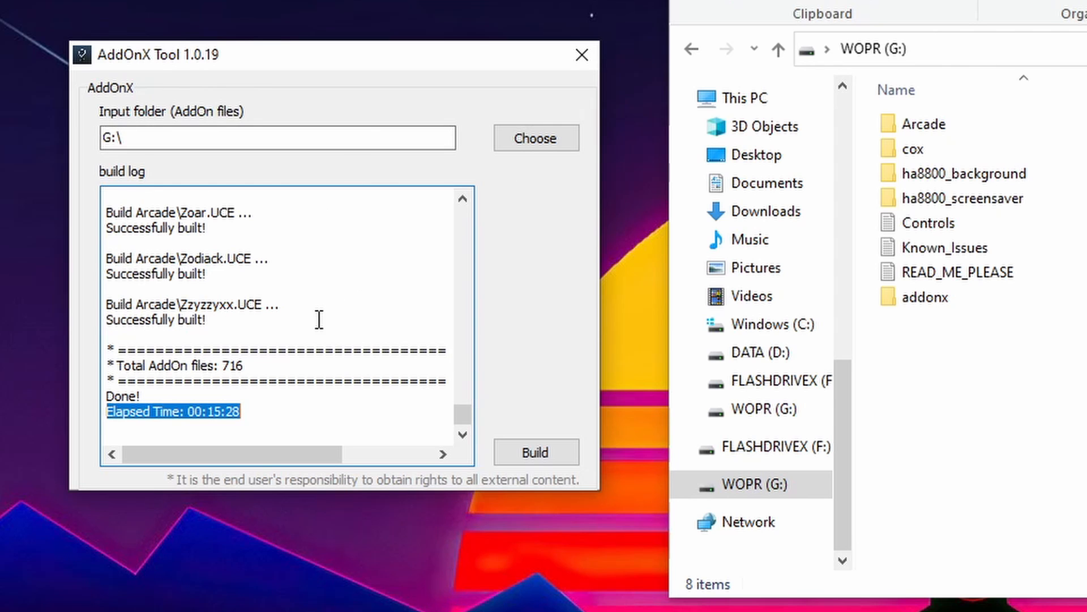
{"action": "mouse_move", "coordinate": [627, 75]}
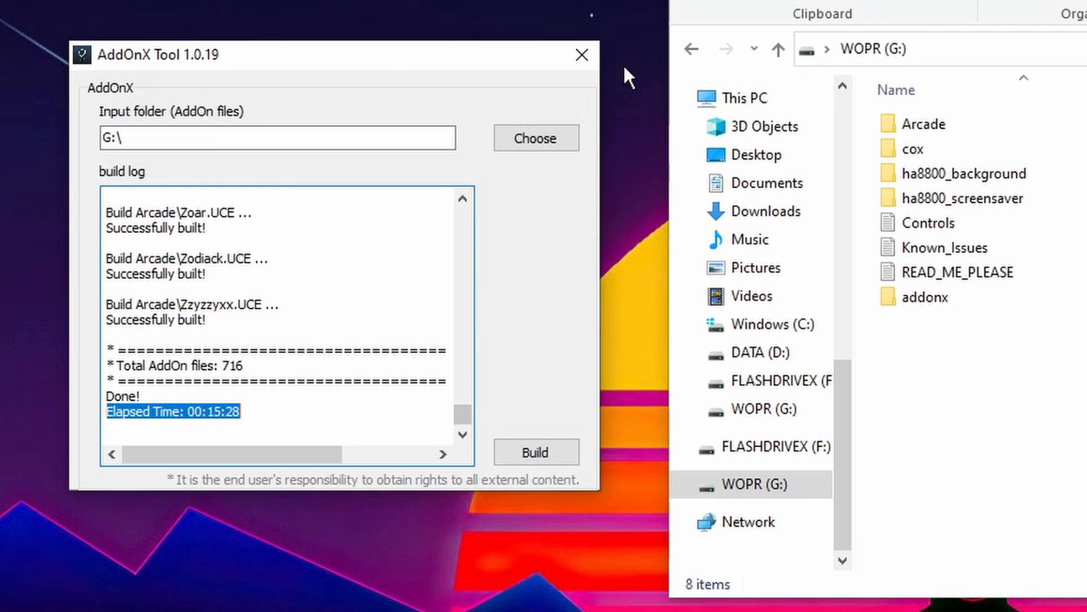
{"action": "left_click", "coordinate": [581, 54]}
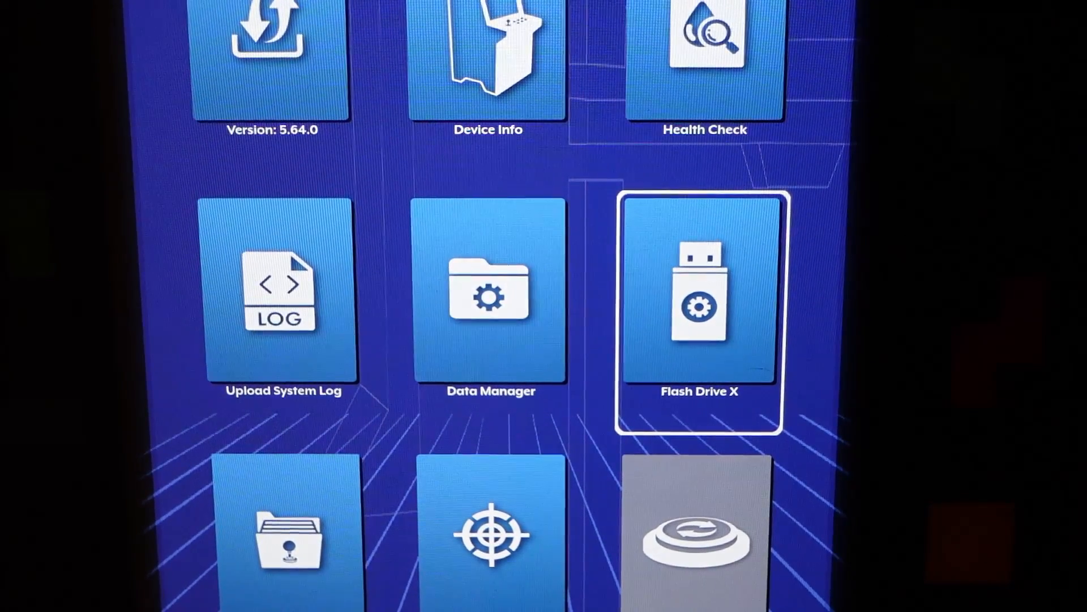
- Format the USB drive's first partition from the Flash Drive X settings, confirming Yes
{"action": "left_click", "coordinate": [699, 302]}
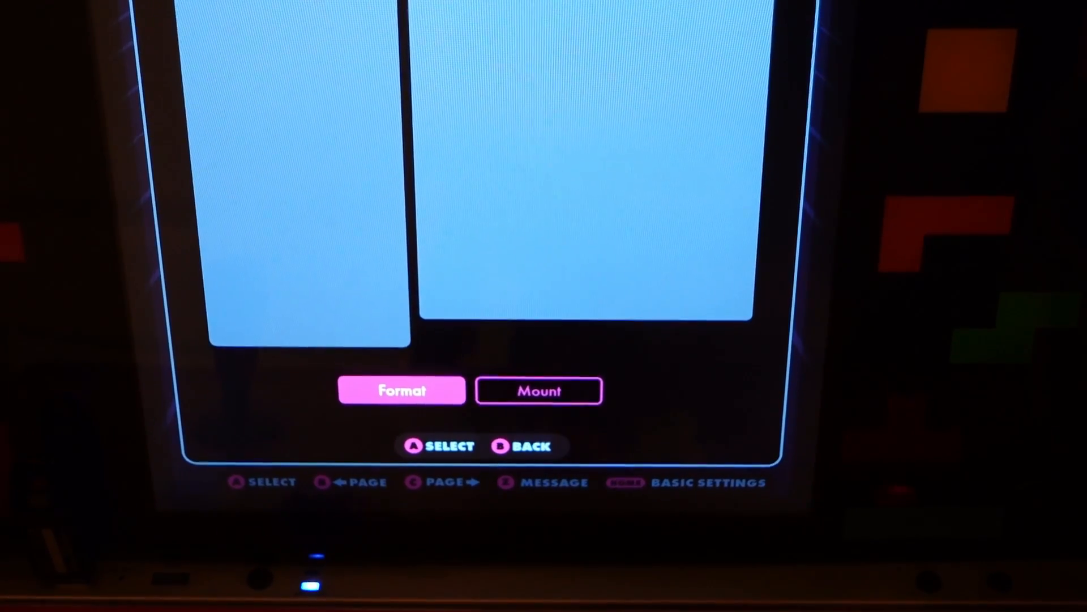
{"action": "left_click", "coordinate": [400, 390]}
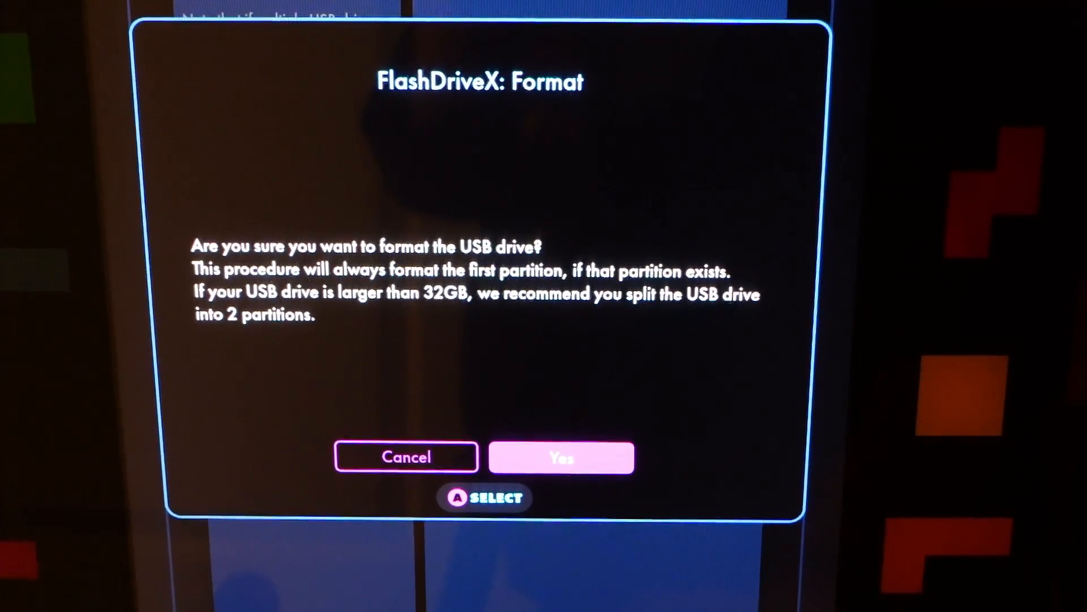
{"action": "left_click", "coordinate": [561, 457]}
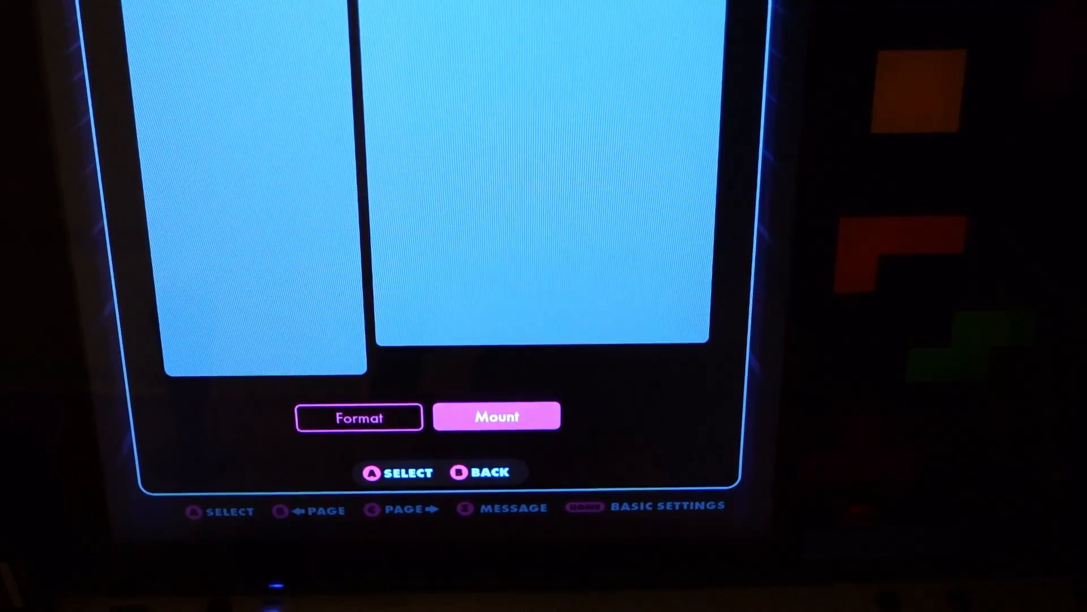
- Mount the FlashDriveX and dismiss the mount success message
{"action": "left_click", "coordinate": [496, 416]}
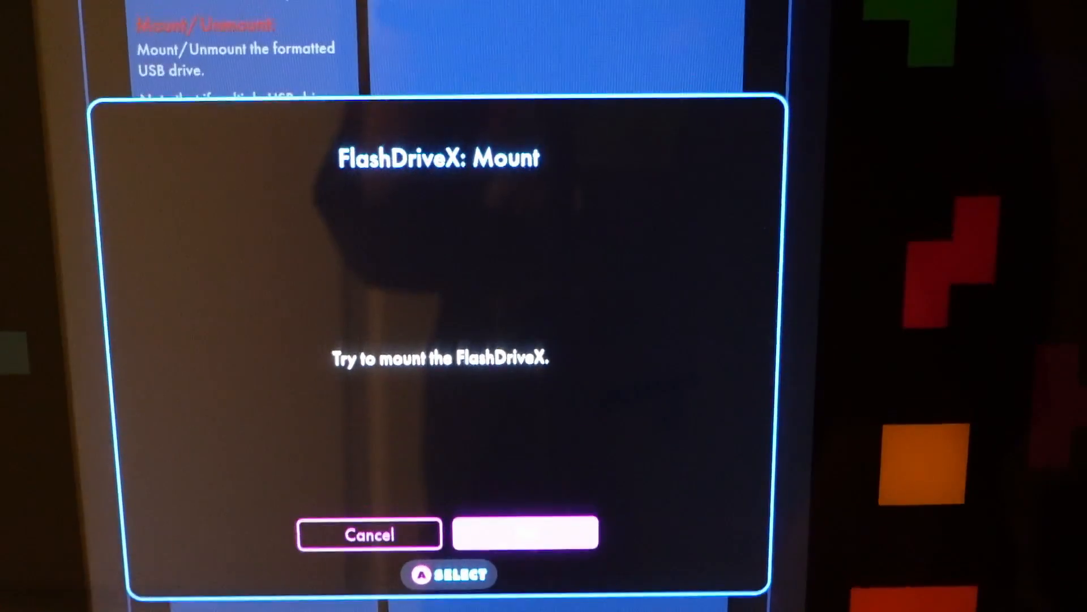
{"action": "left_click", "coordinate": [525, 533]}
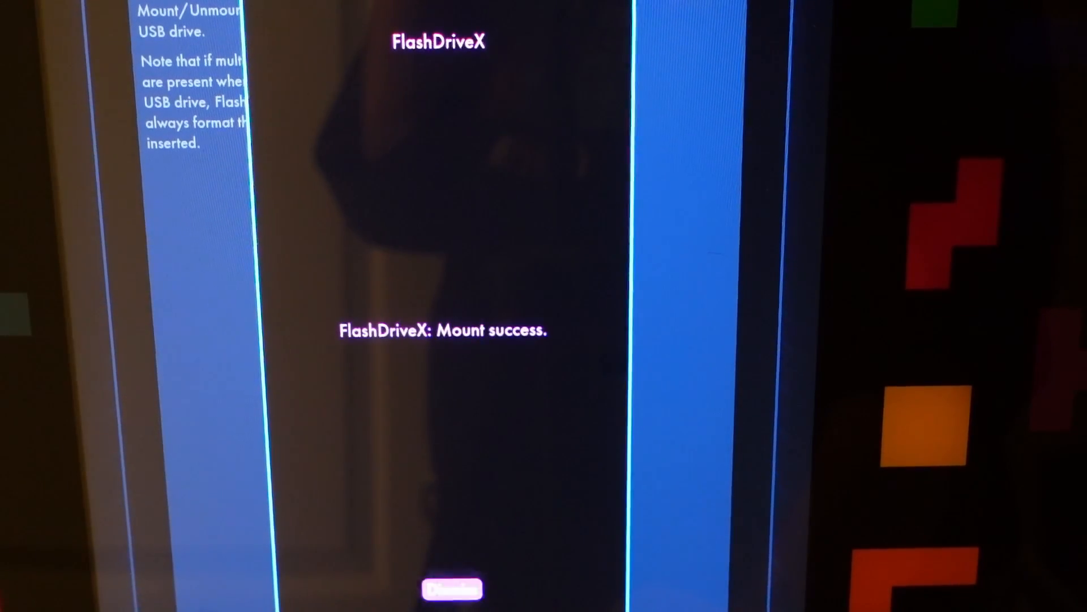
{"action": "left_click", "coordinate": [452, 588]}
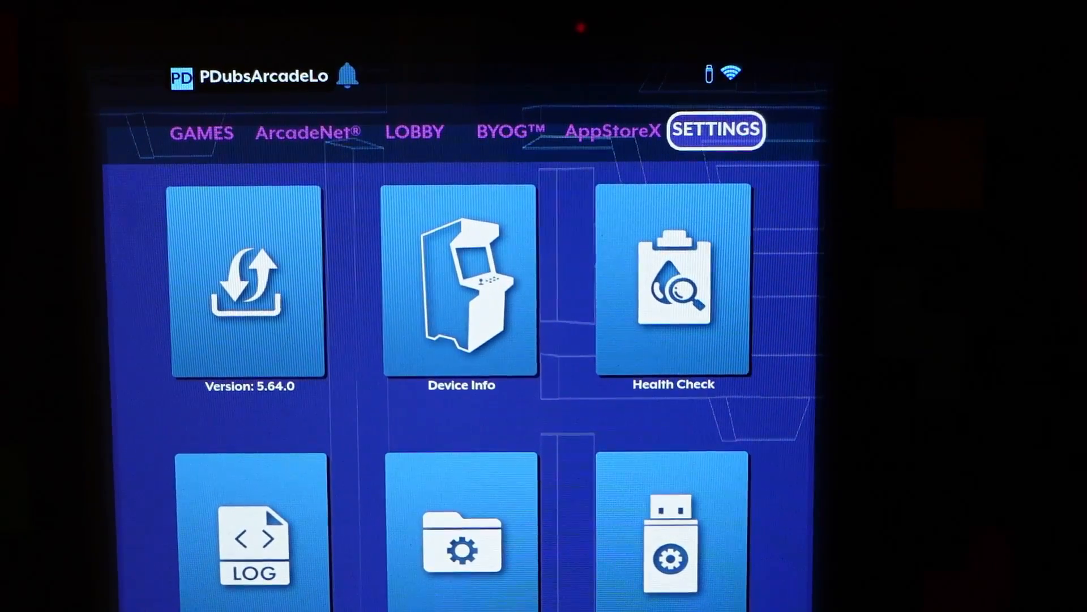
- Install CoinOpsX from the AppStoreX section and dismiss the Application Installed notice
{"action": "left_click", "coordinate": [611, 132]}
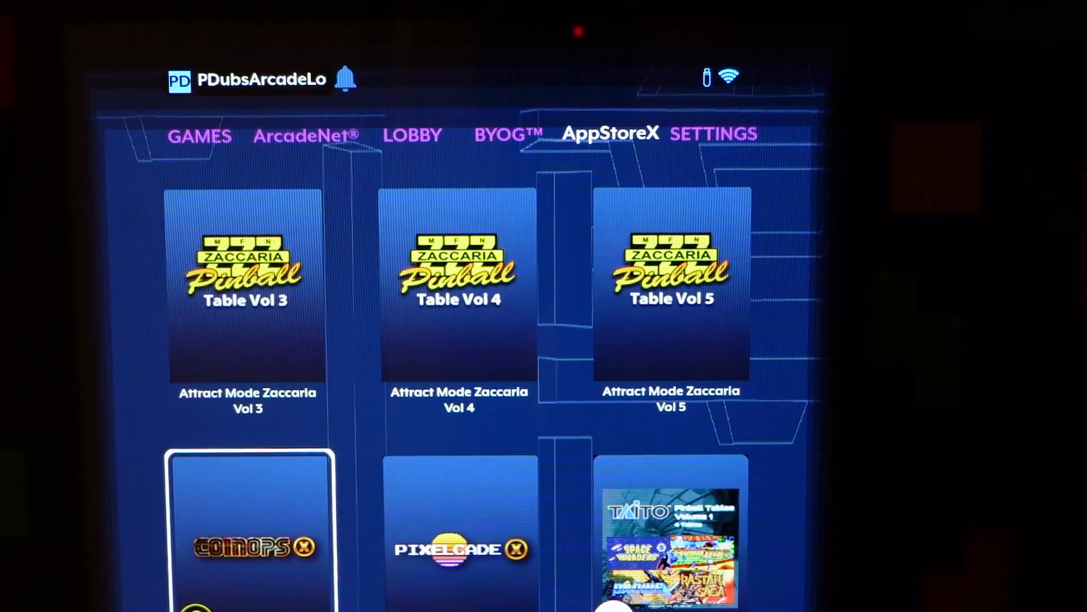
{"action": "scroll", "scroll_direction": "down", "scroll_amount": 3}
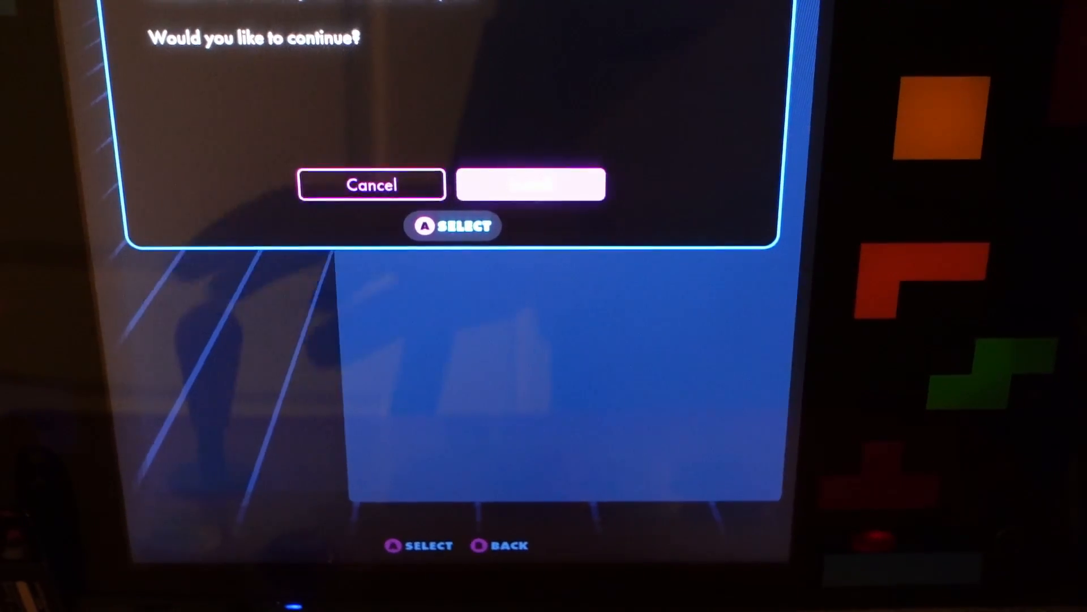
{"action": "left_click", "coordinate": [530, 184]}
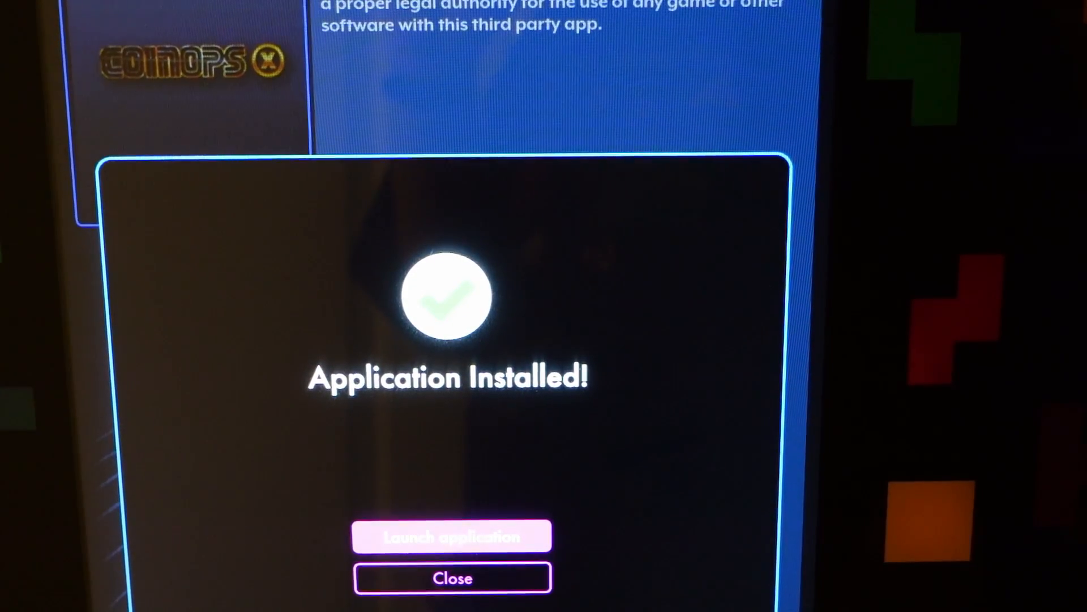
{"action": "left_click", "coordinate": [452, 578]}
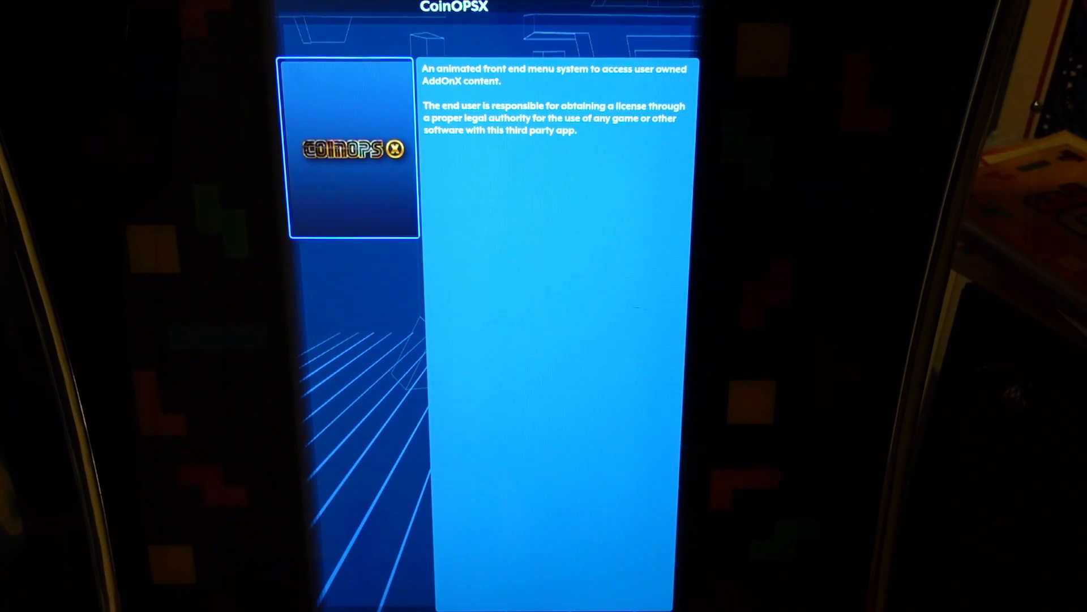
- Launch CoinOPSX from its tile so the front end shows the 005 cabinet game
{"action": "left_click", "coordinate": [350, 149]}
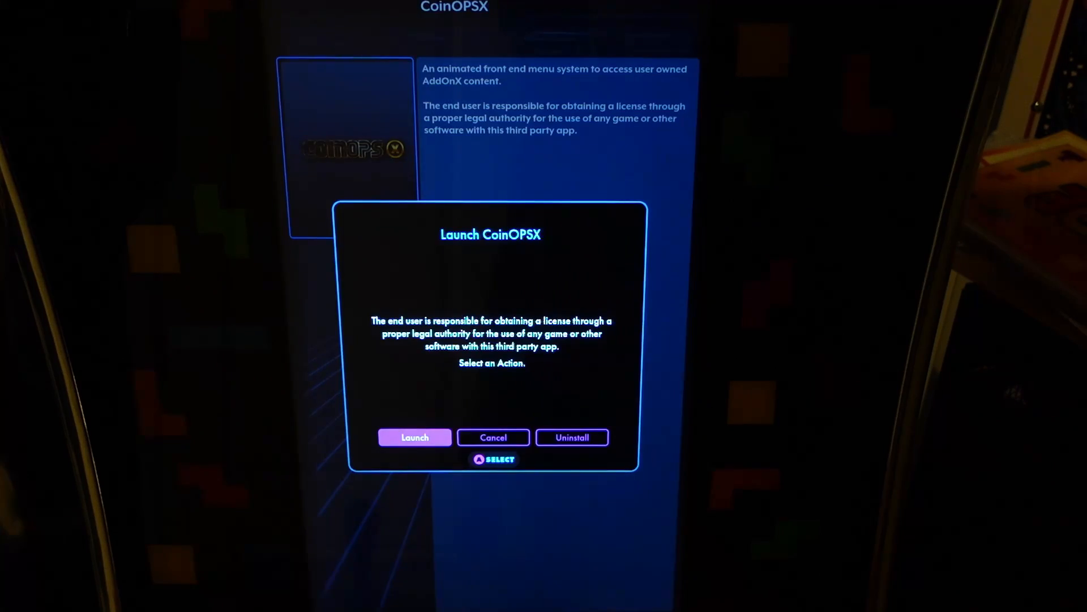
{"action": "left_click", "coordinate": [414, 438]}
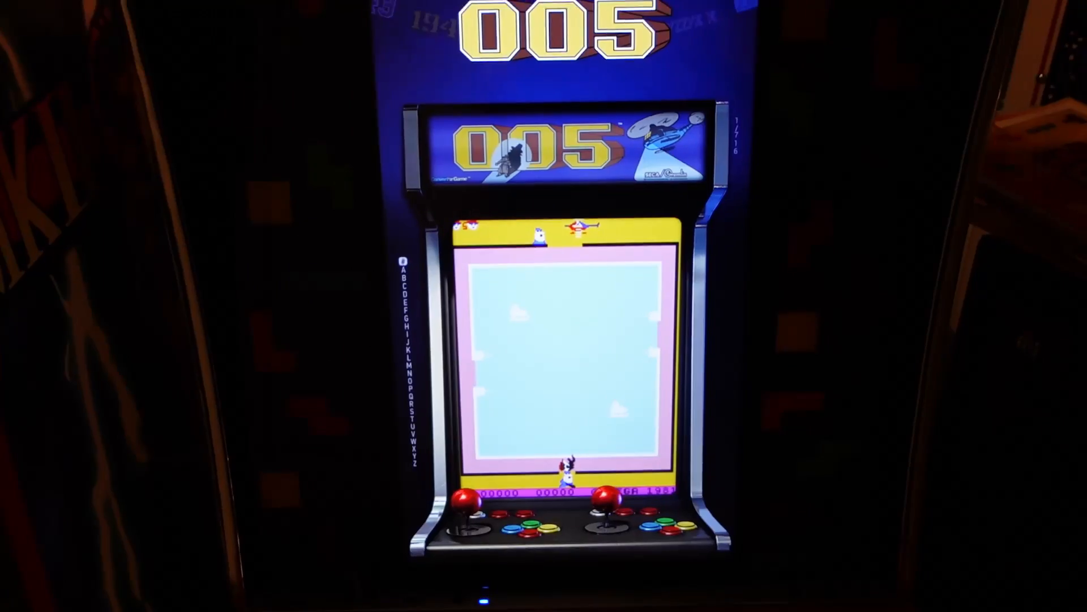